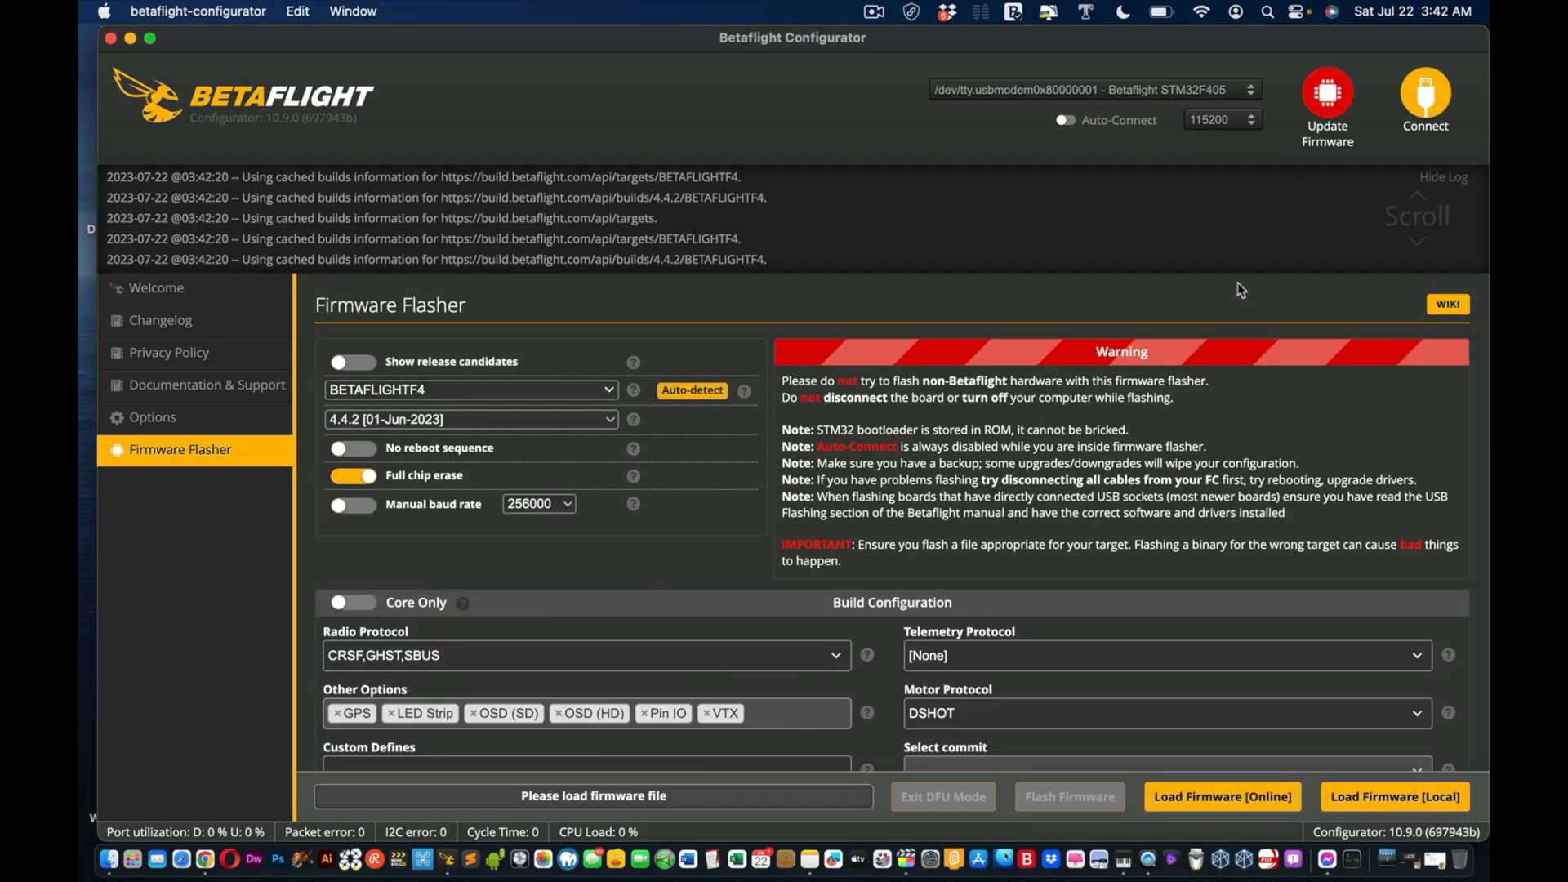
mouse_move(1260, 317)
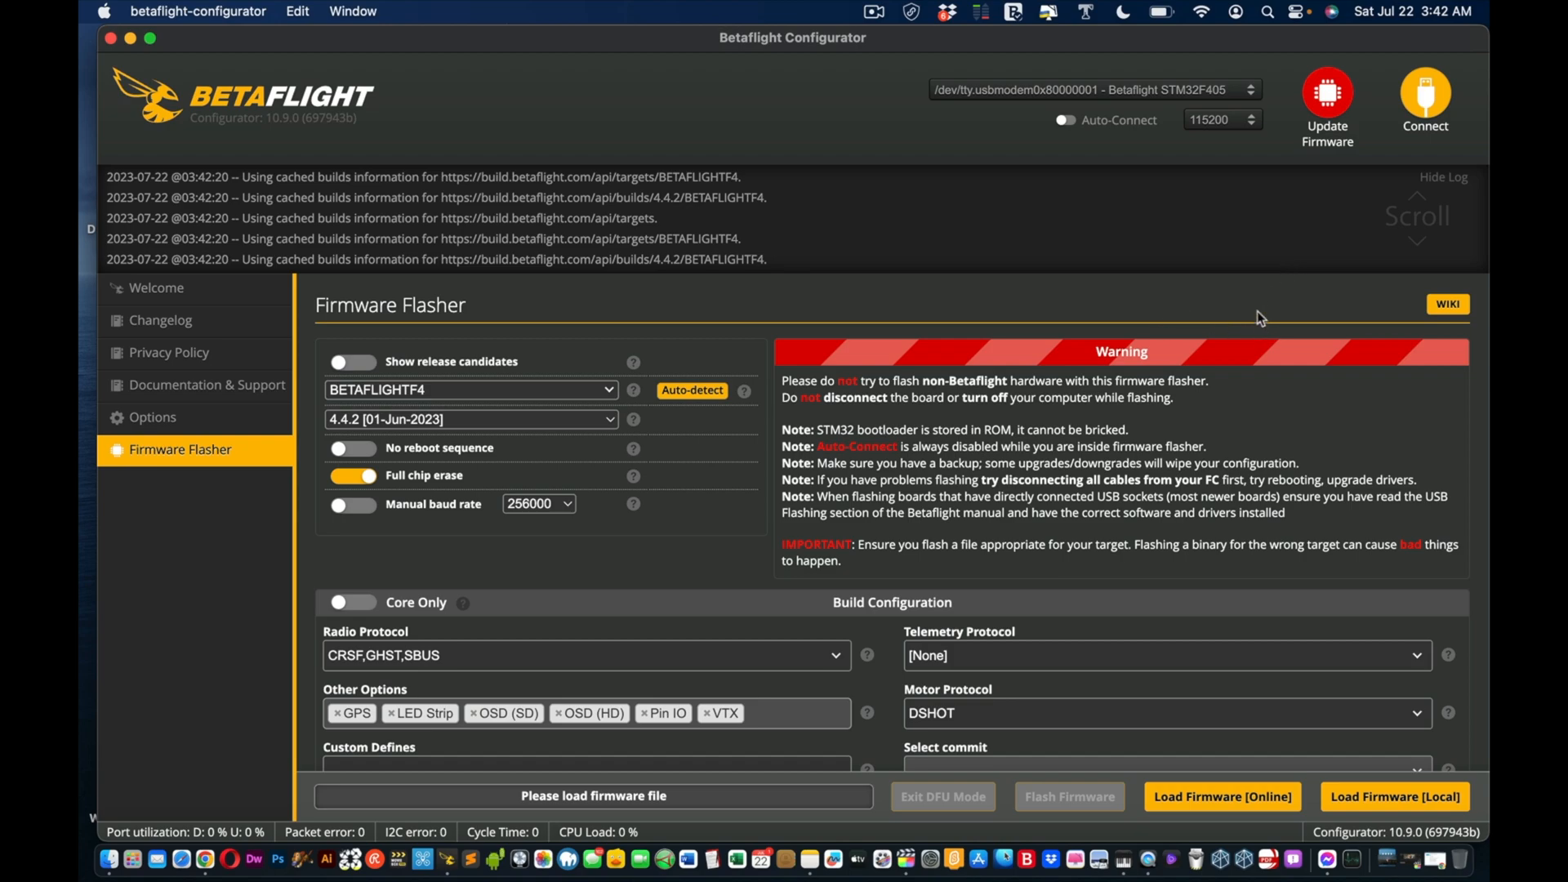
mouse_move(1288, 722)
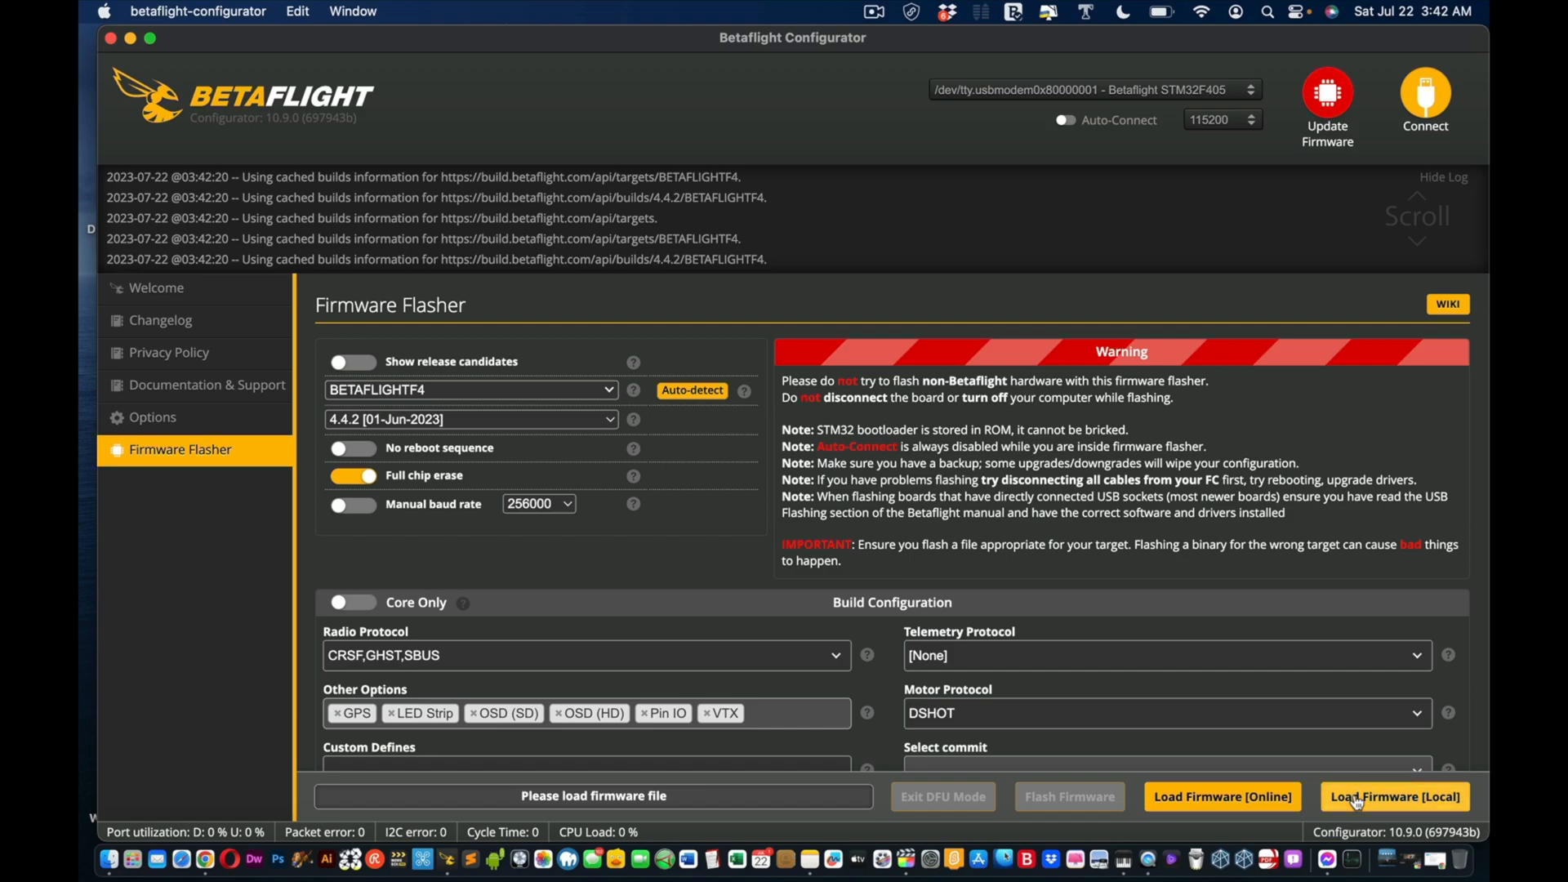
Step: Load the local BF405 4.4.1 Pavo Pico ELRS hex from the Desktop into the flasher
click(1393, 796)
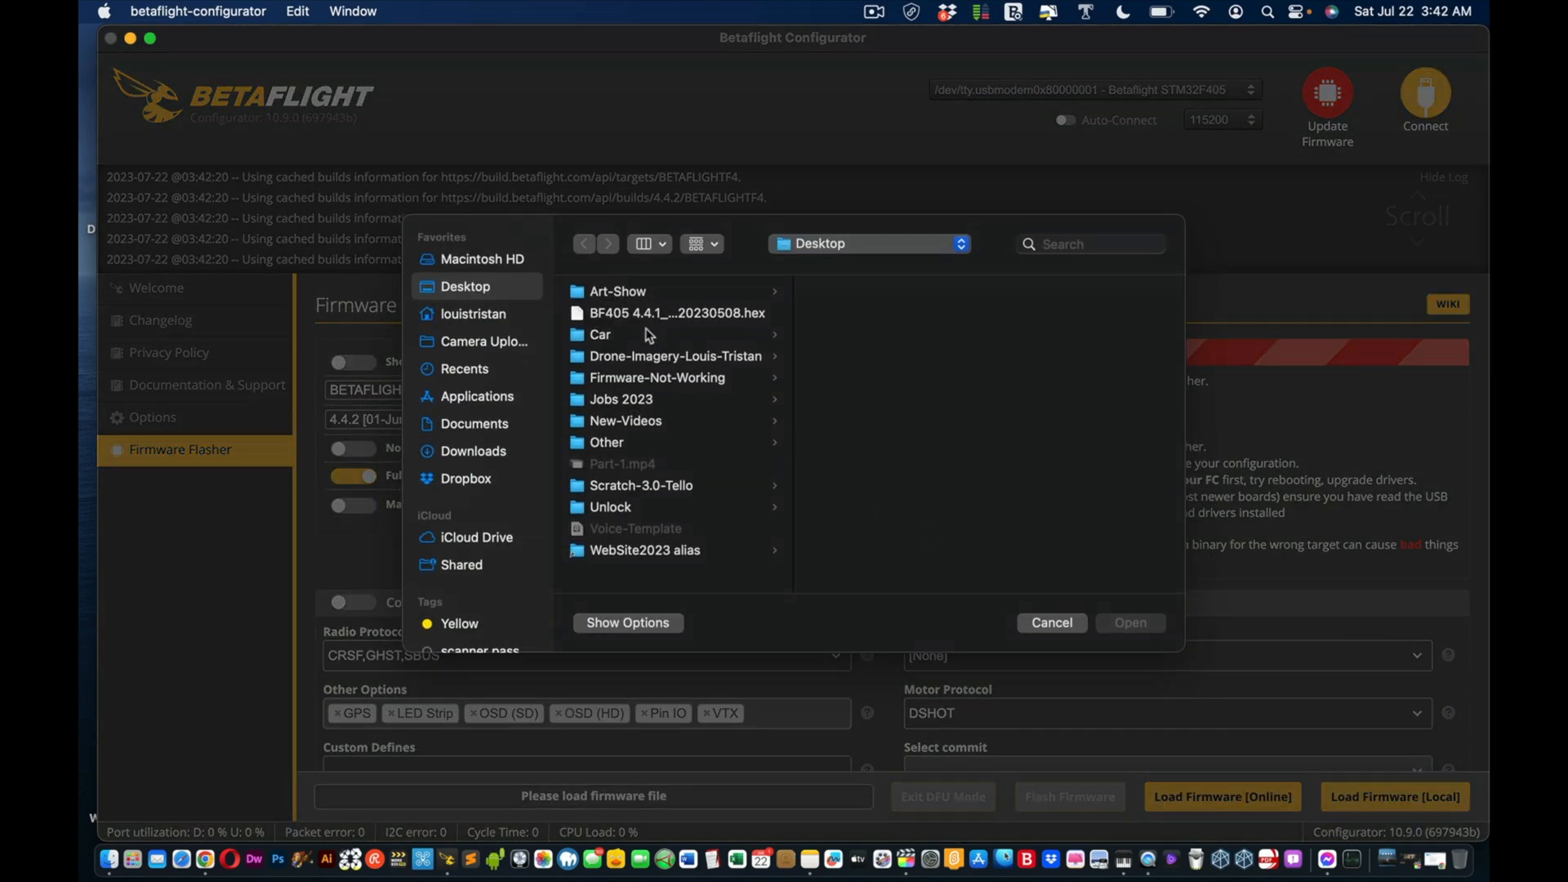
mouse_move(1115, 667)
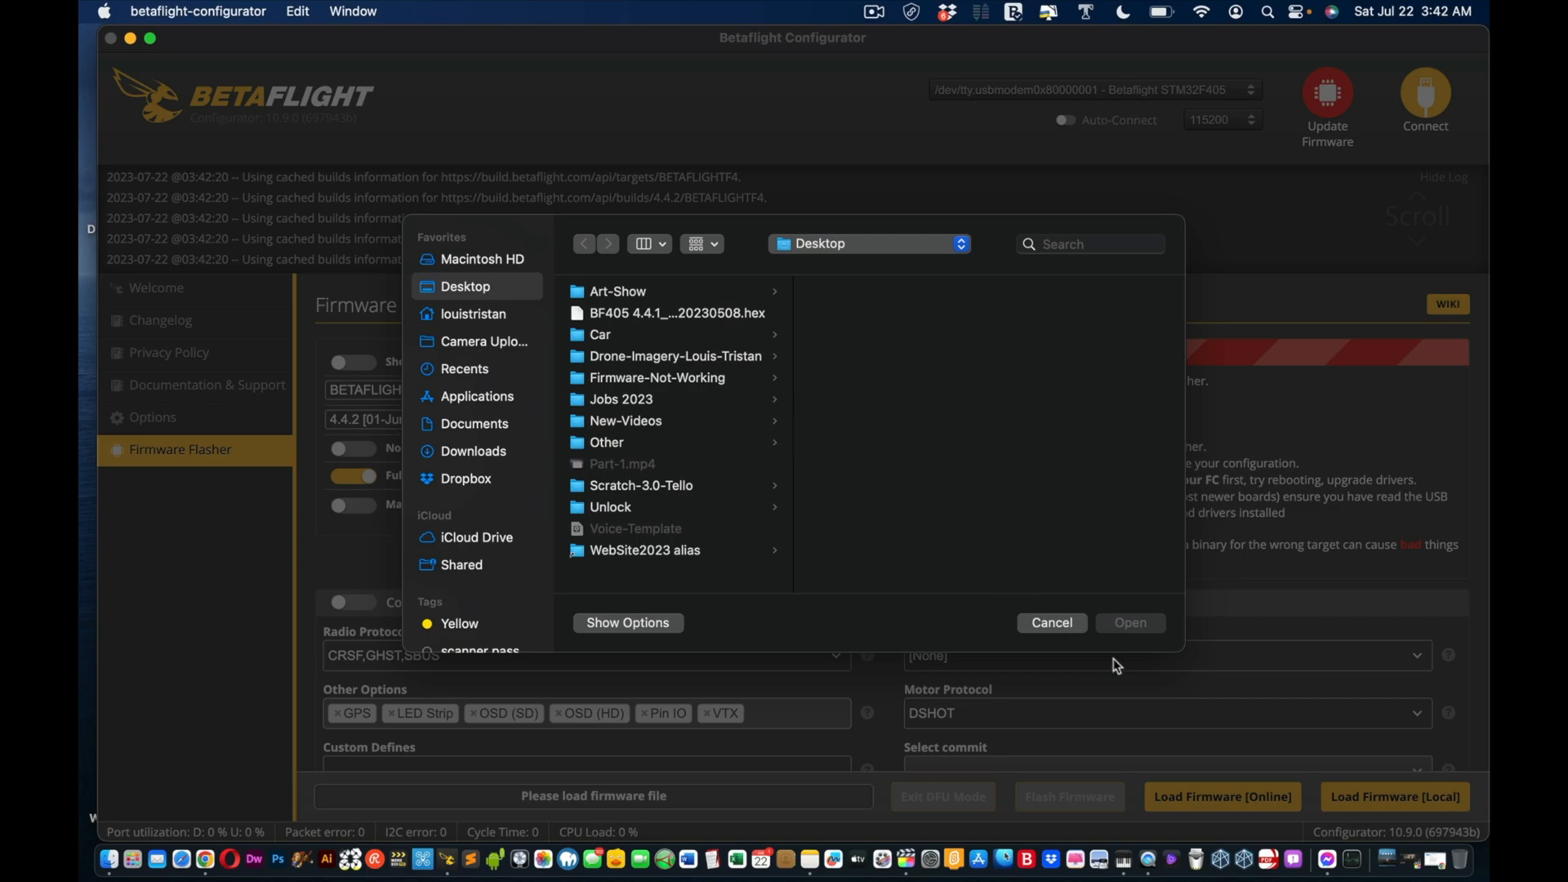
mouse_move(911, 487)
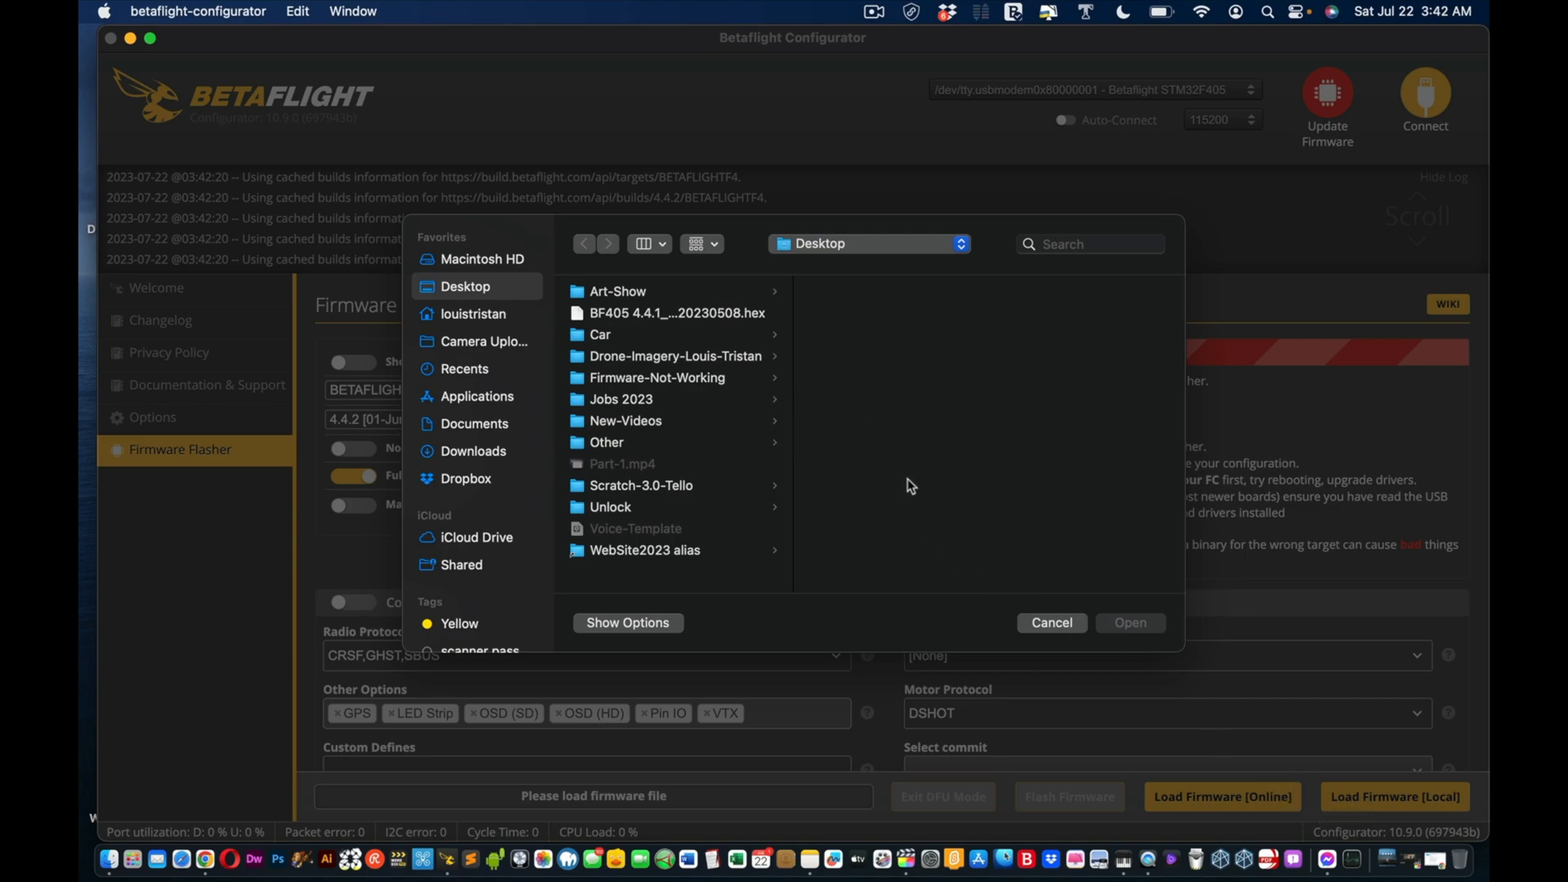
mouse_move(760, 267)
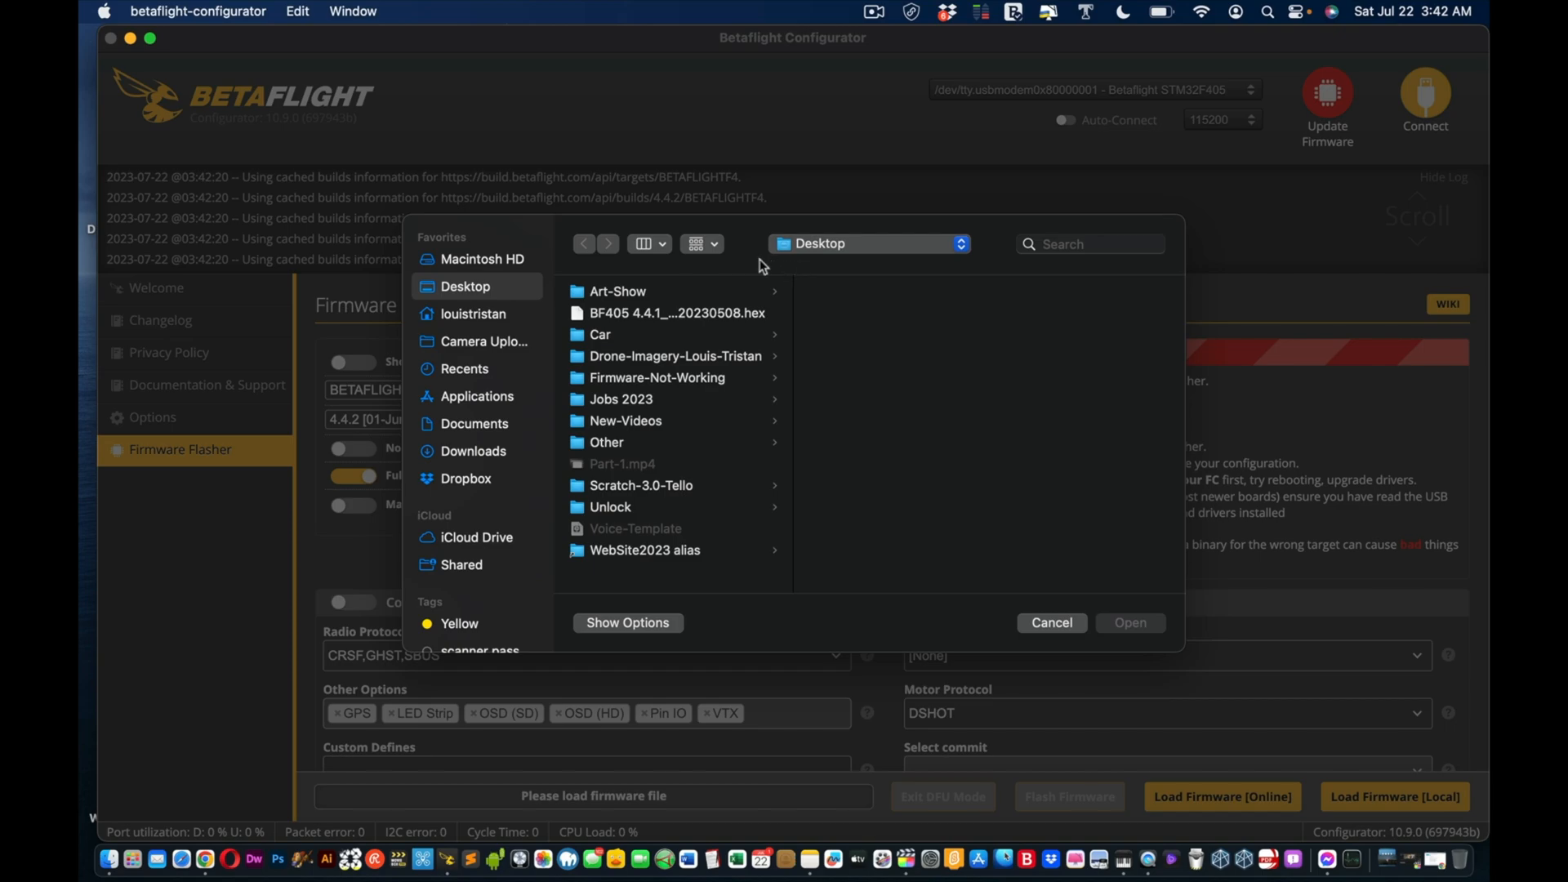
click(678, 313)
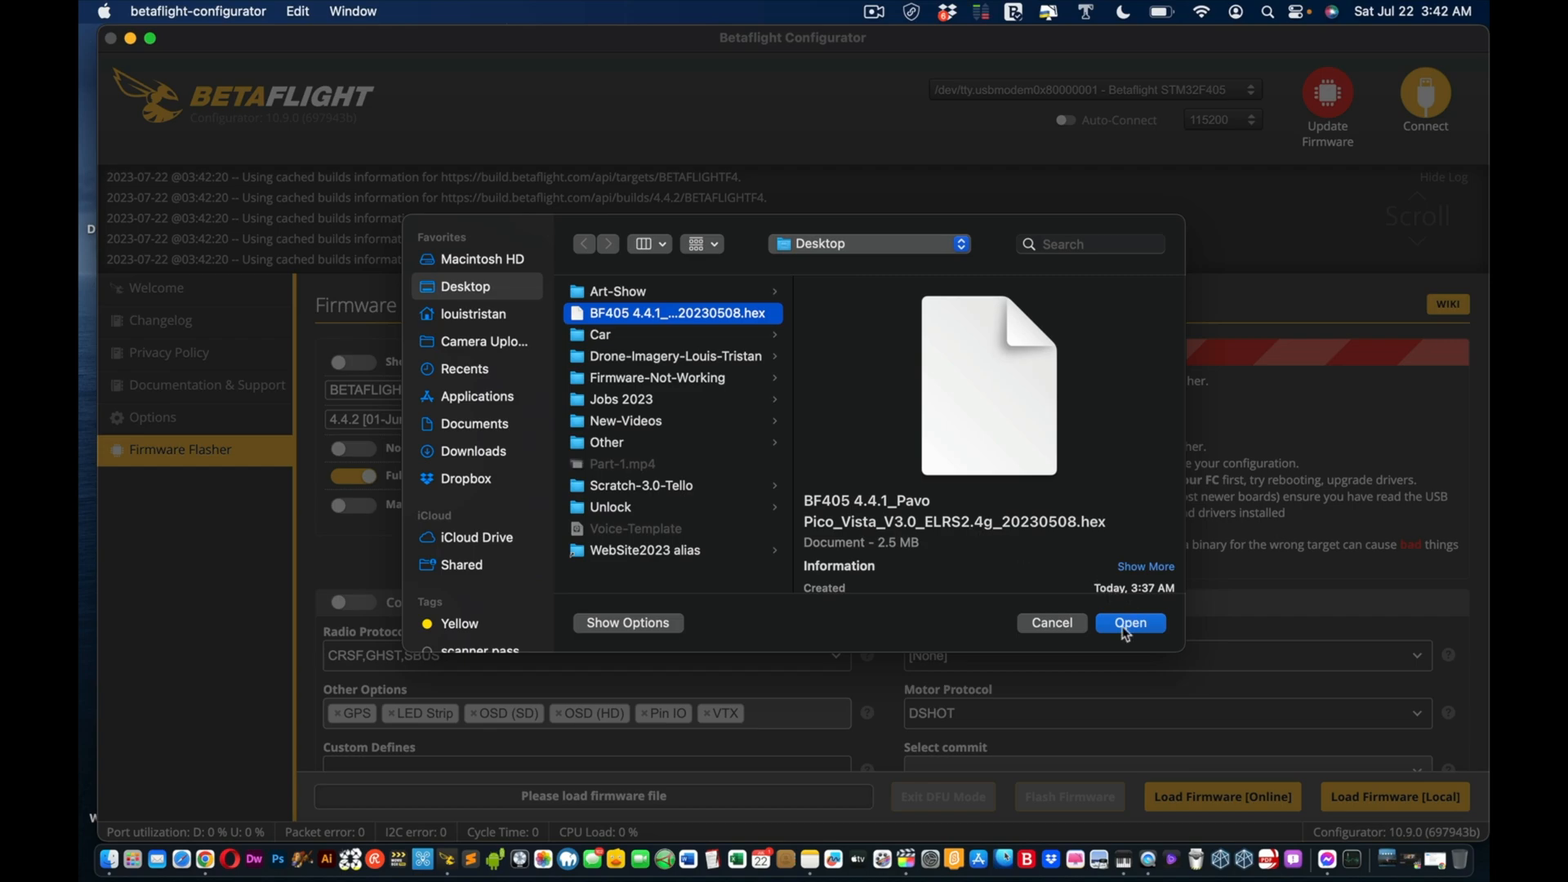
click(1130, 623)
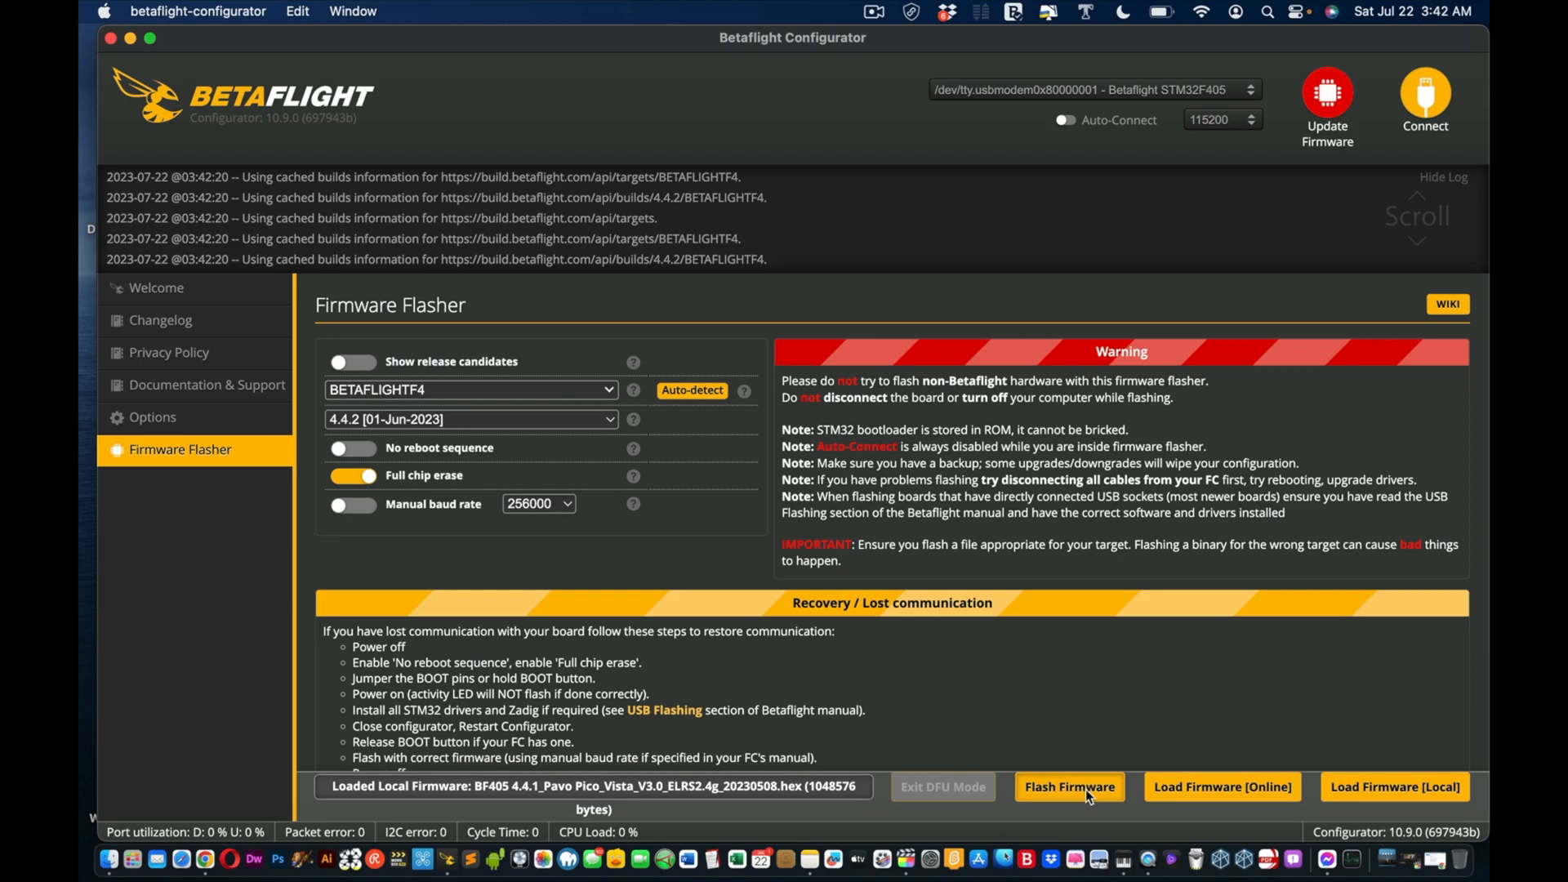
Step: Start flashing so the board reboots into DFU as STM32 BOOTLOADER
click(1069, 787)
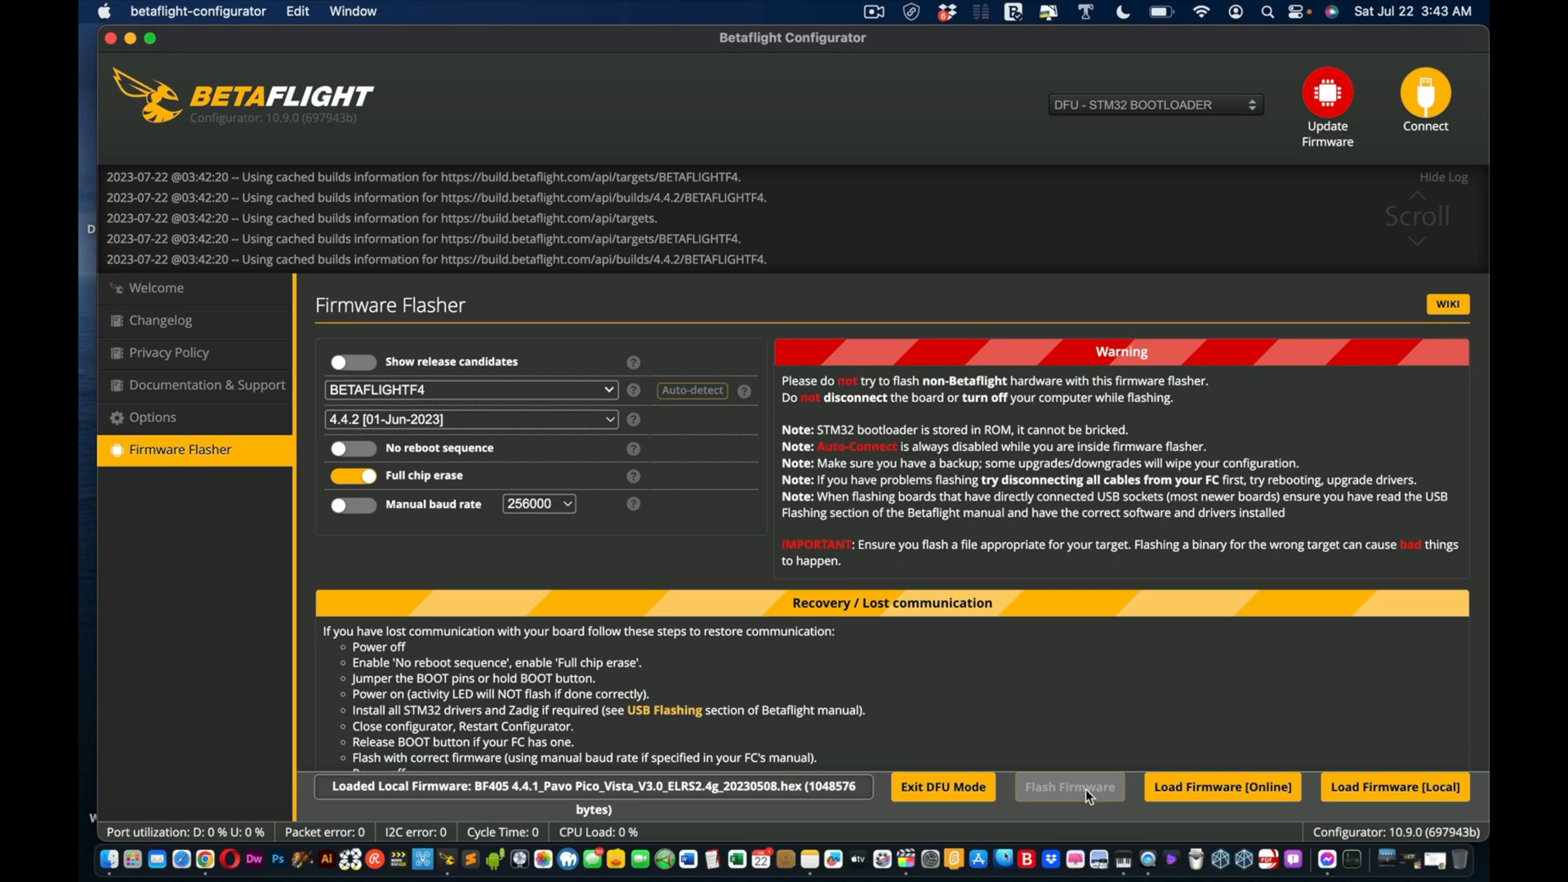
mouse_move(941, 787)
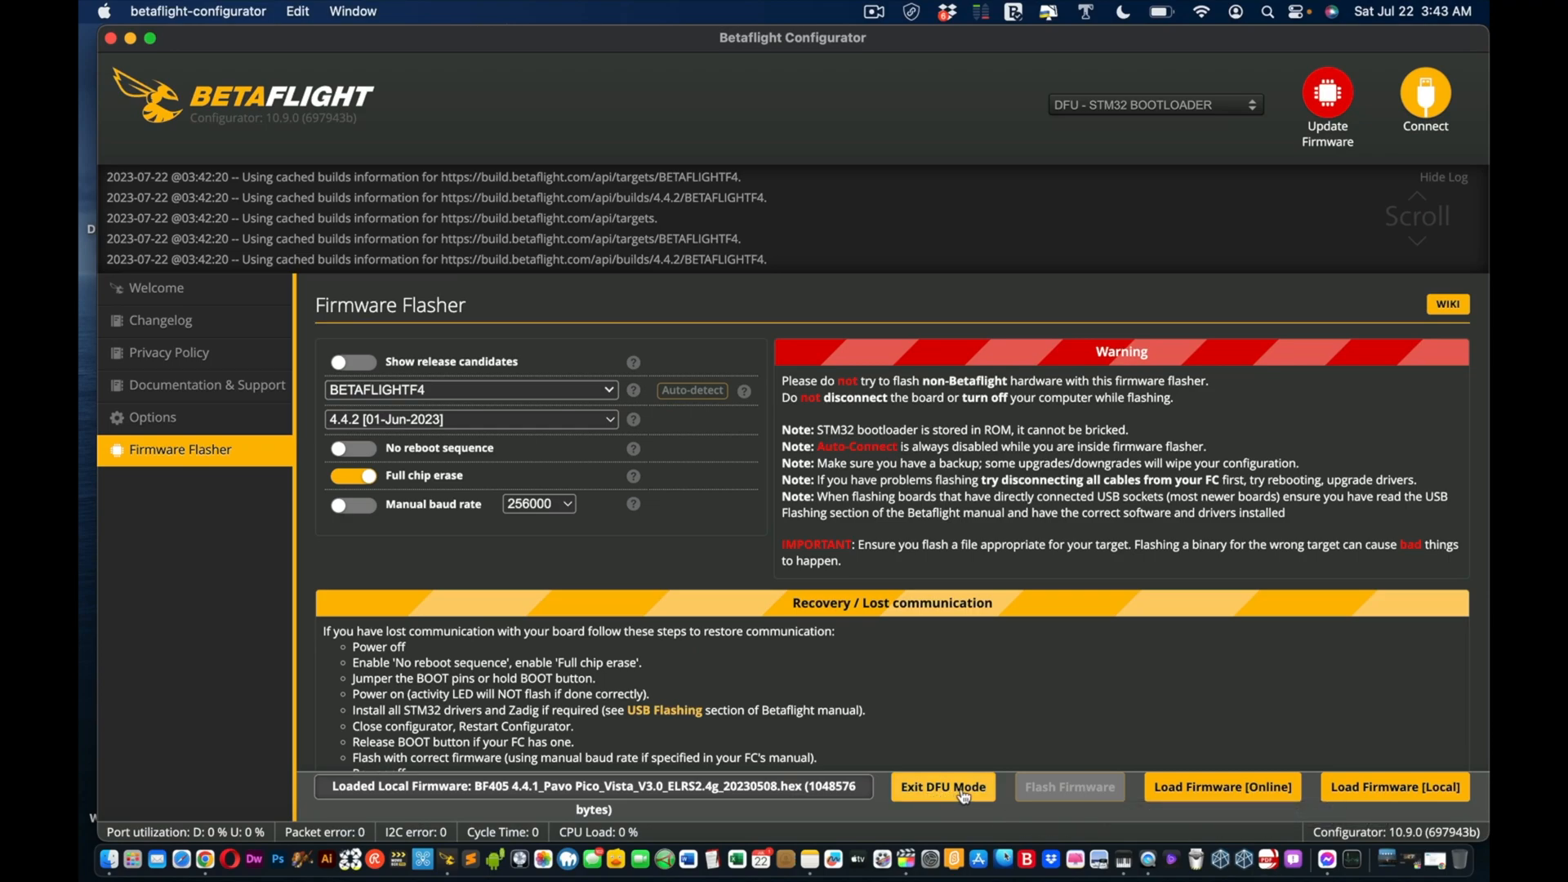
mouse_move(976, 763)
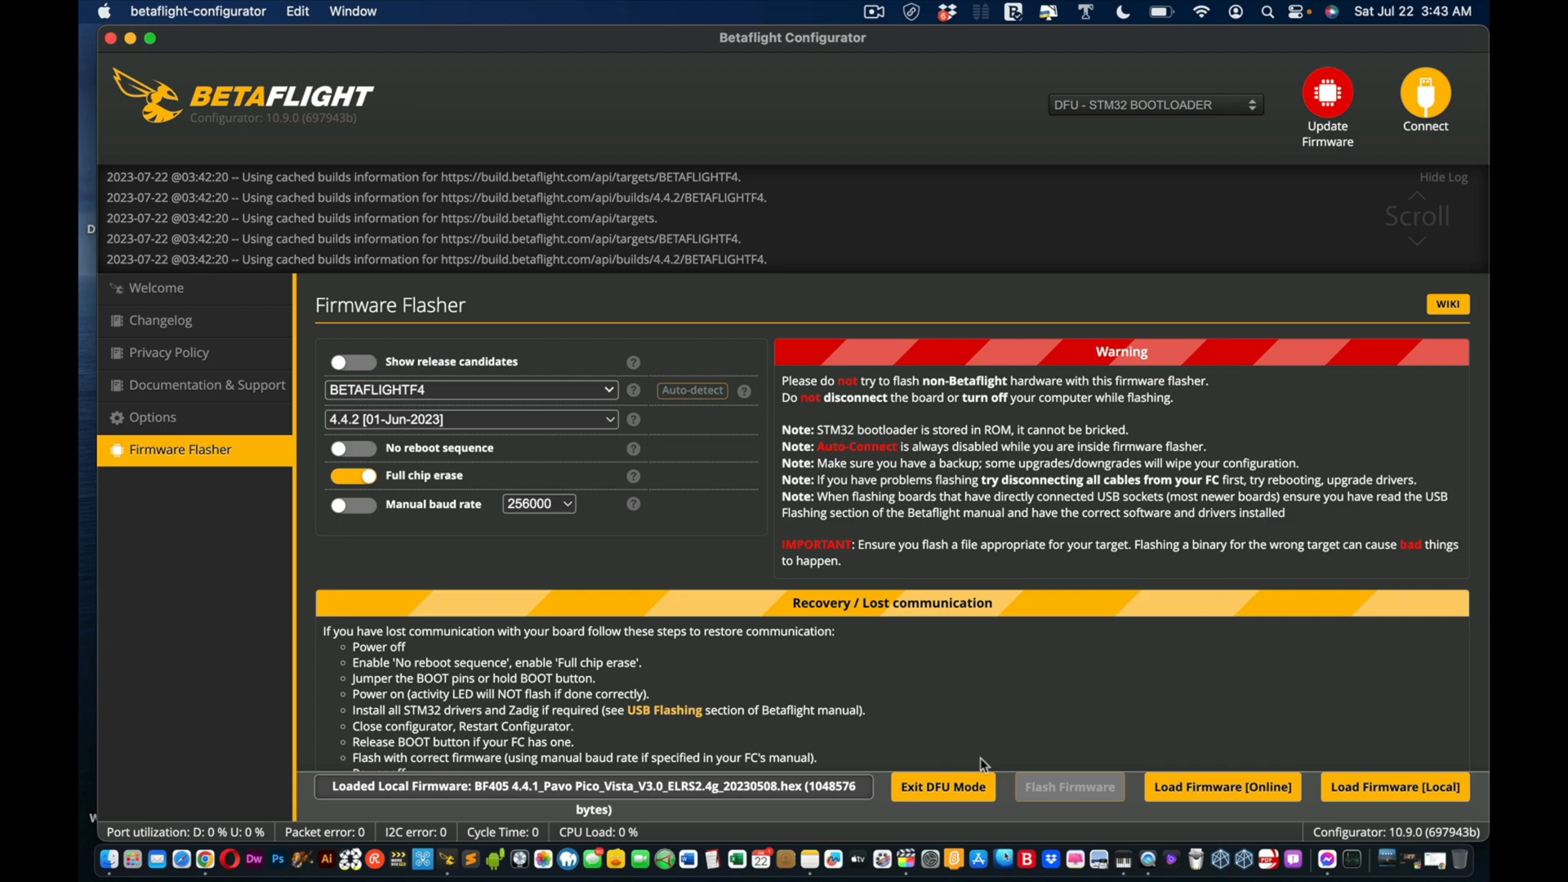
mouse_move(1233, 769)
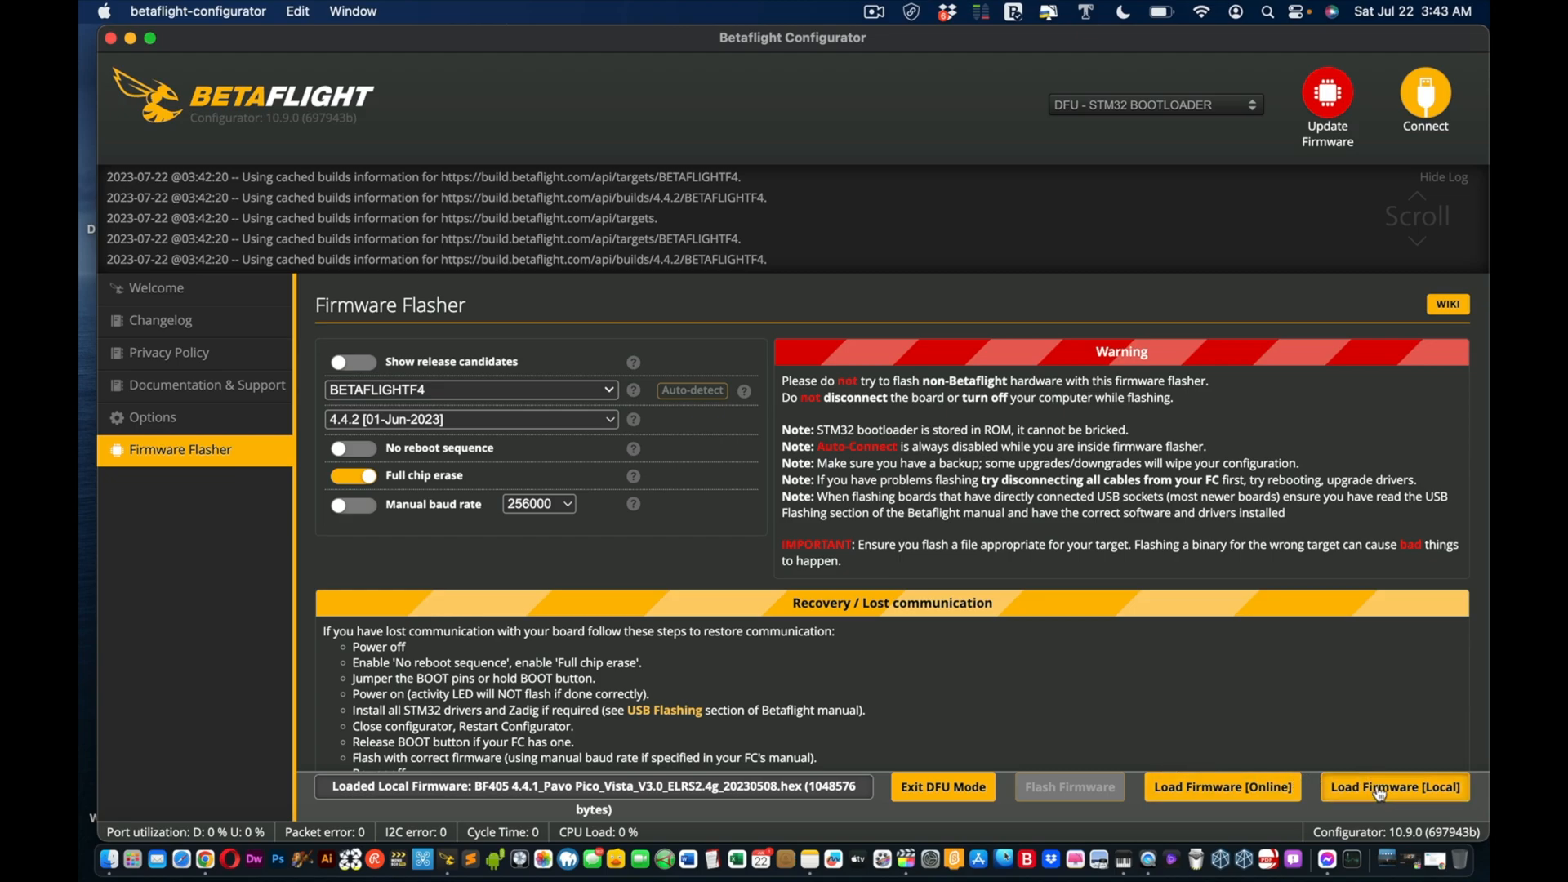
Step: Reload the BF405 Pavo Pico hex from the Desktop and flash it to the DFU board
click(1393, 788)
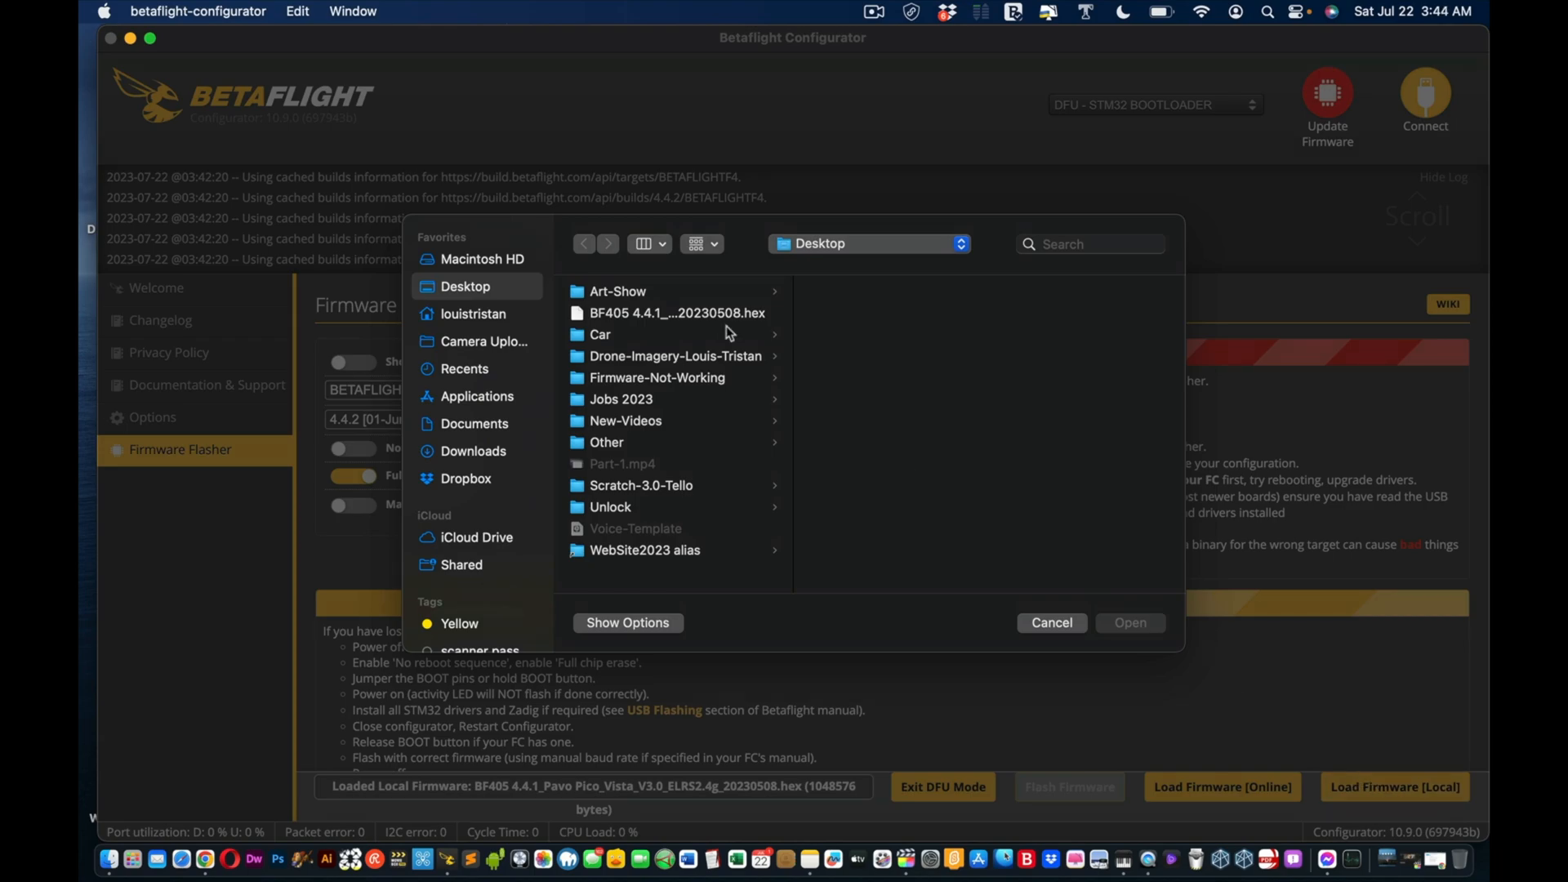
click(677, 312)
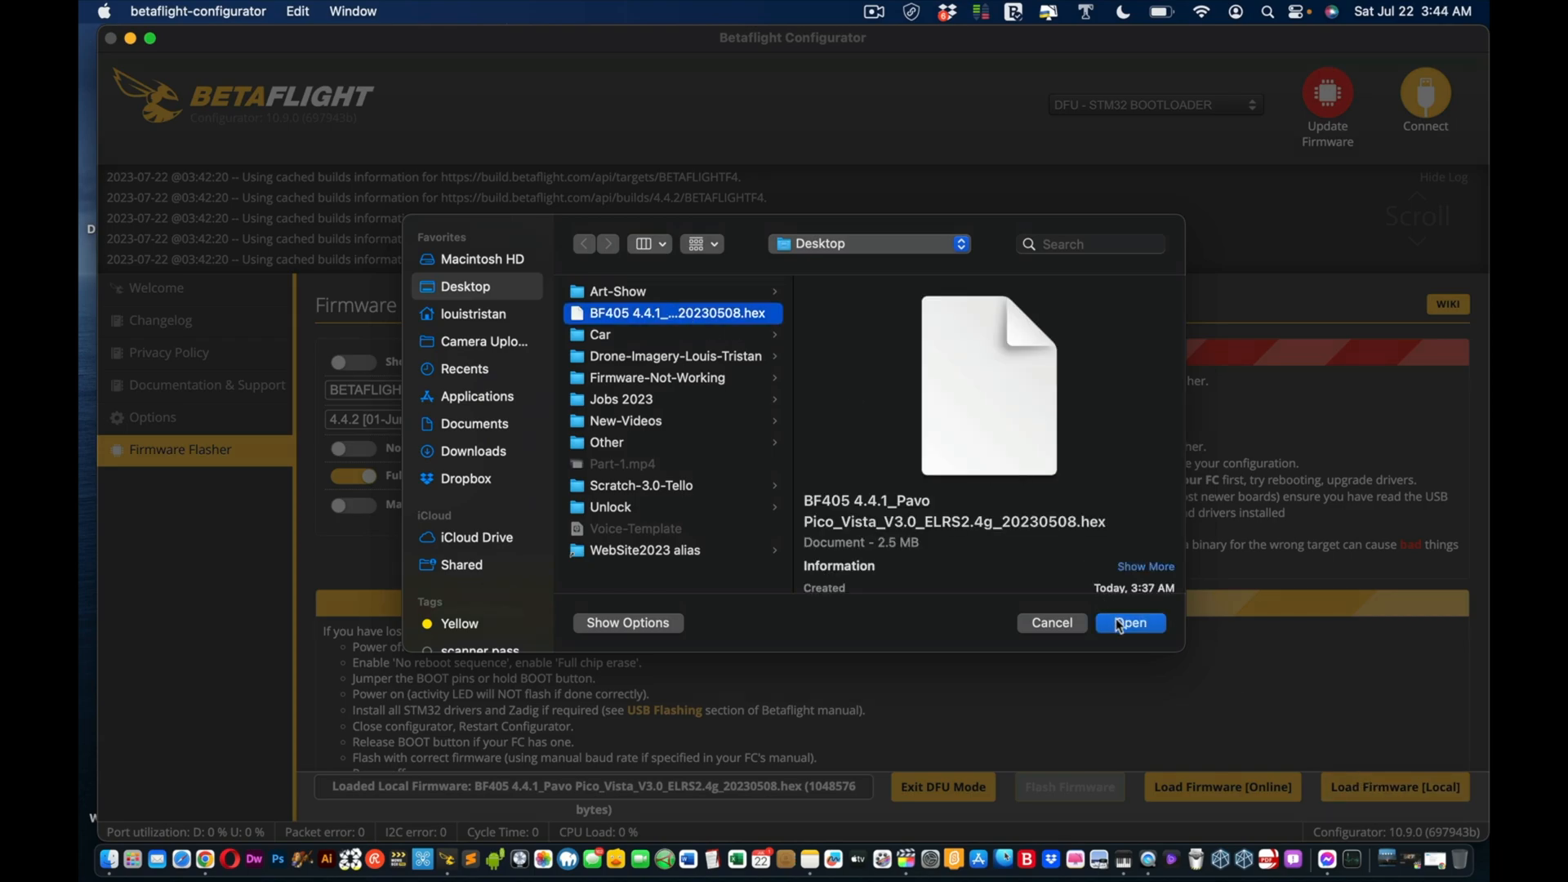
click(1129, 623)
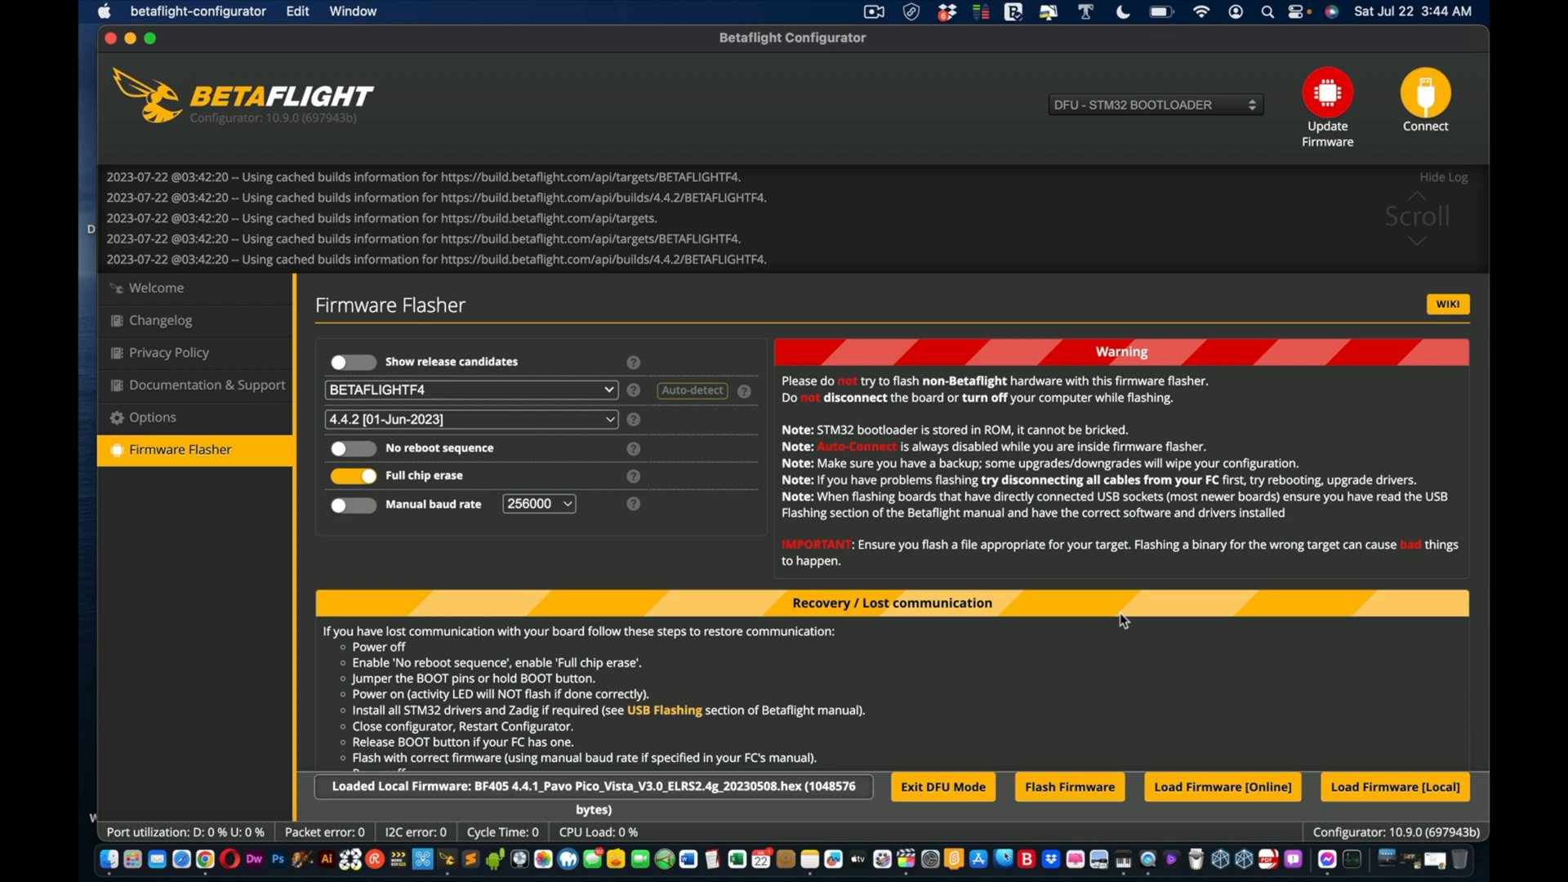
mouse_move(1069, 788)
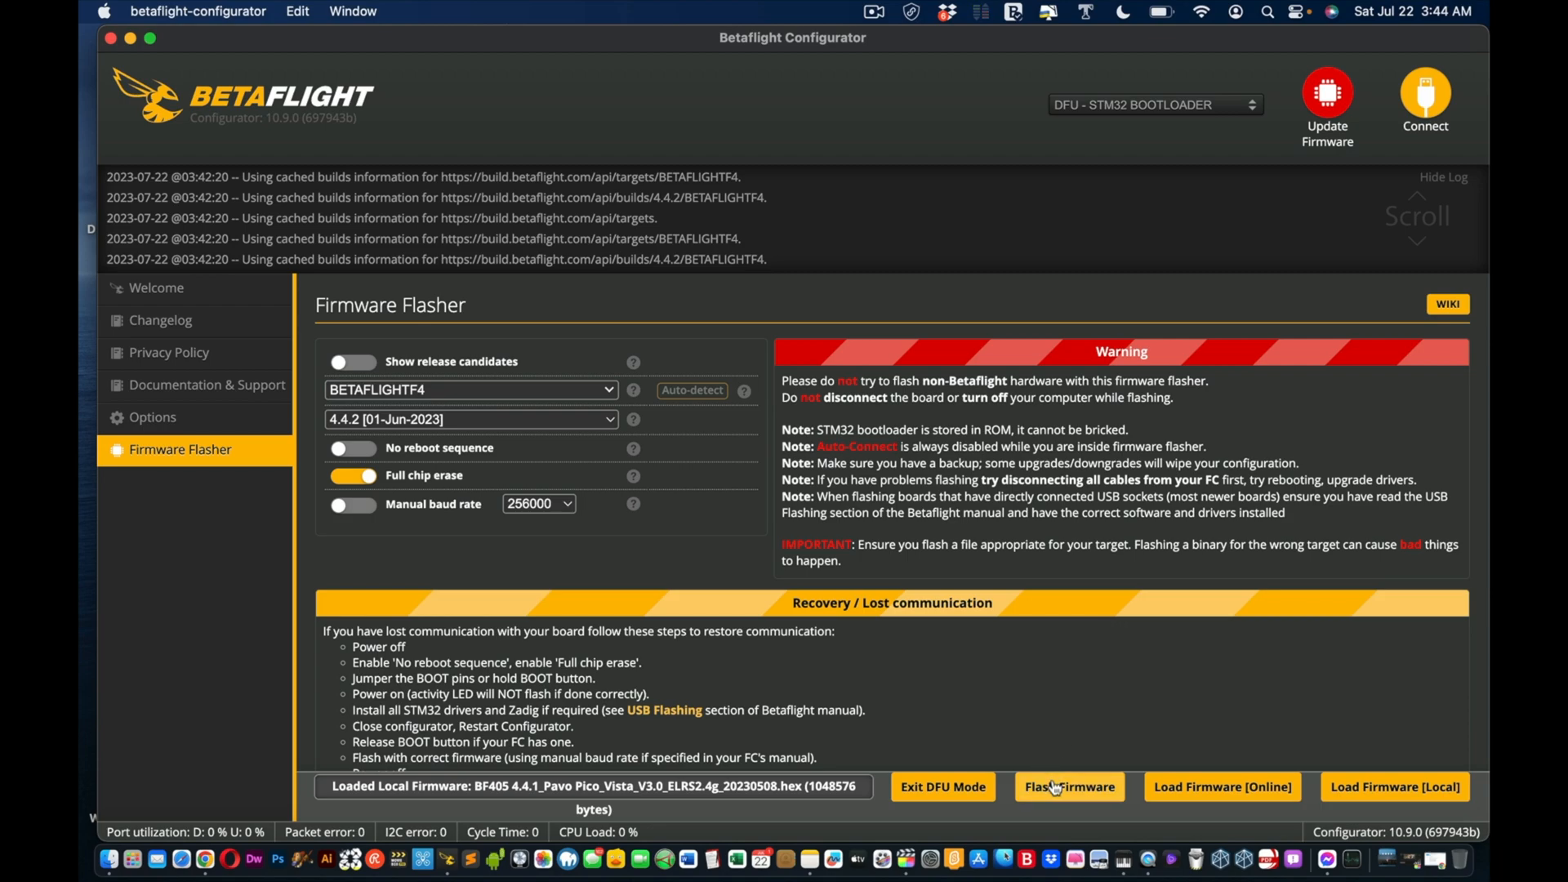
click(1069, 787)
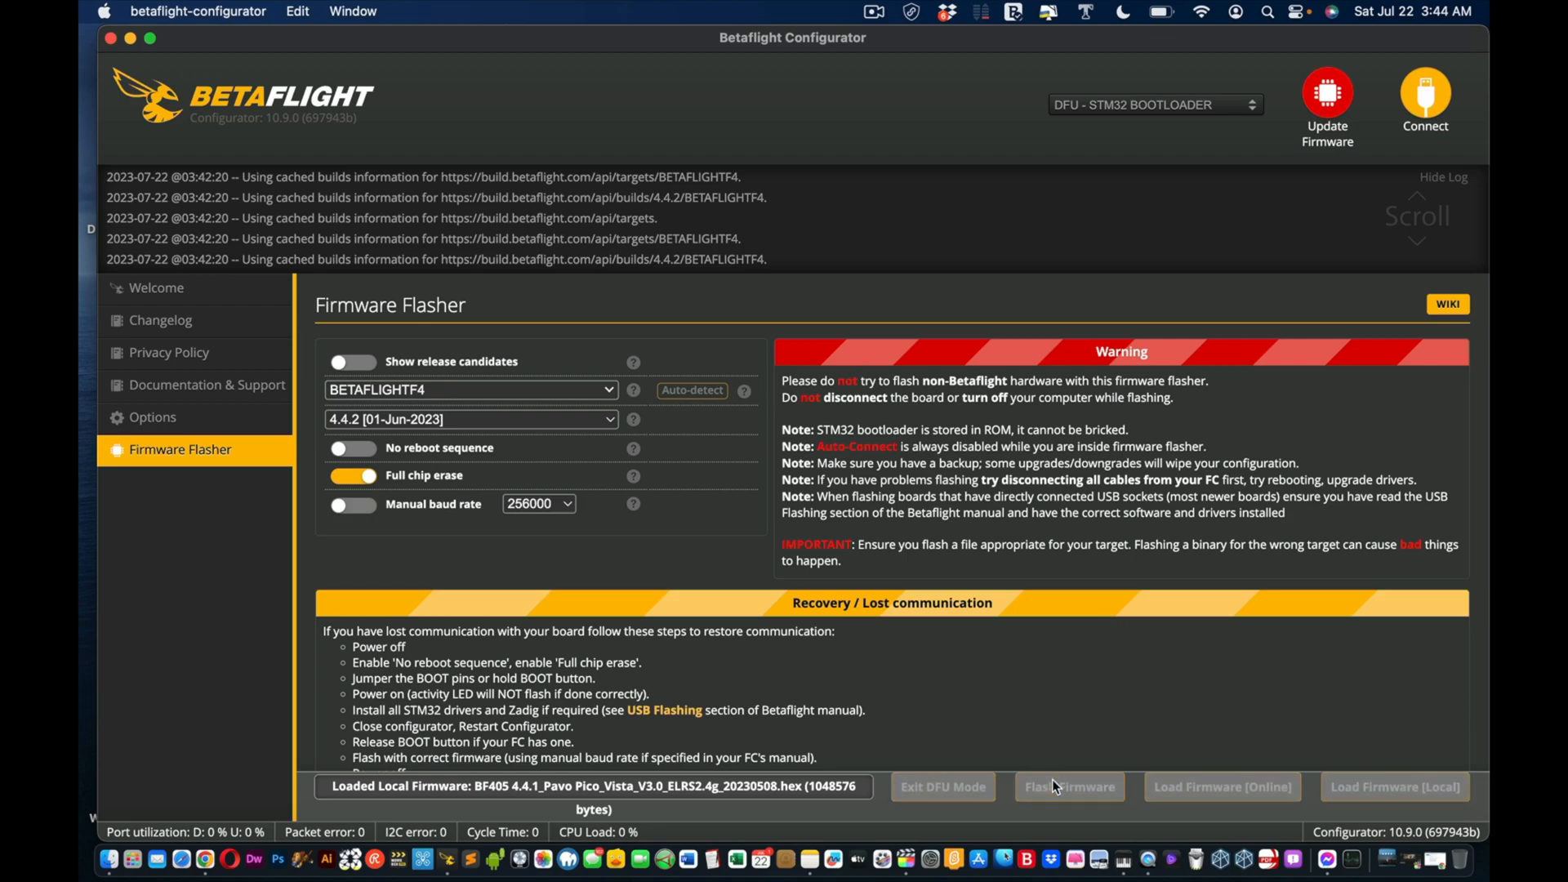
mouse_move(1038, 269)
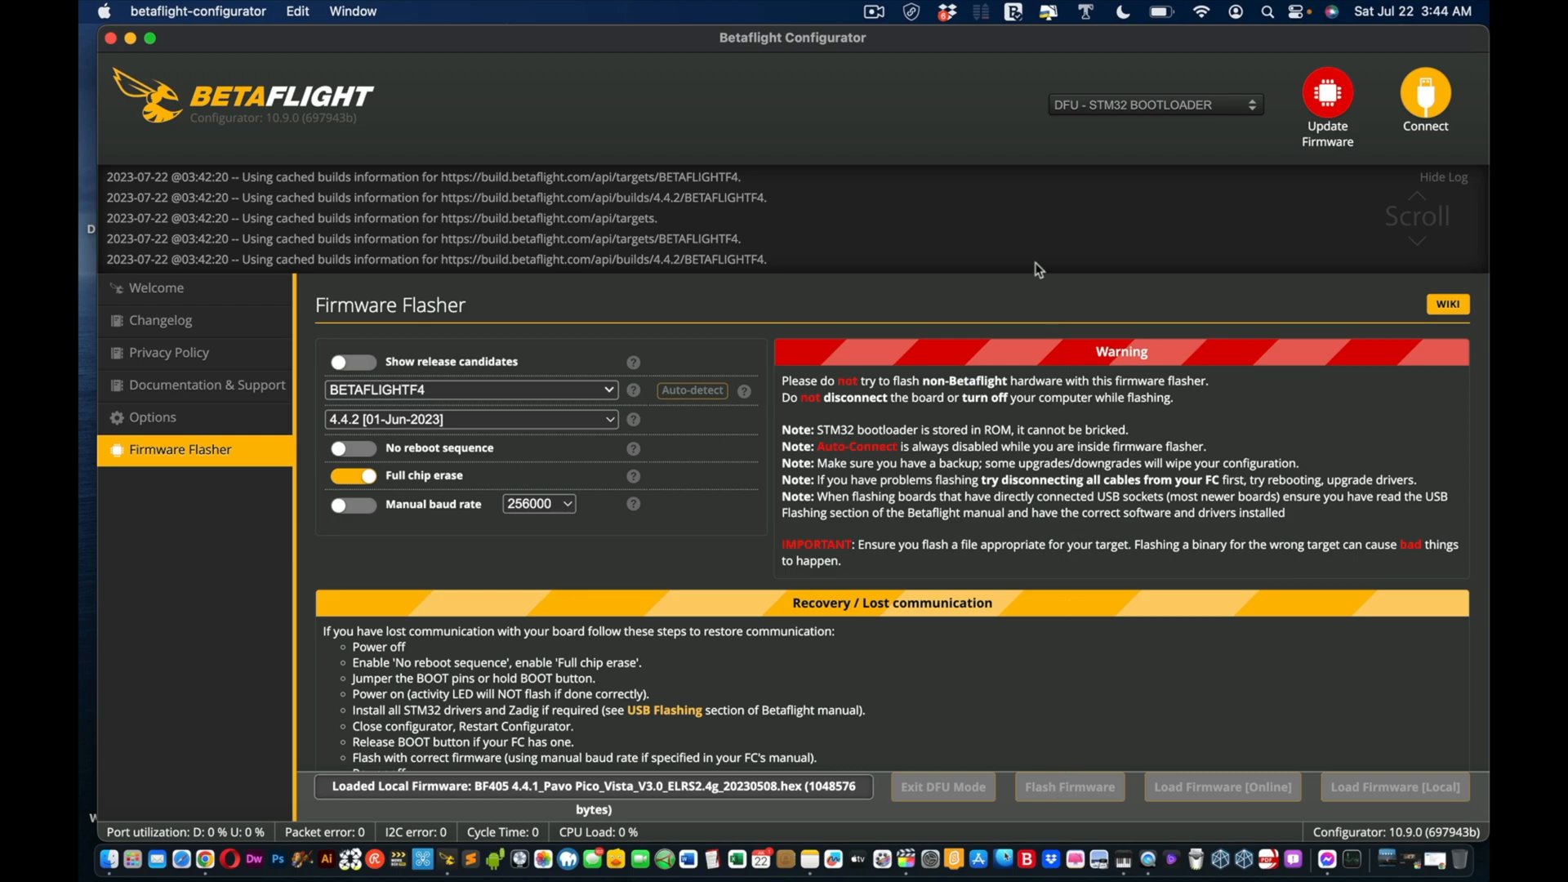
mouse_move(1011, 237)
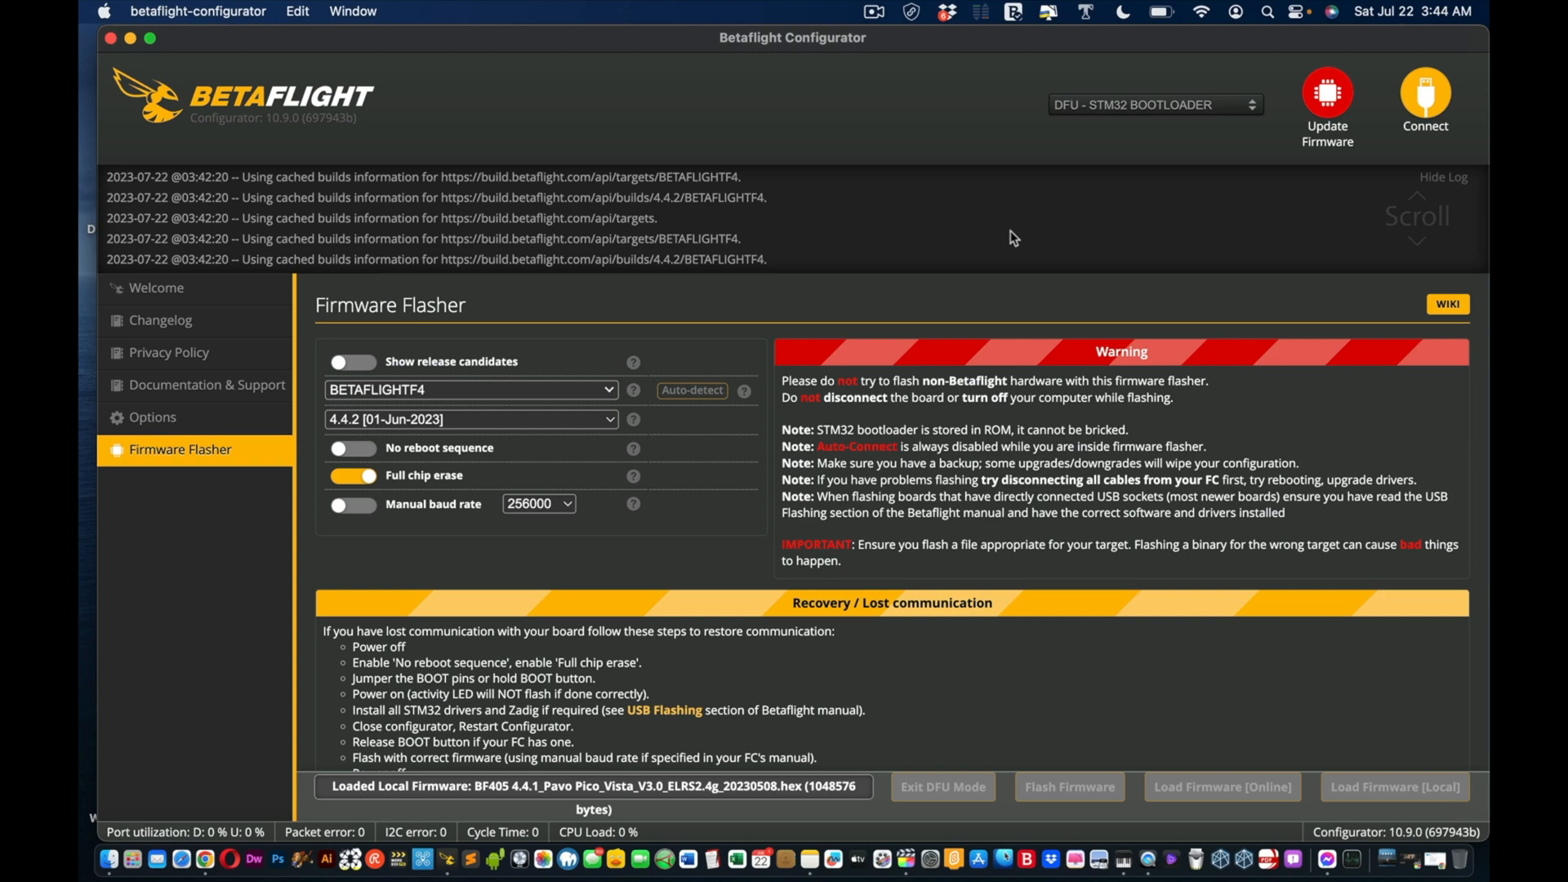
Step: Quit betaflight-configurator from its app menu
click(197, 11)
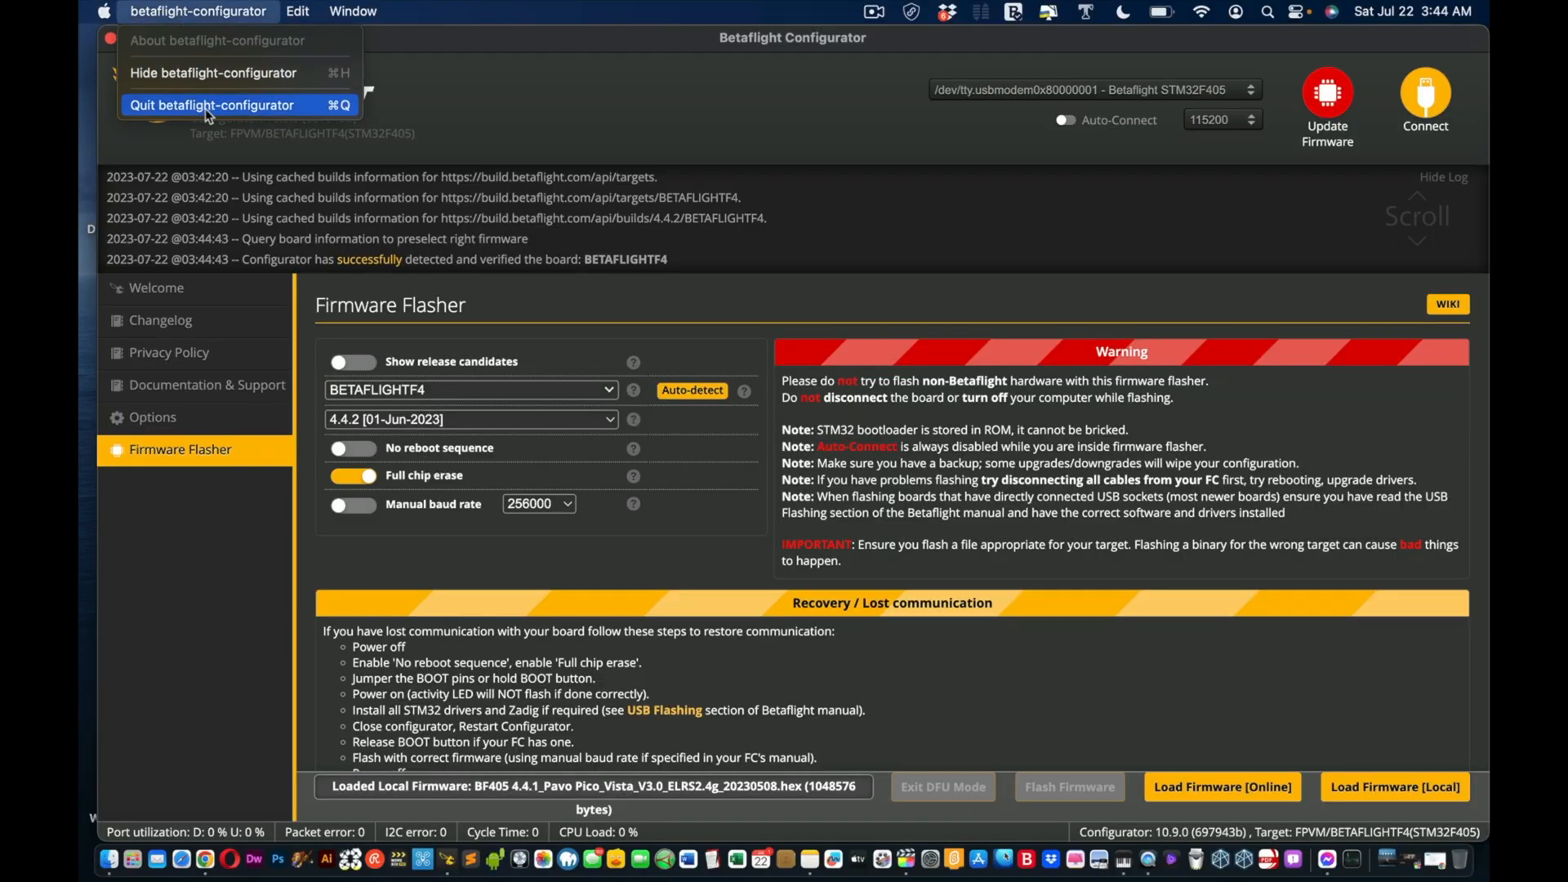
click(211, 105)
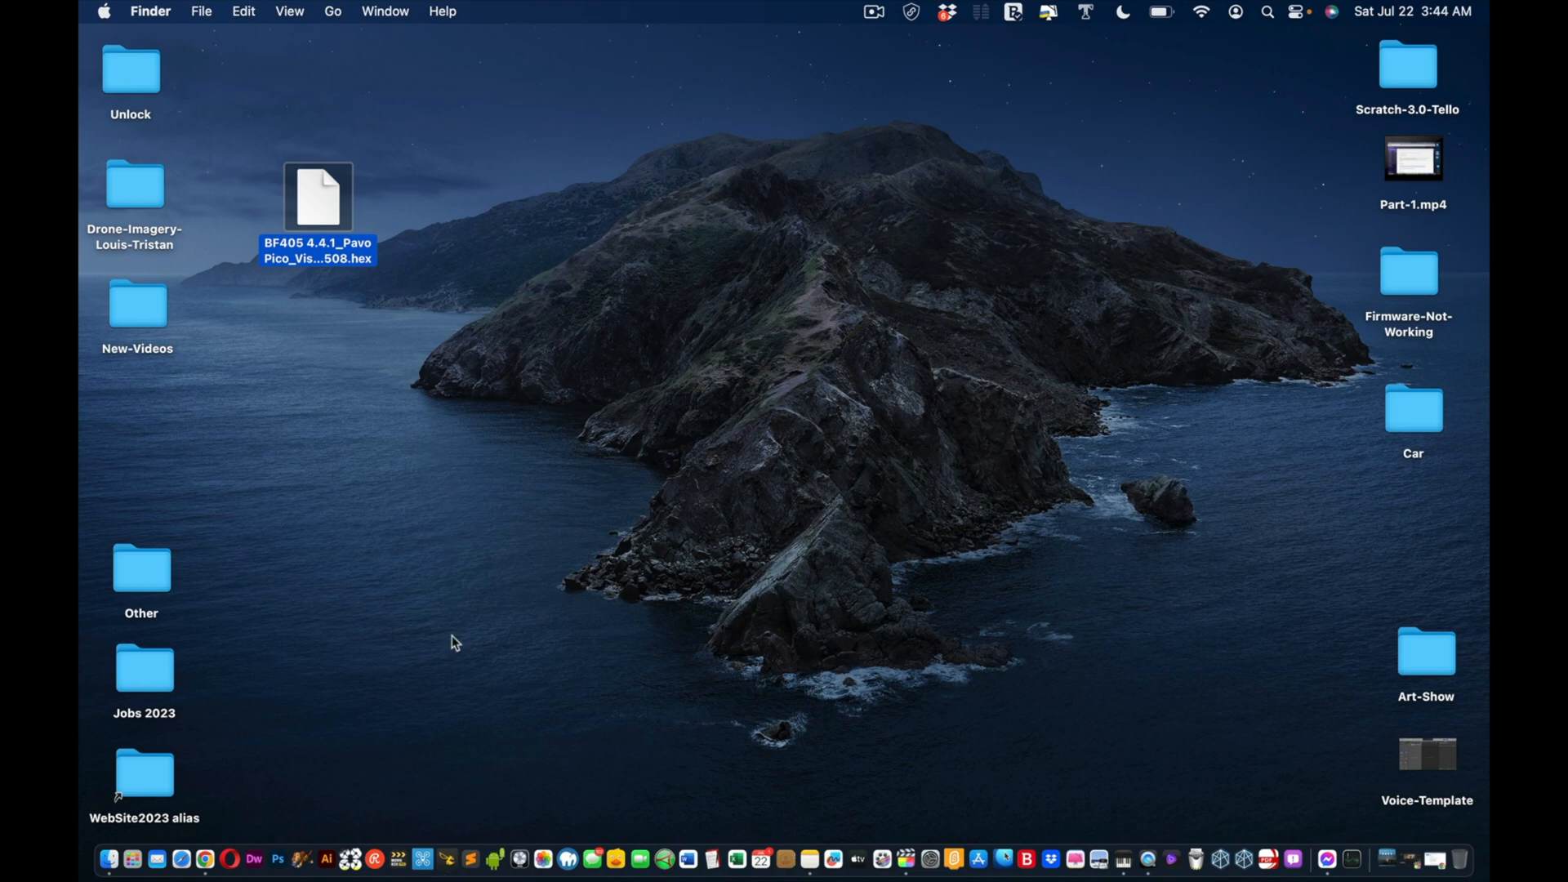
mouse_move(422, 860)
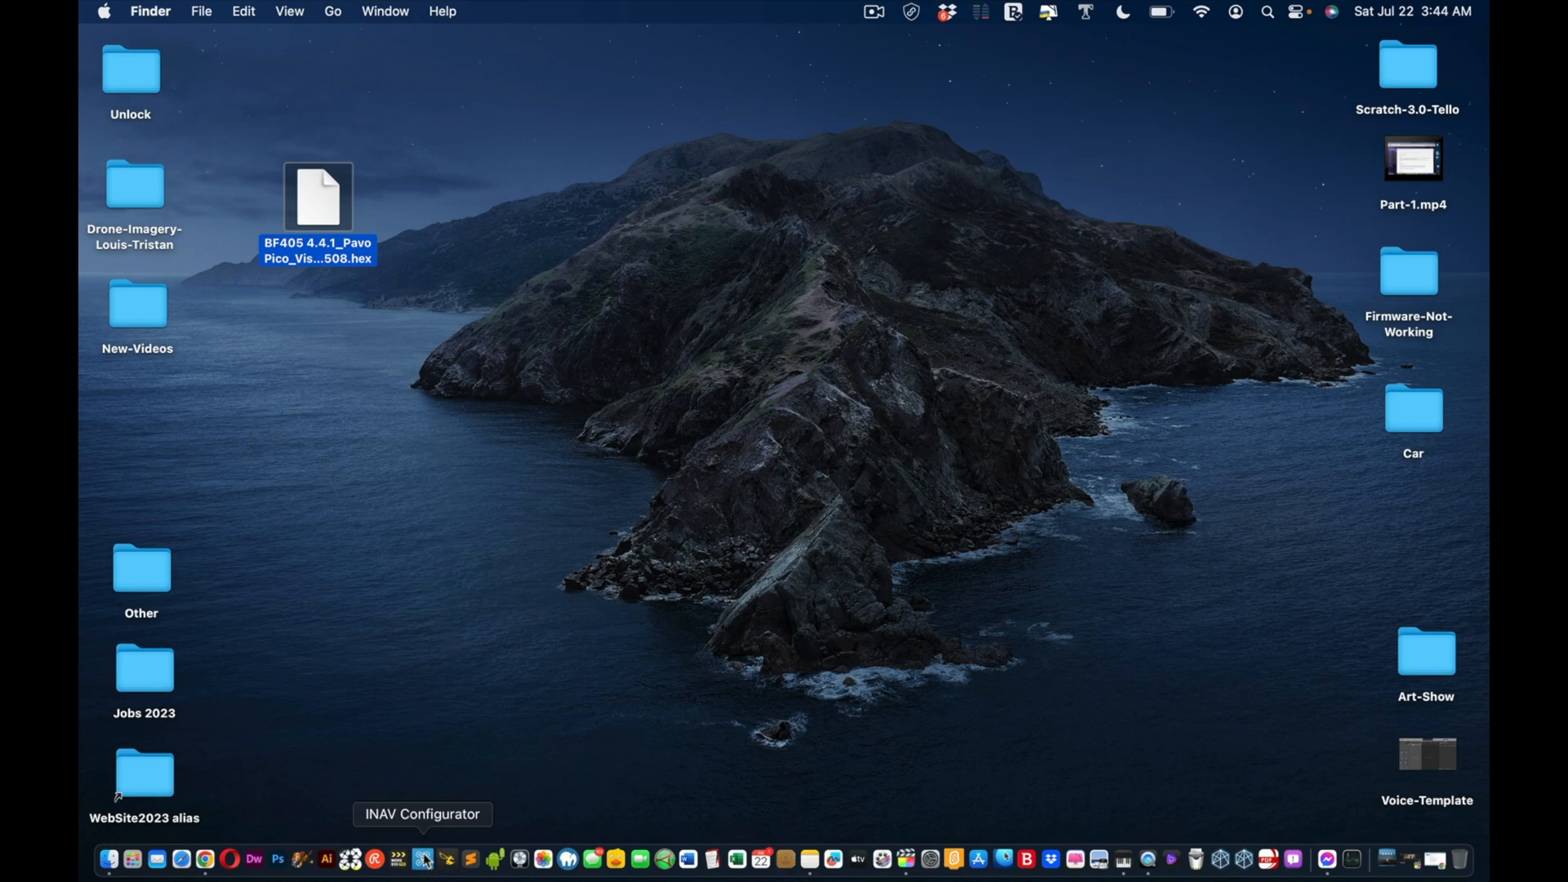
Step: Launch INAV Configurator from the Dock
click(422, 858)
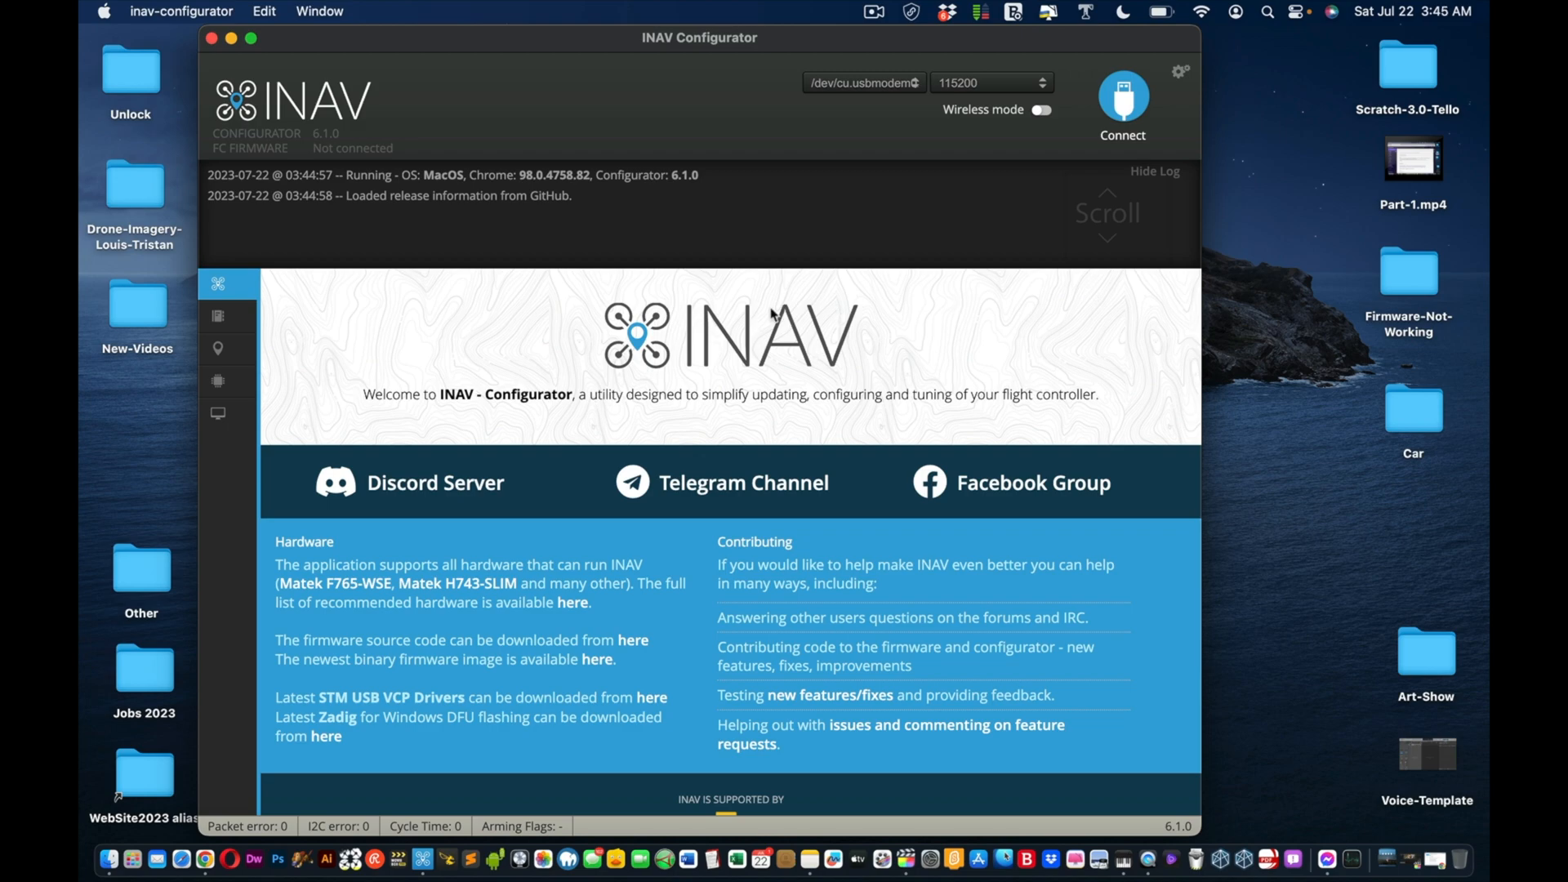
mouse_move(637, 360)
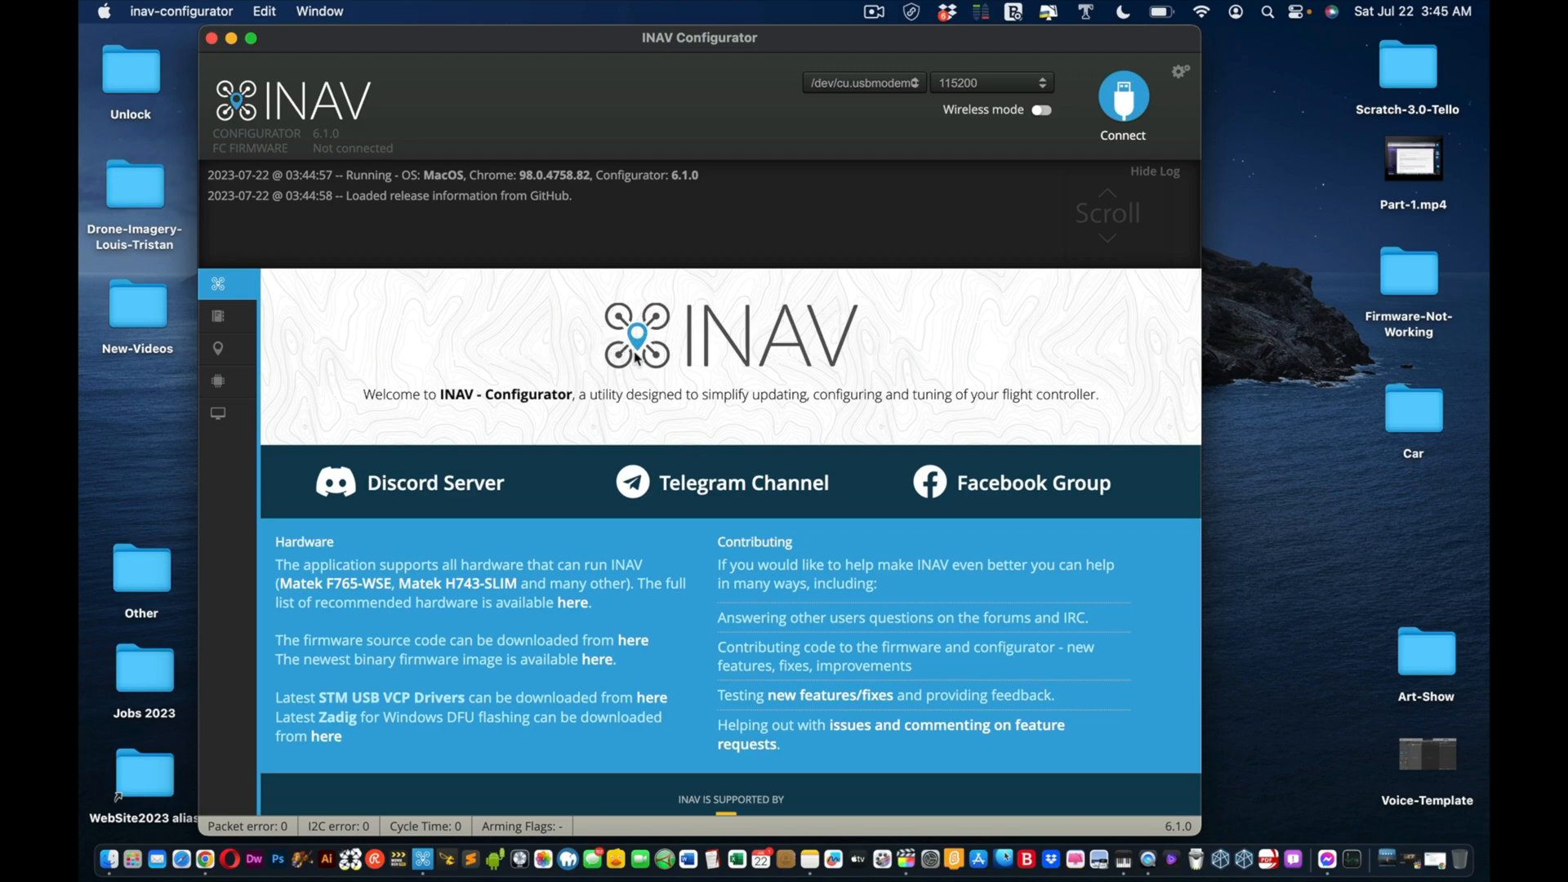
mouse_move(1113, 146)
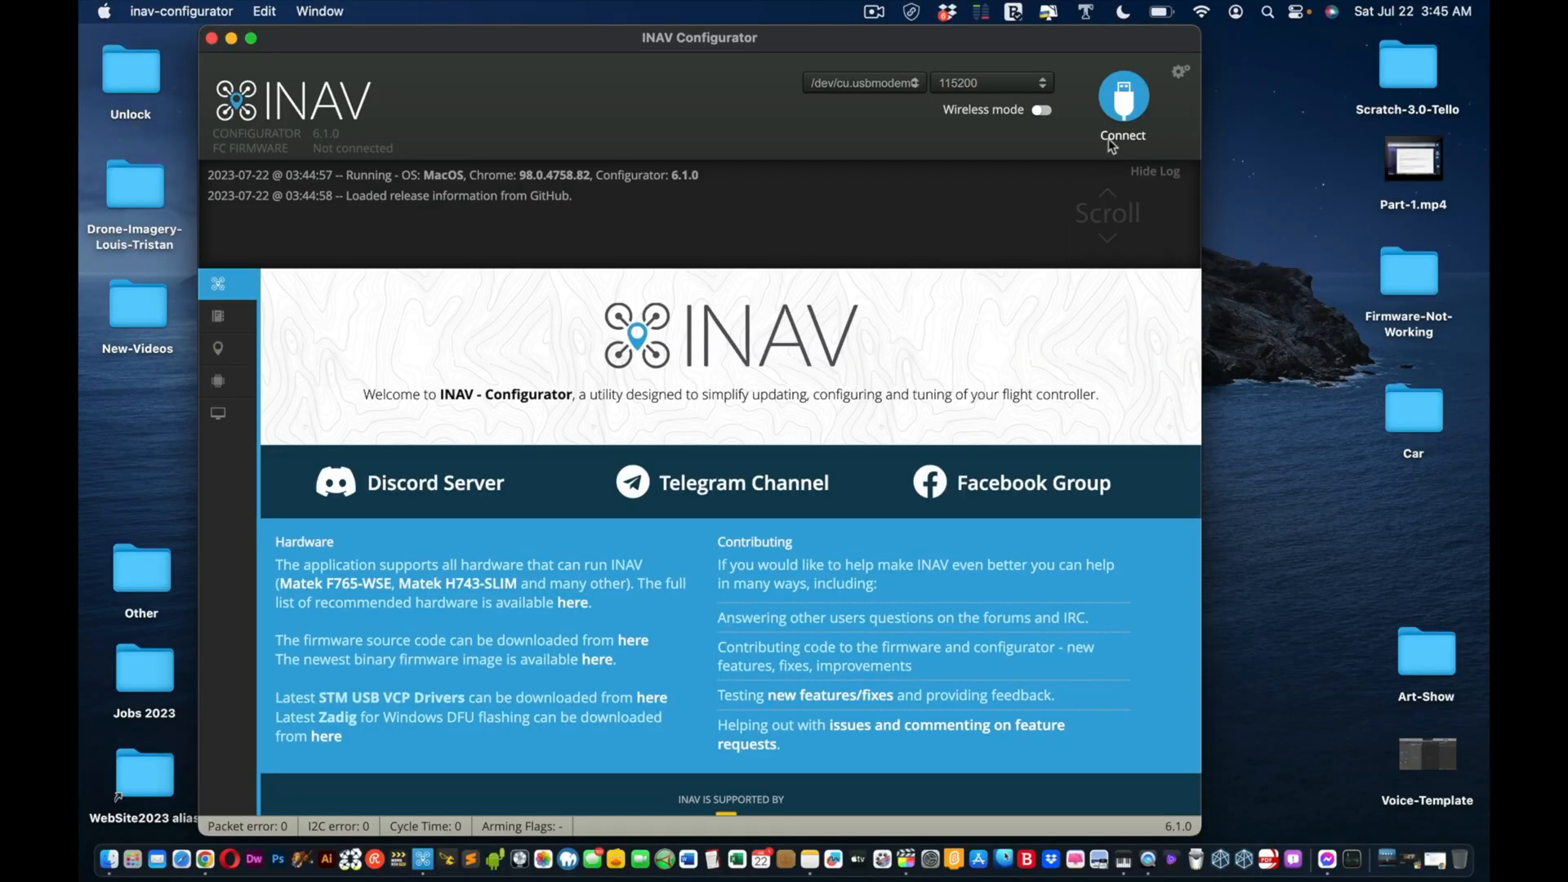
mouse_move(1122, 100)
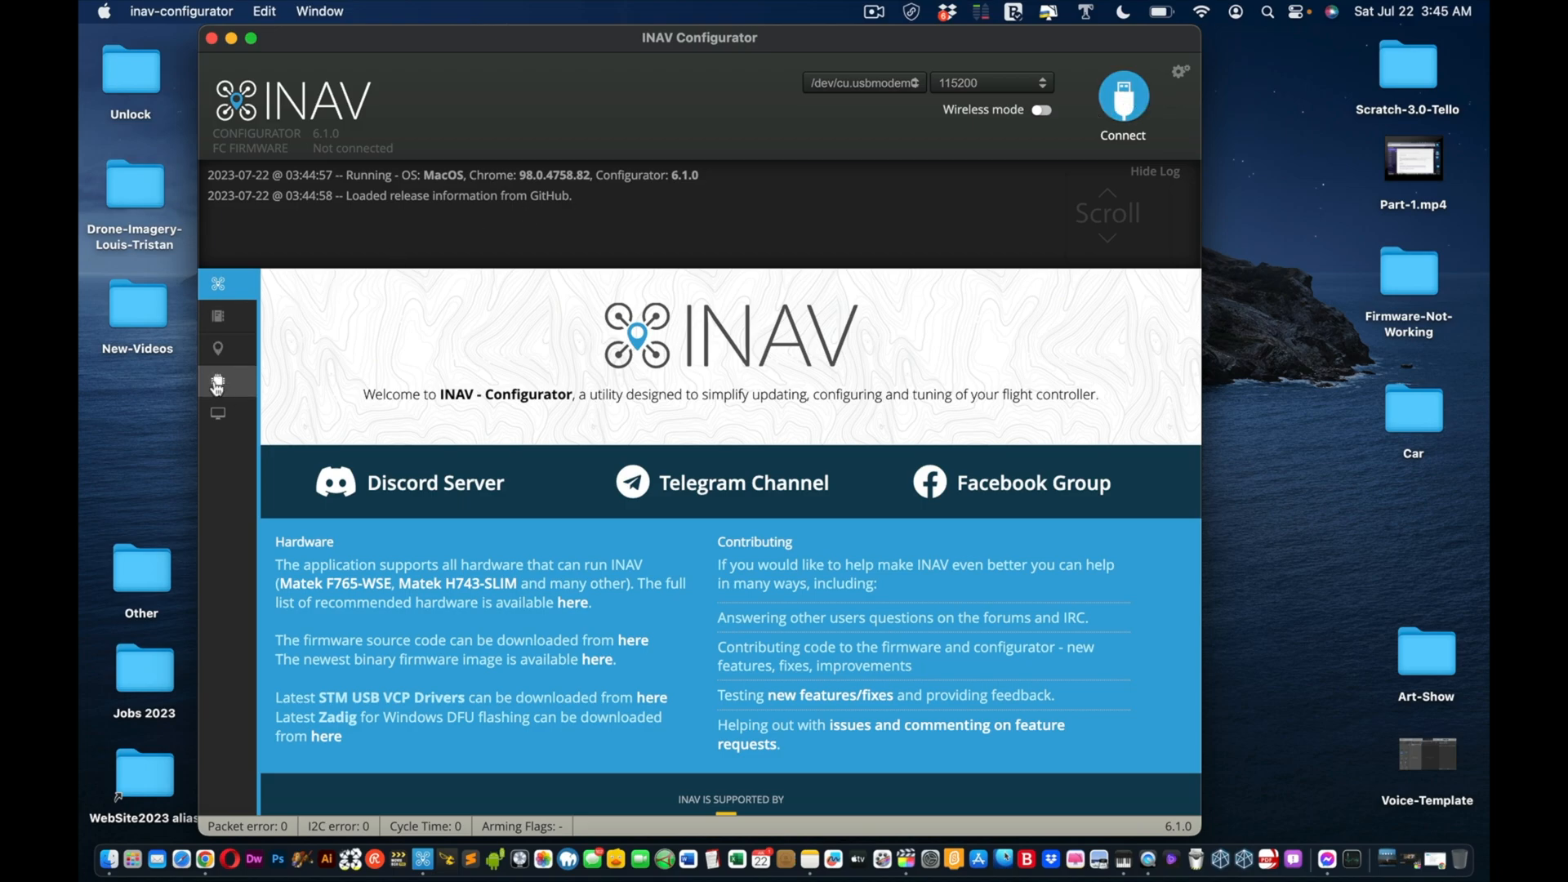
Step: Load BF405 4.4.1_Pavo Pico_Vista_V3.0_ELRS2.4g_20230508.hex from the Desktop into INAV's flasher
click(218, 382)
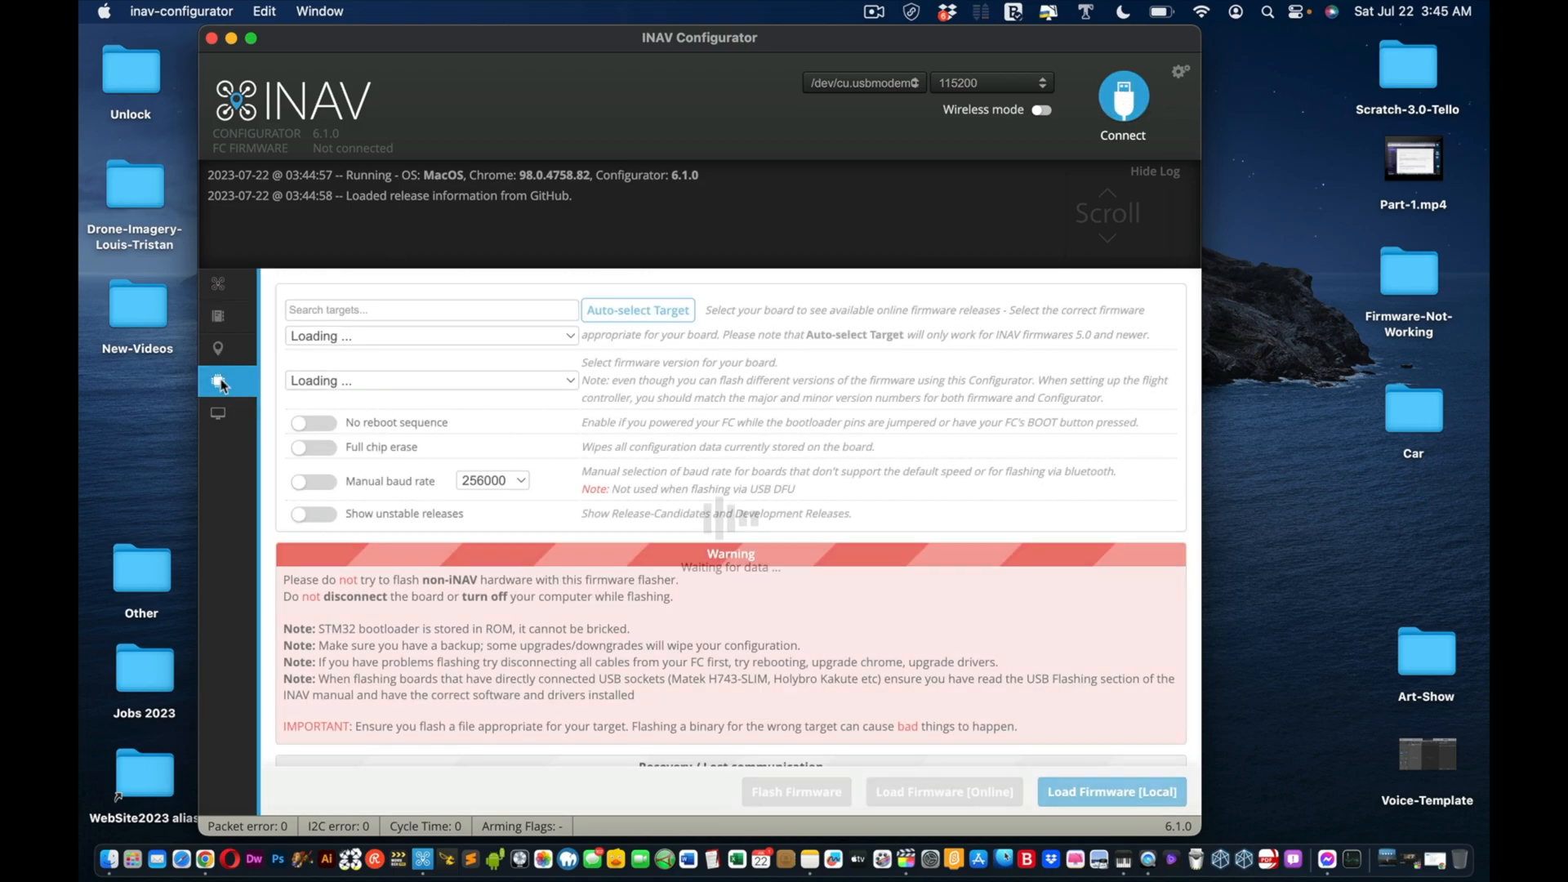
click(637, 310)
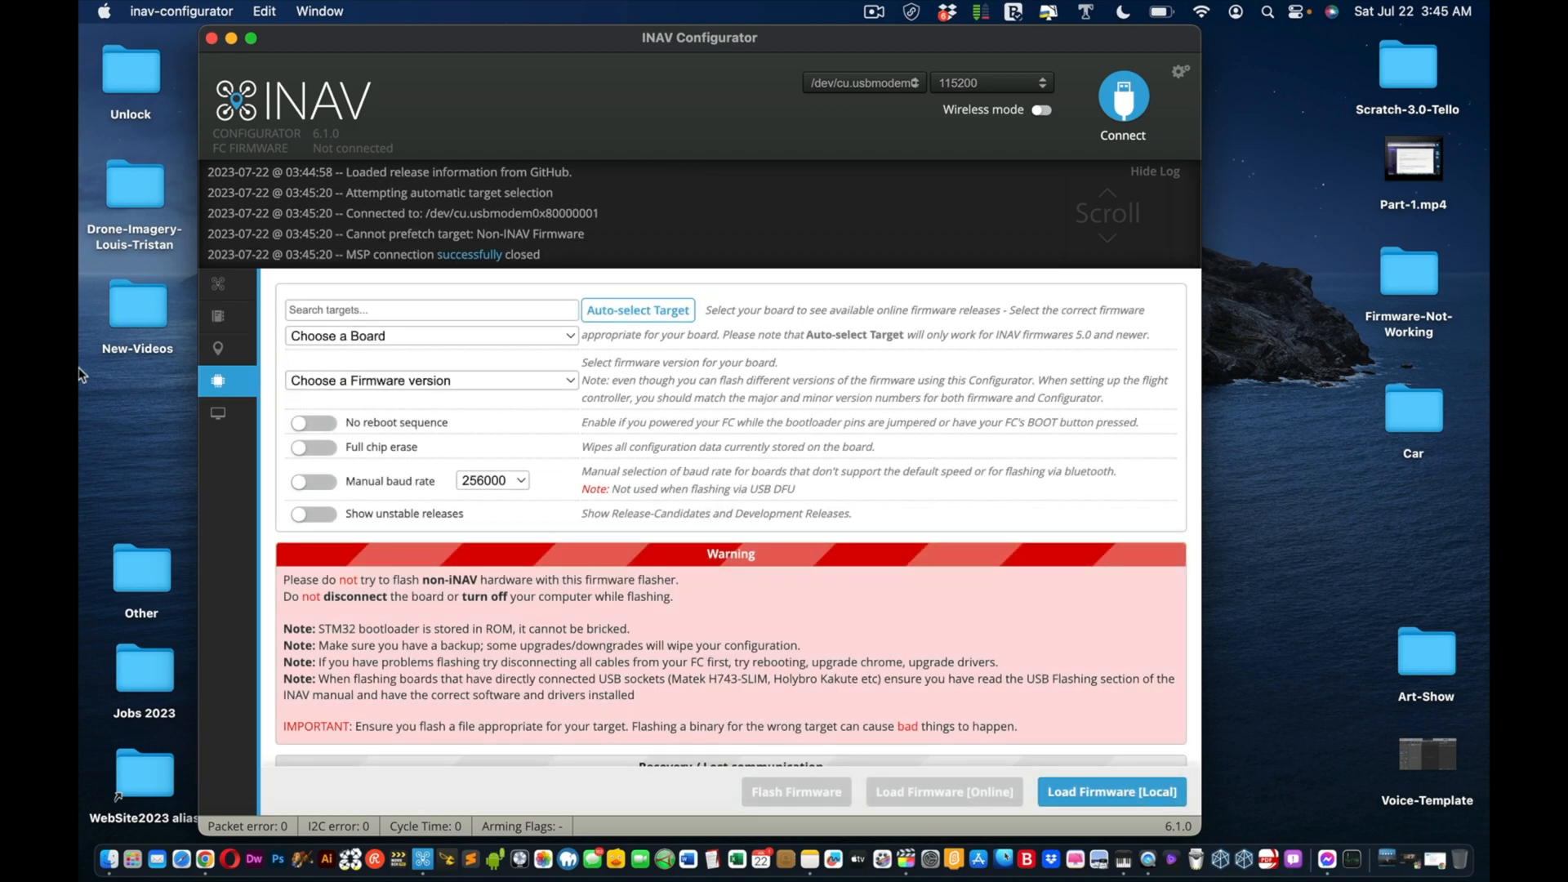
mouse_move(569, 331)
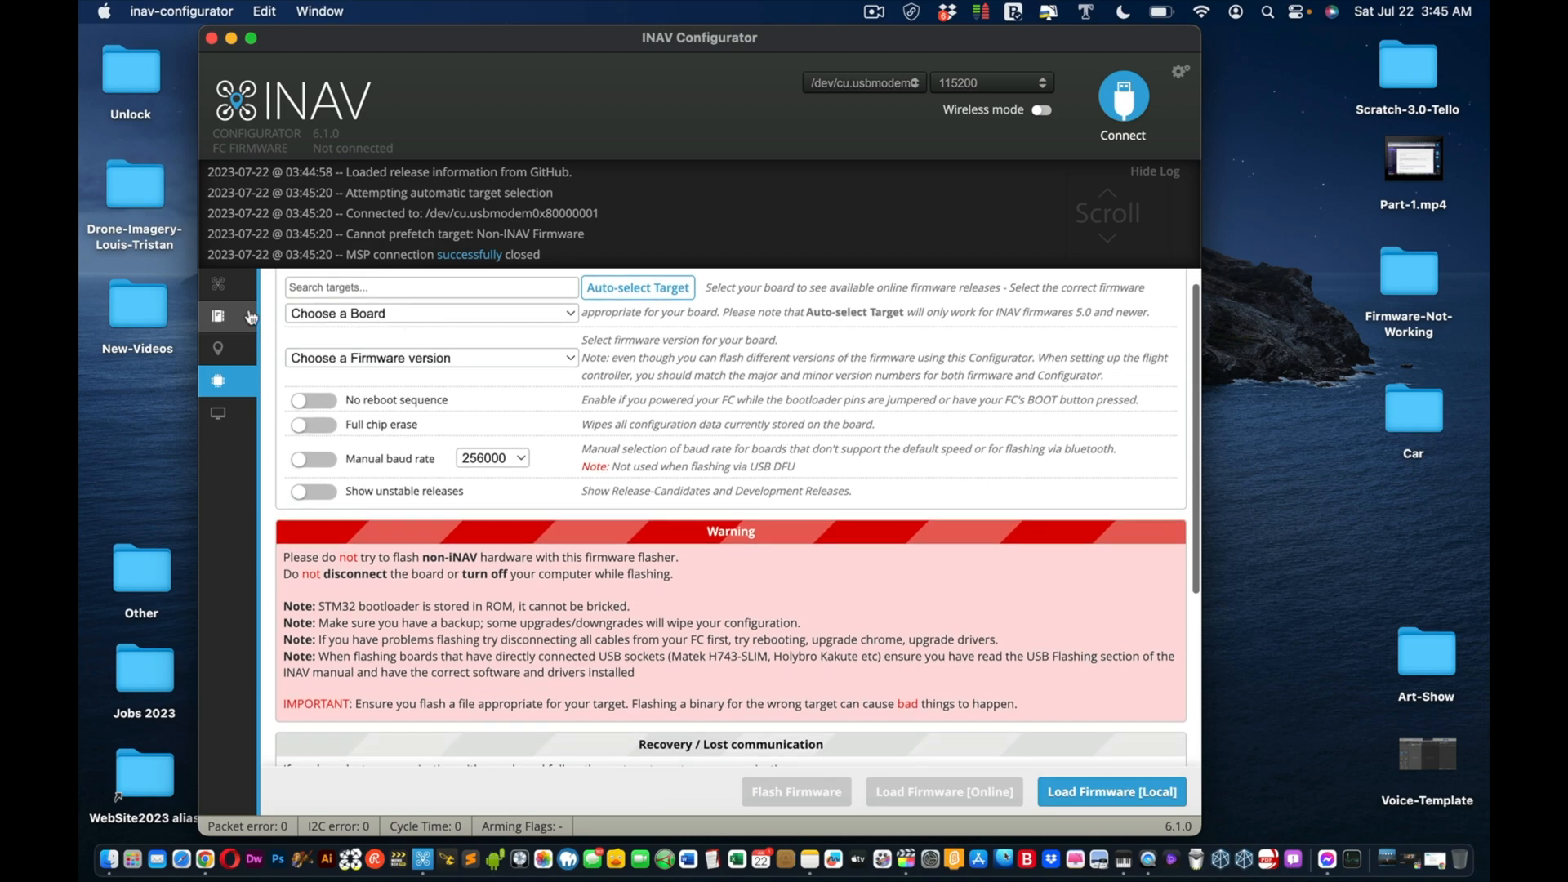
mouse_move(1196, 860)
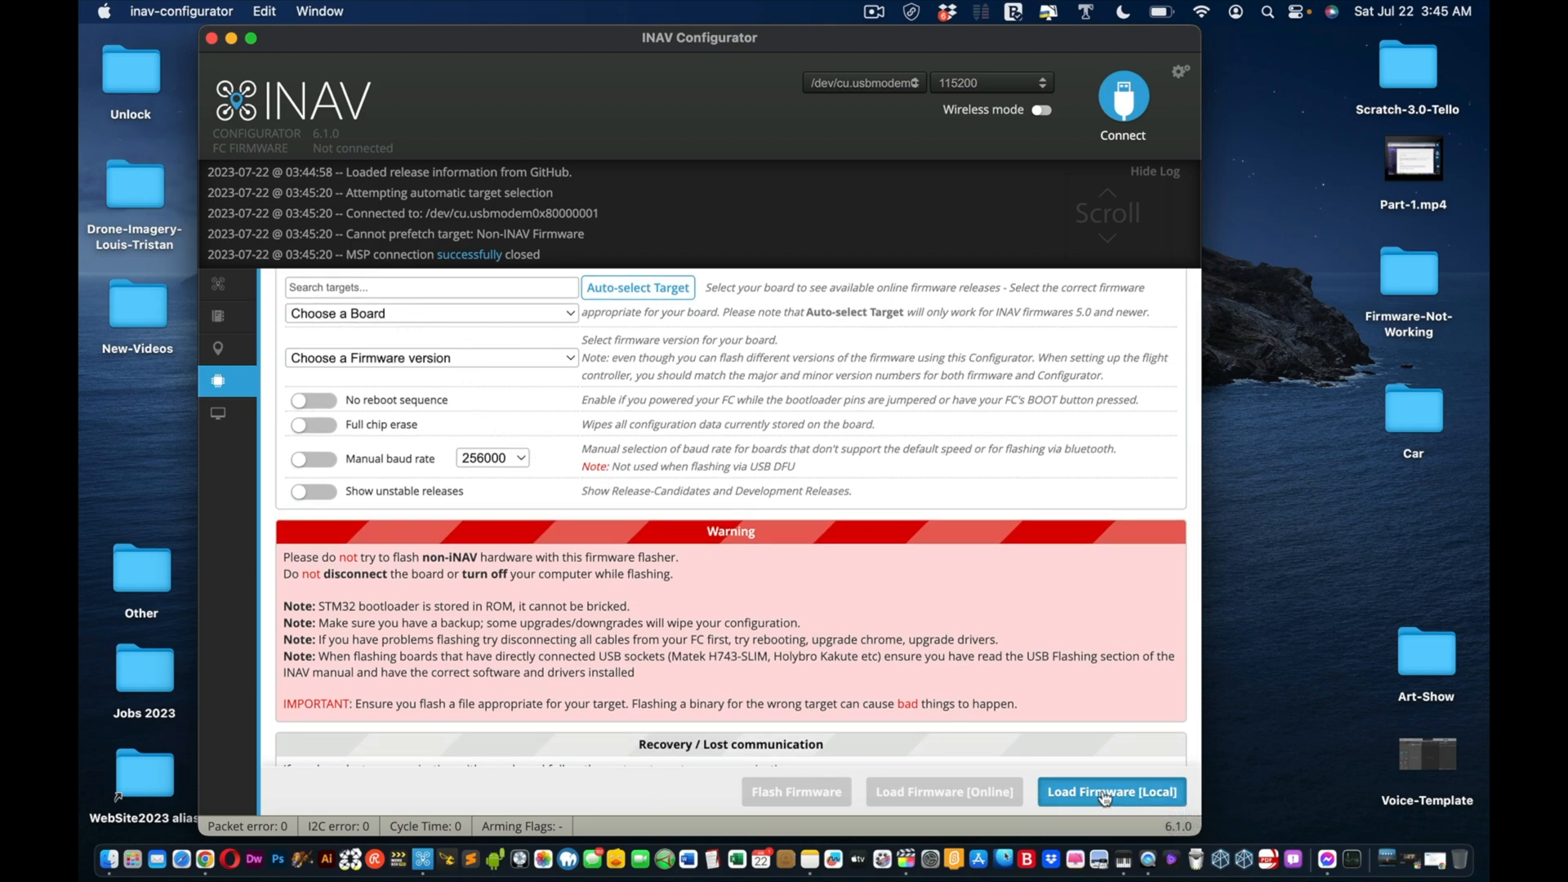
click(1111, 791)
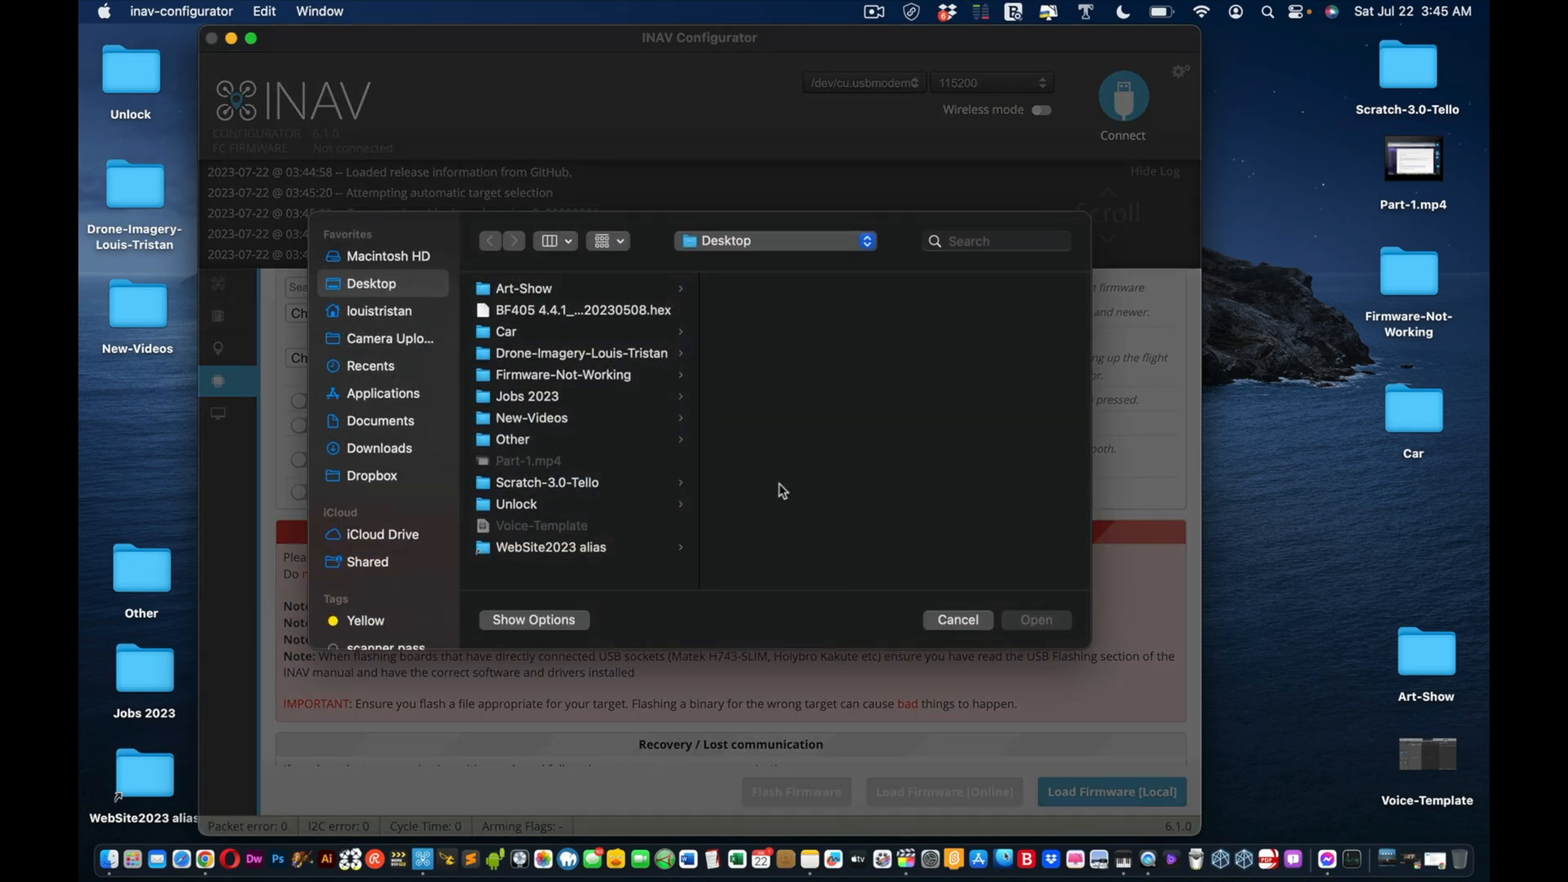
click(583, 310)
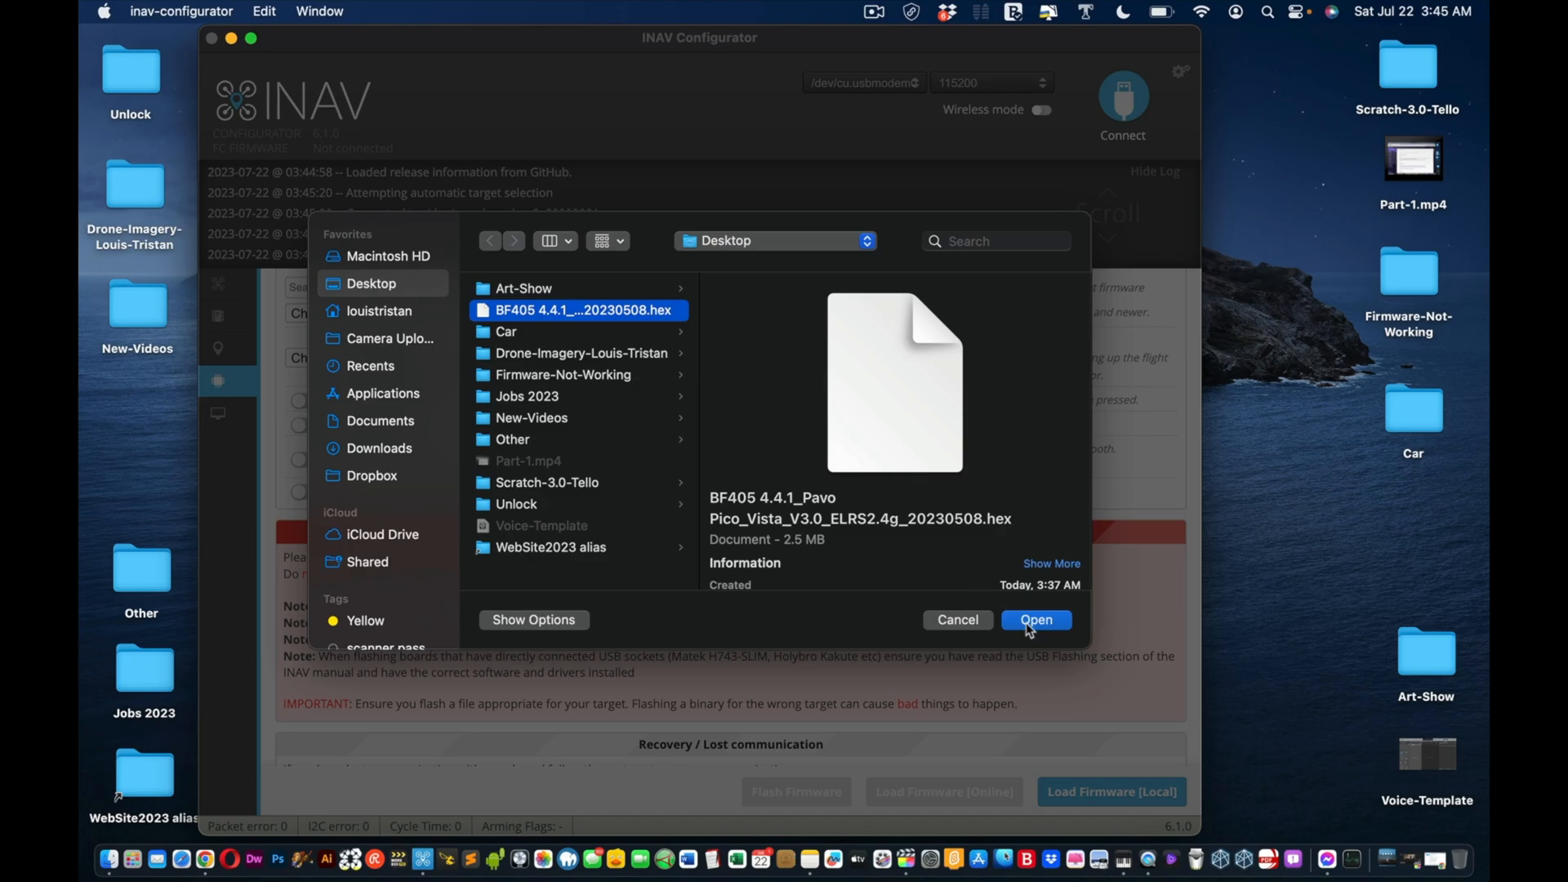
click(1036, 619)
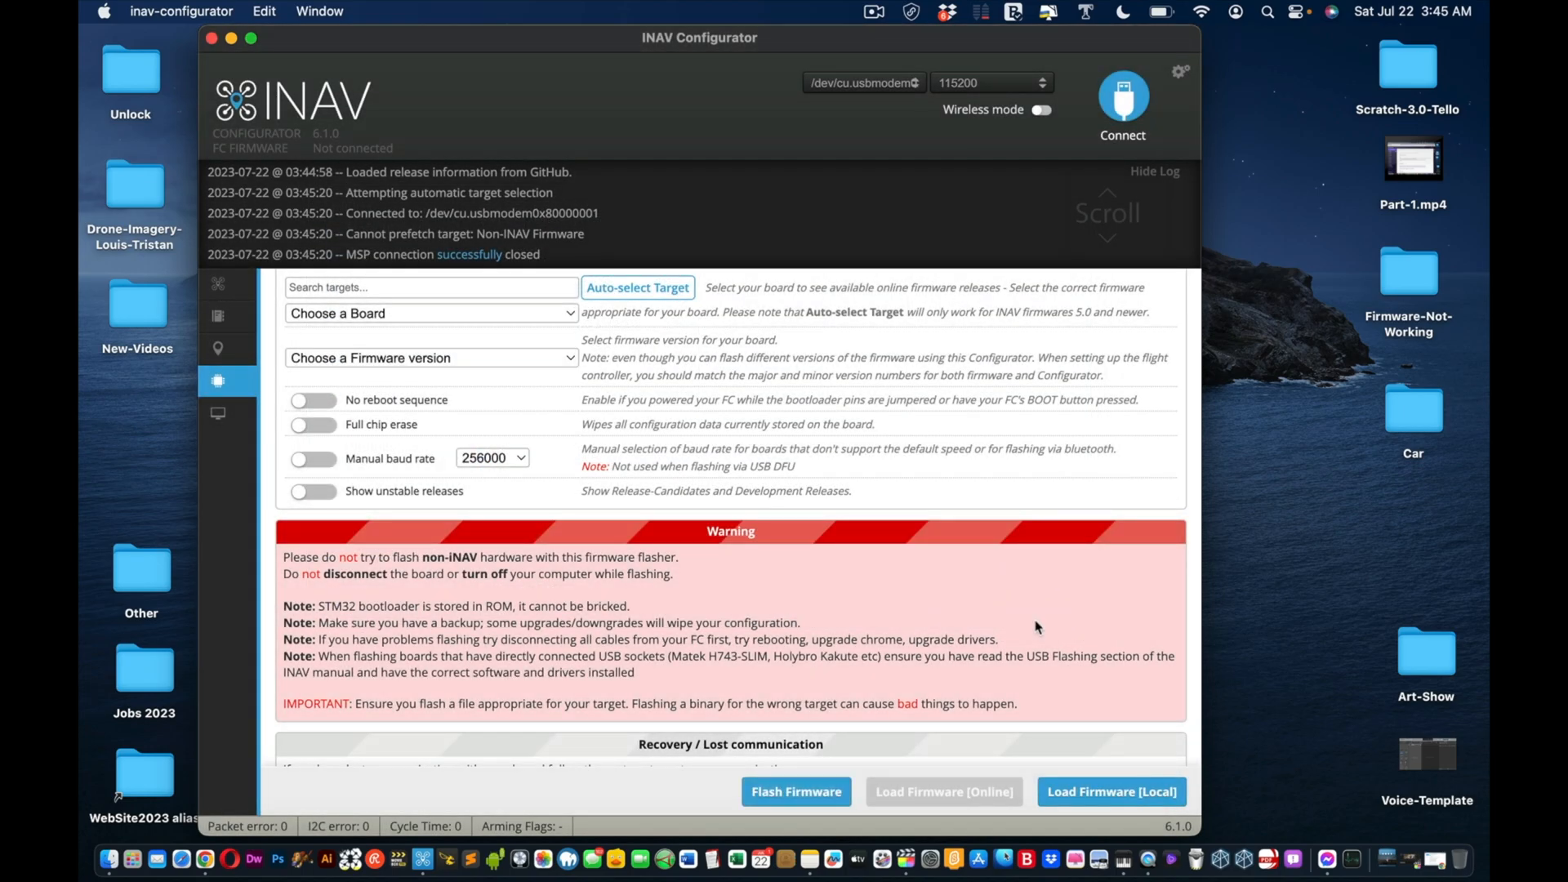
mouse_move(796, 792)
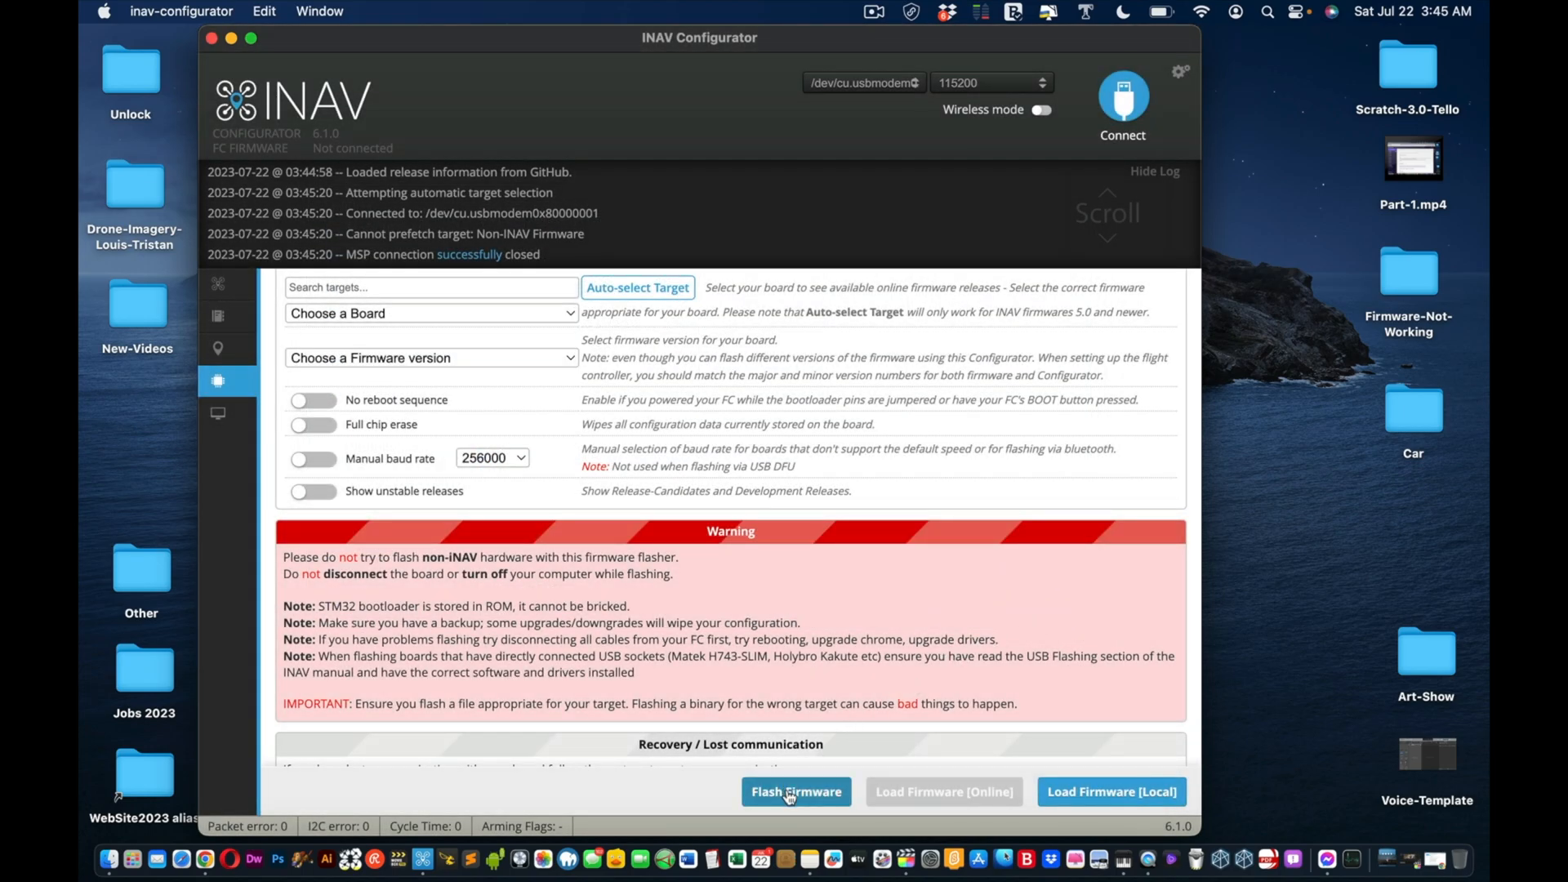
Step: Flash the BF405 hex until the progress bar shows Programming: SUCCESSFUL
click(795, 791)
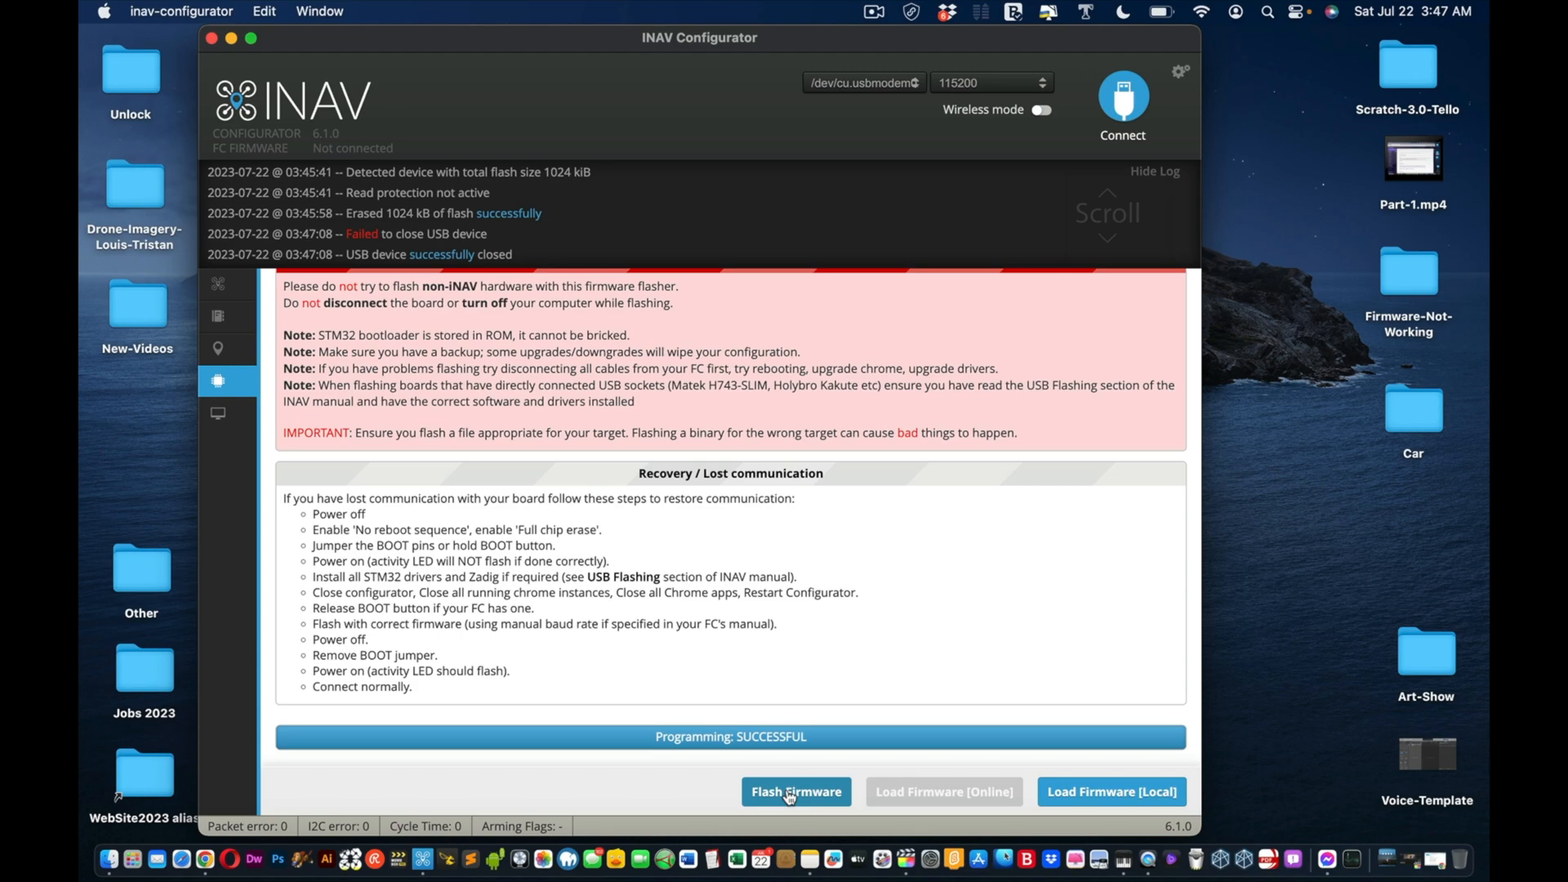
mouse_move(789, 790)
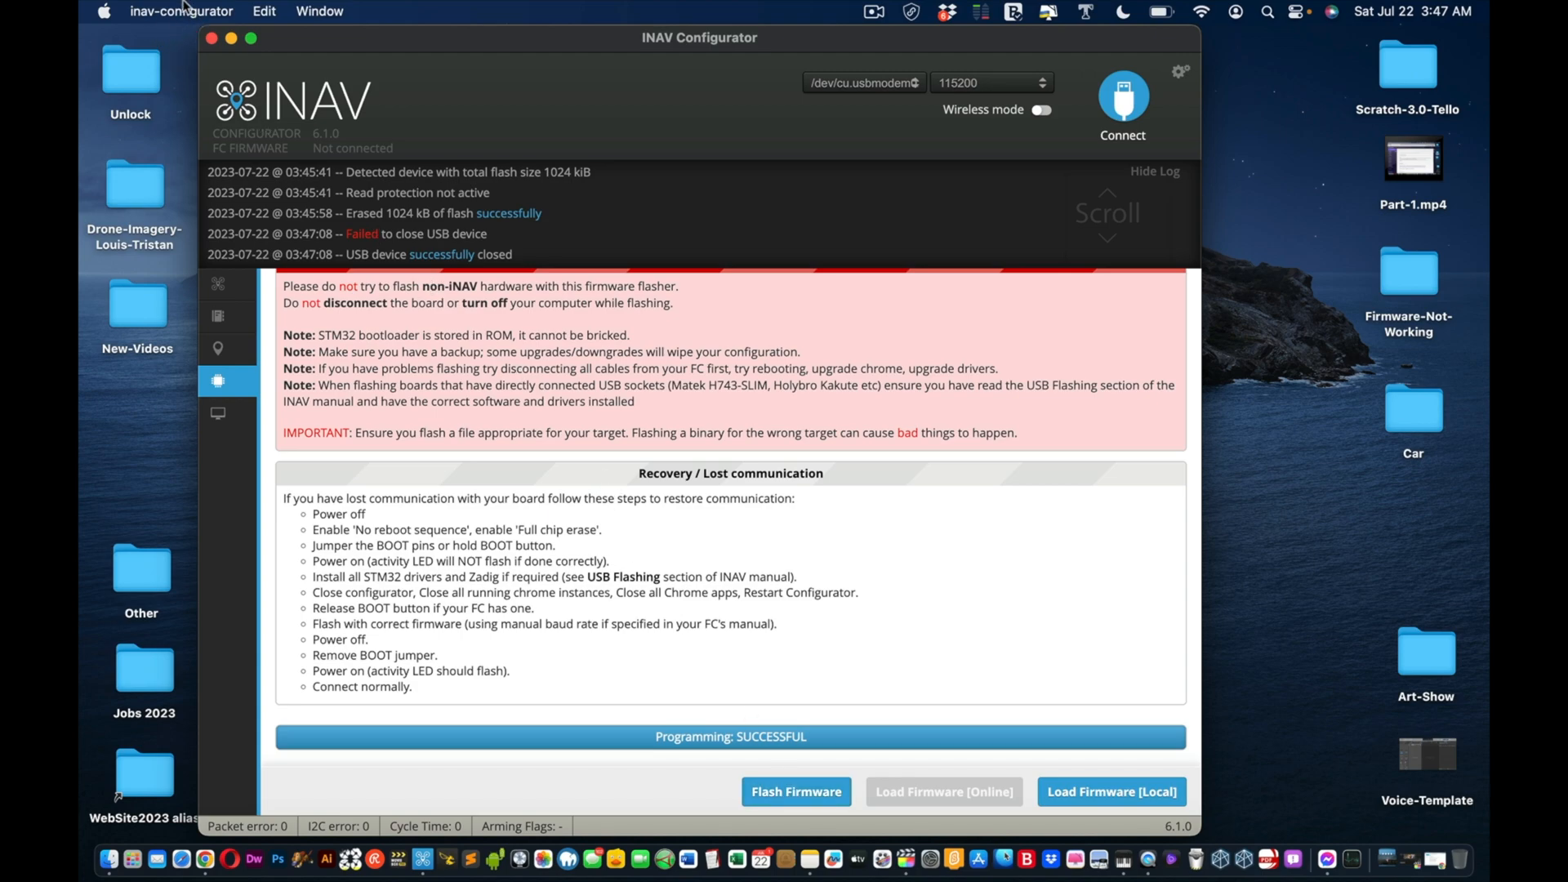
Step: Close the INAV Configurator window, leaving the Finder desktop
click(182, 10)
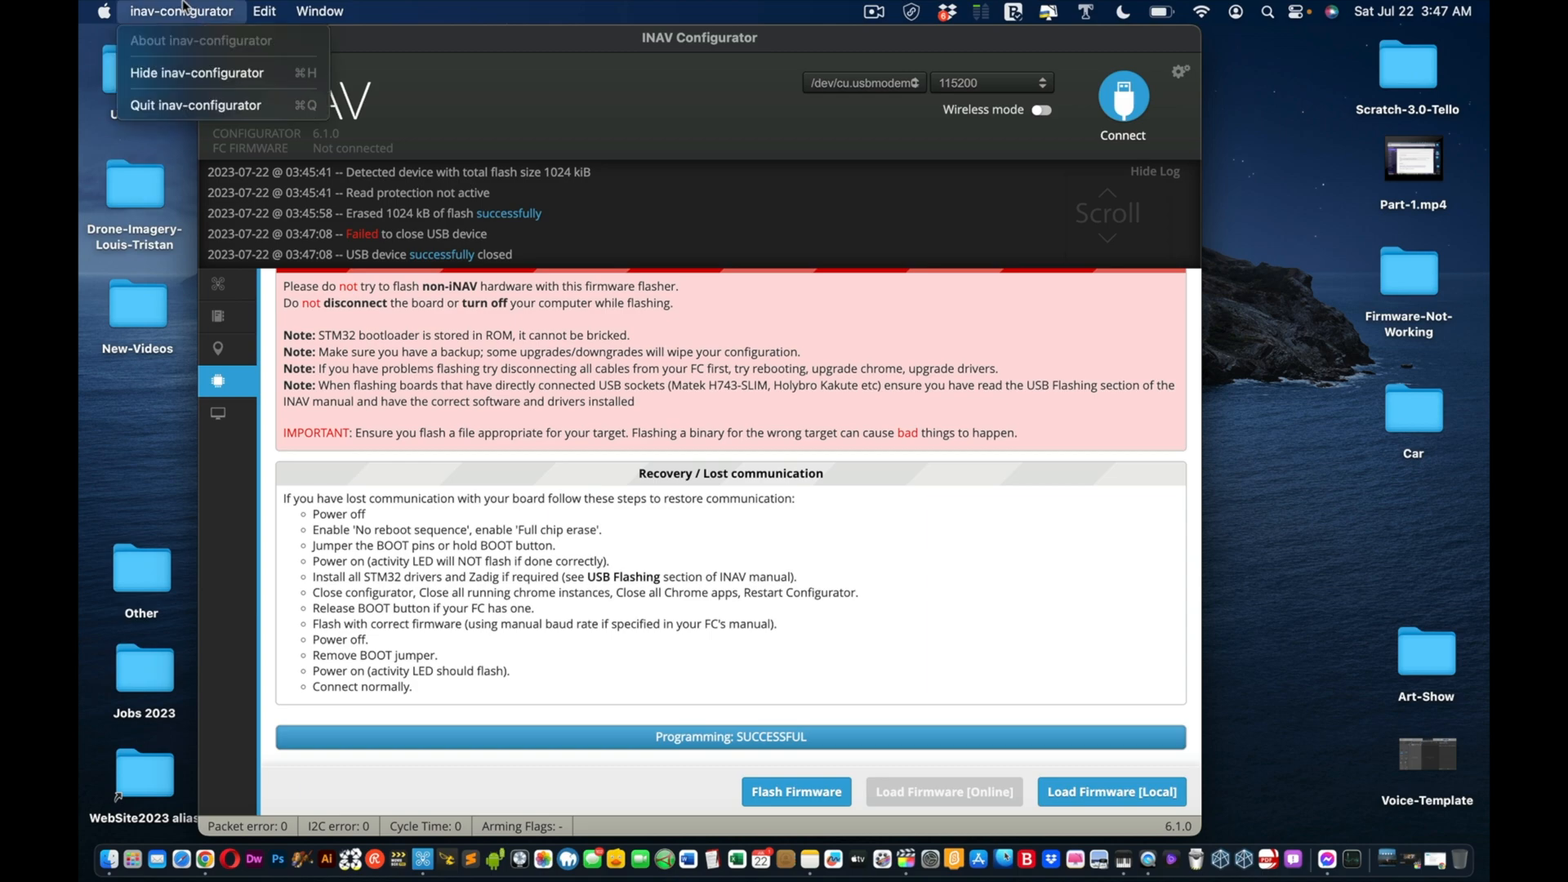
mouse_move(196, 105)
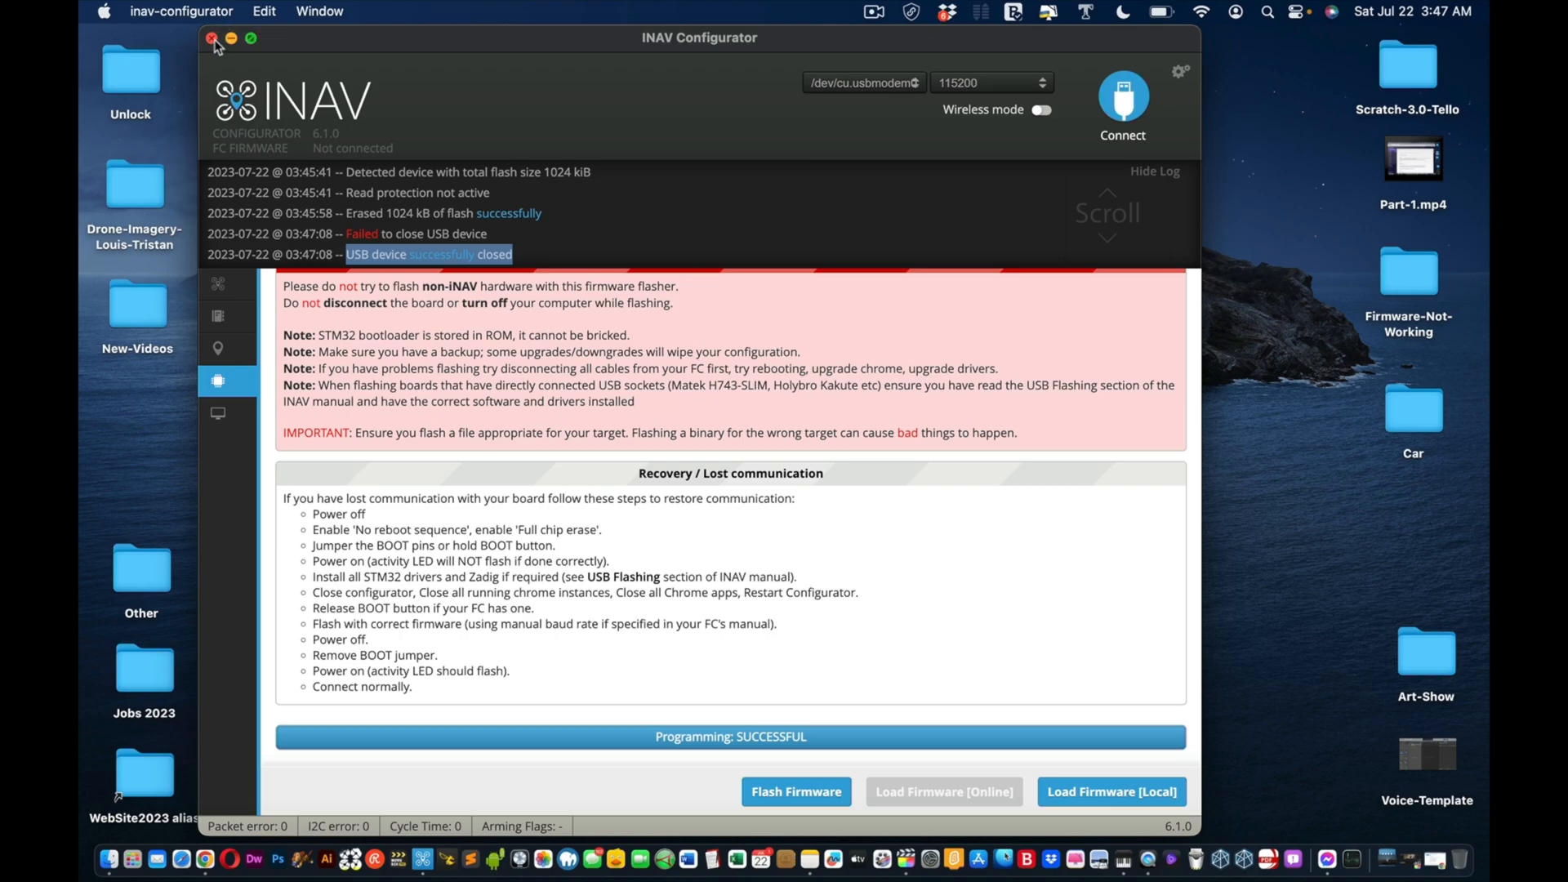
click(182, 11)
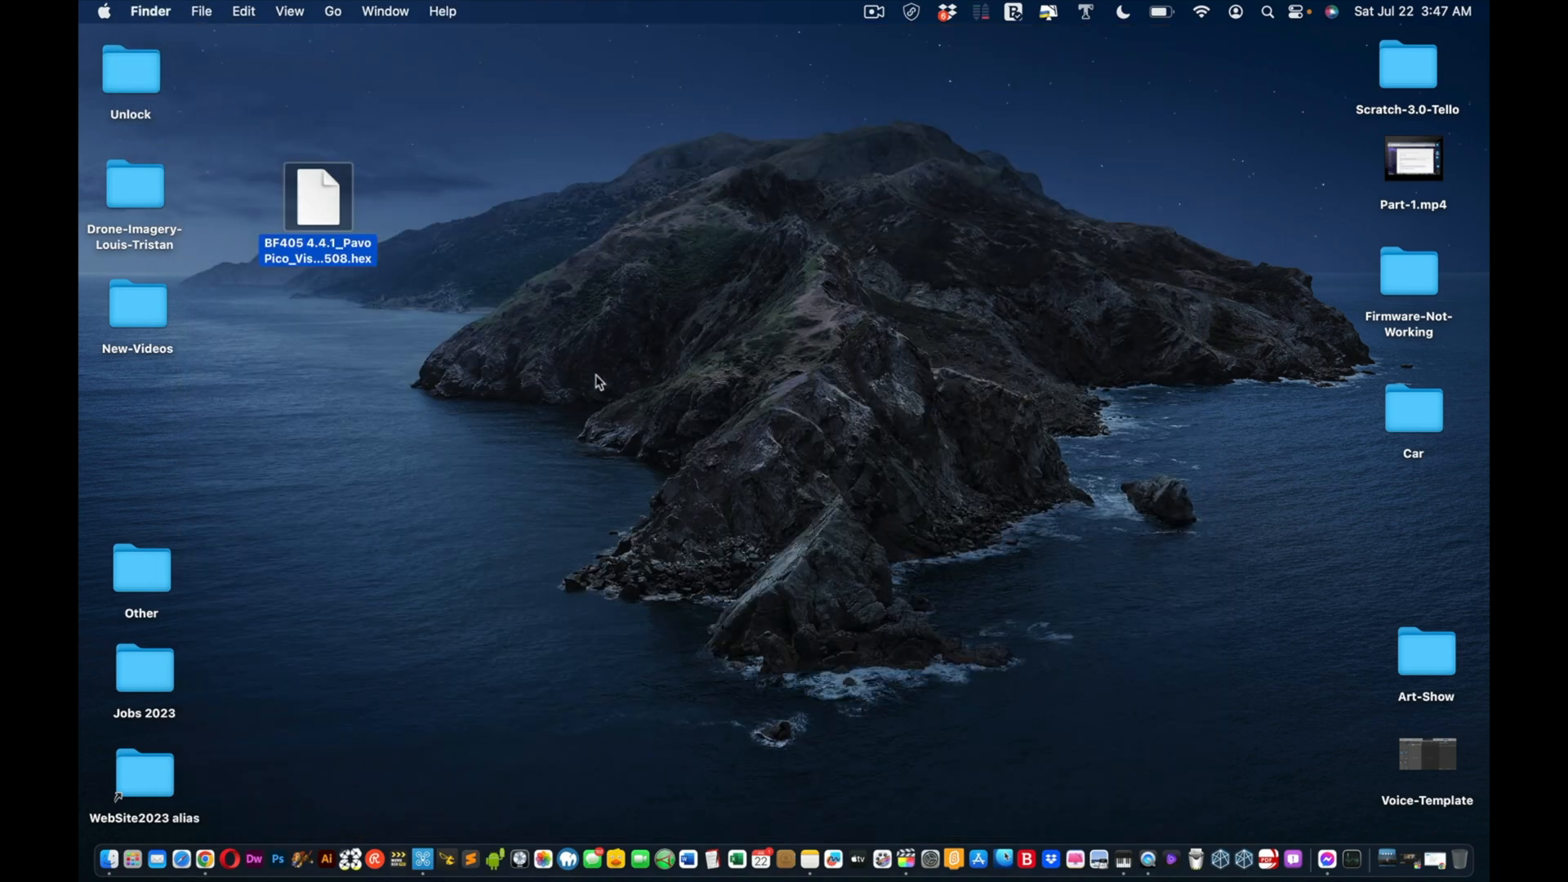
mouse_move(445, 858)
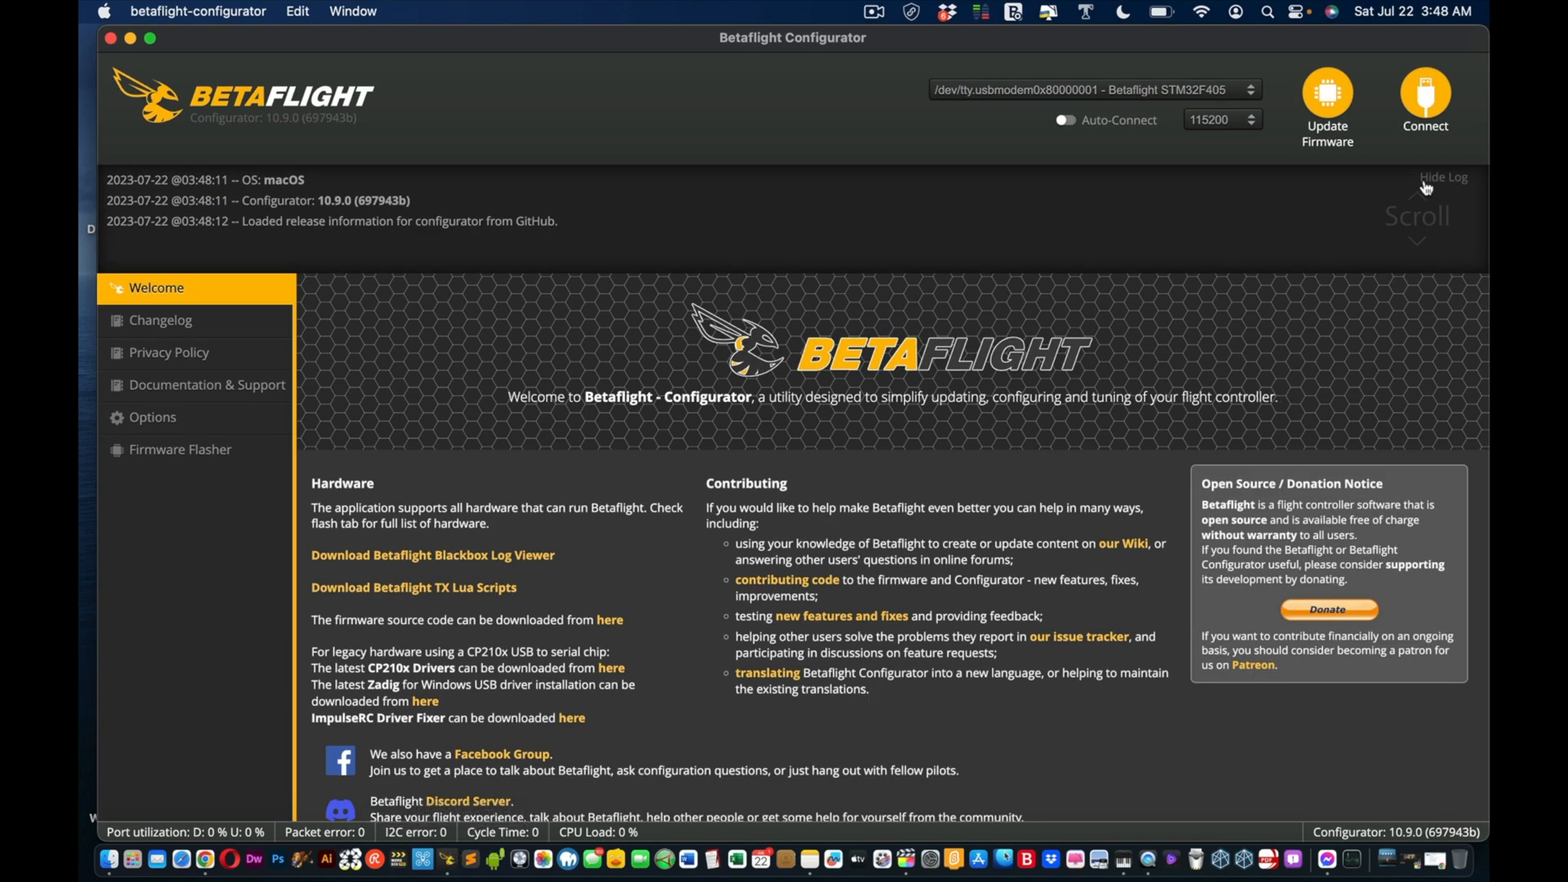
click(1424, 95)
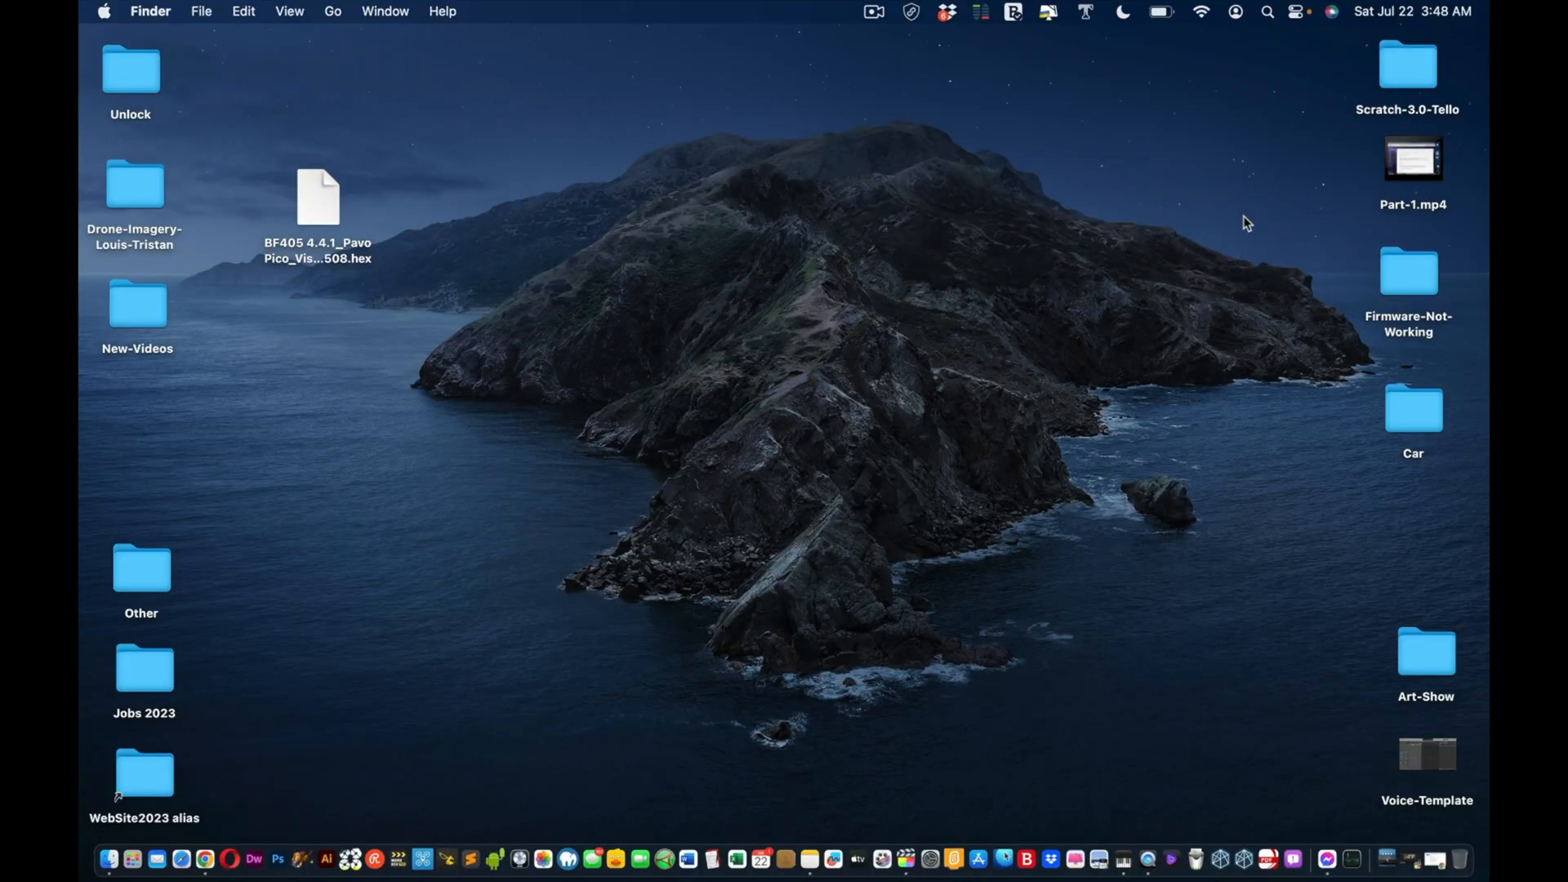
mouse_move(447, 860)
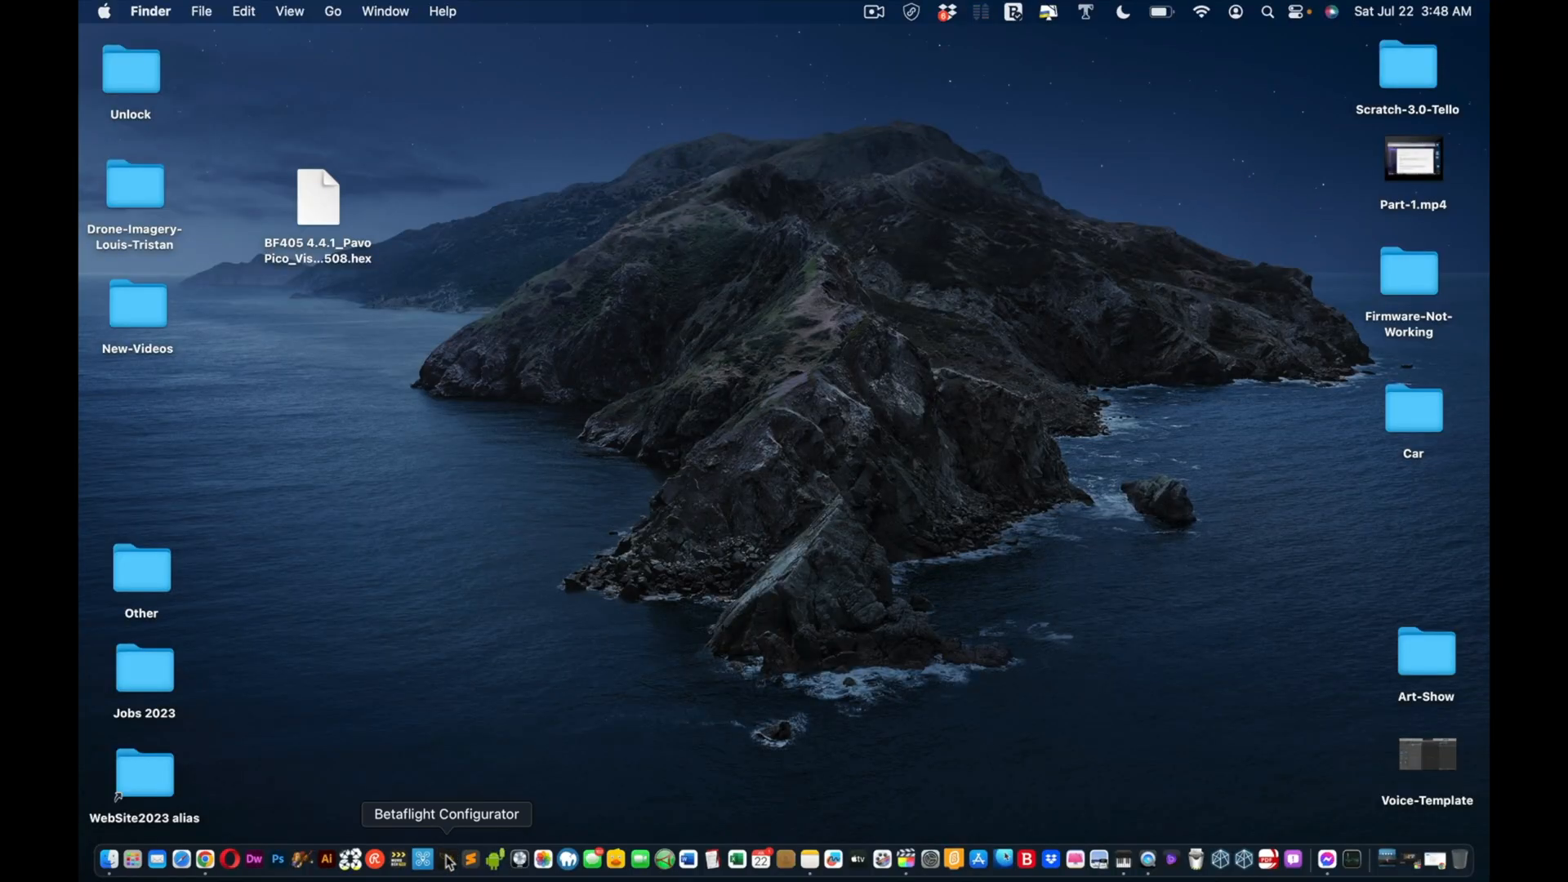
Step: Relaunch Betaflight Configurator and connect to the BETAFPVF405 board running 4.4.1
click(422, 858)
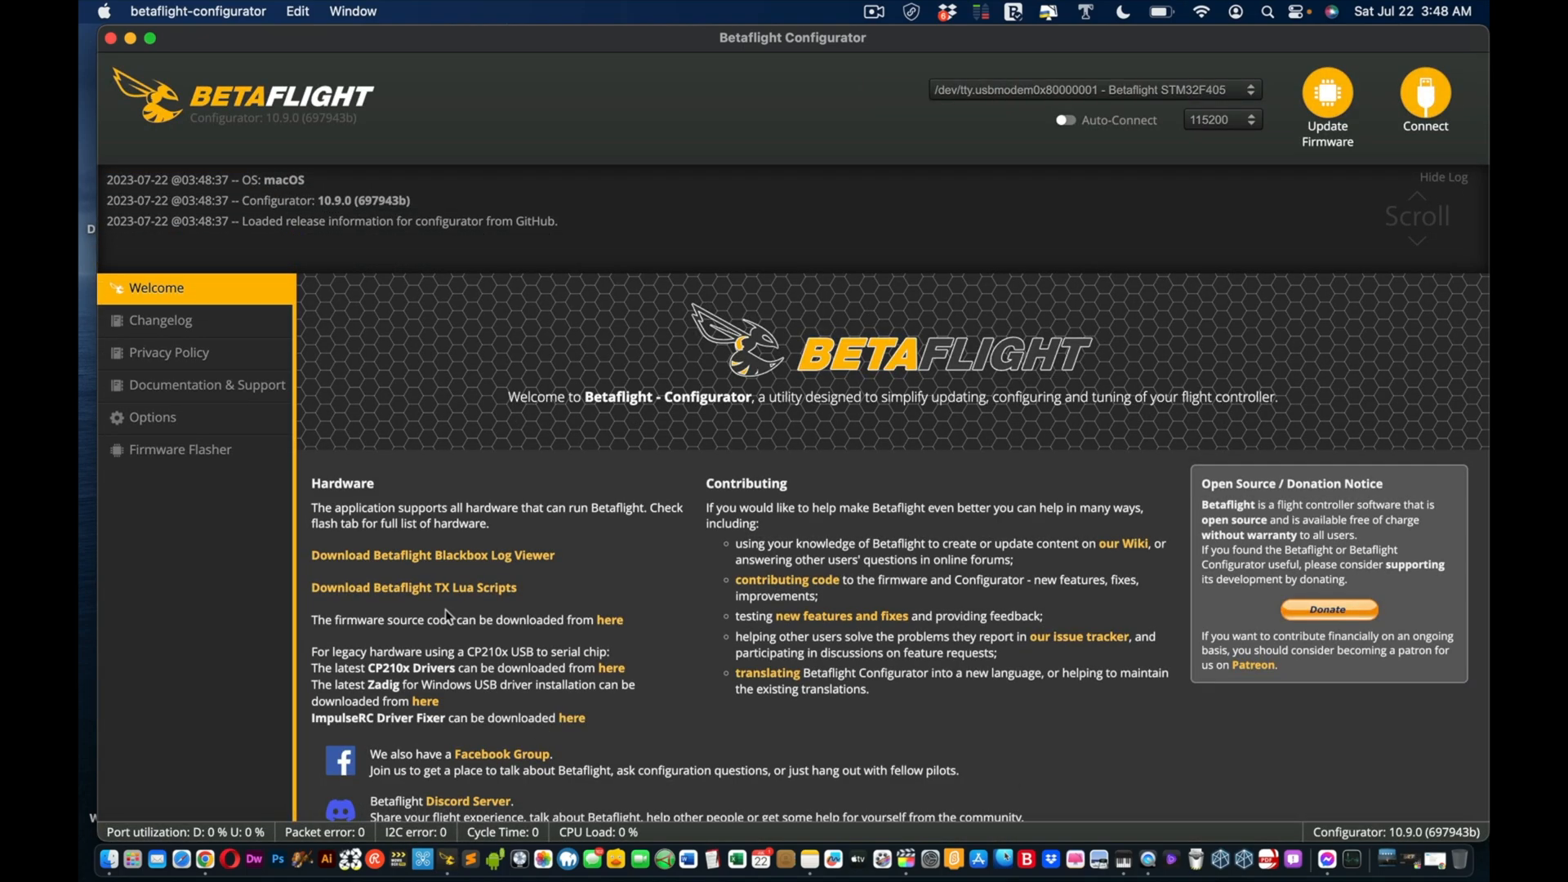
click(1425, 95)
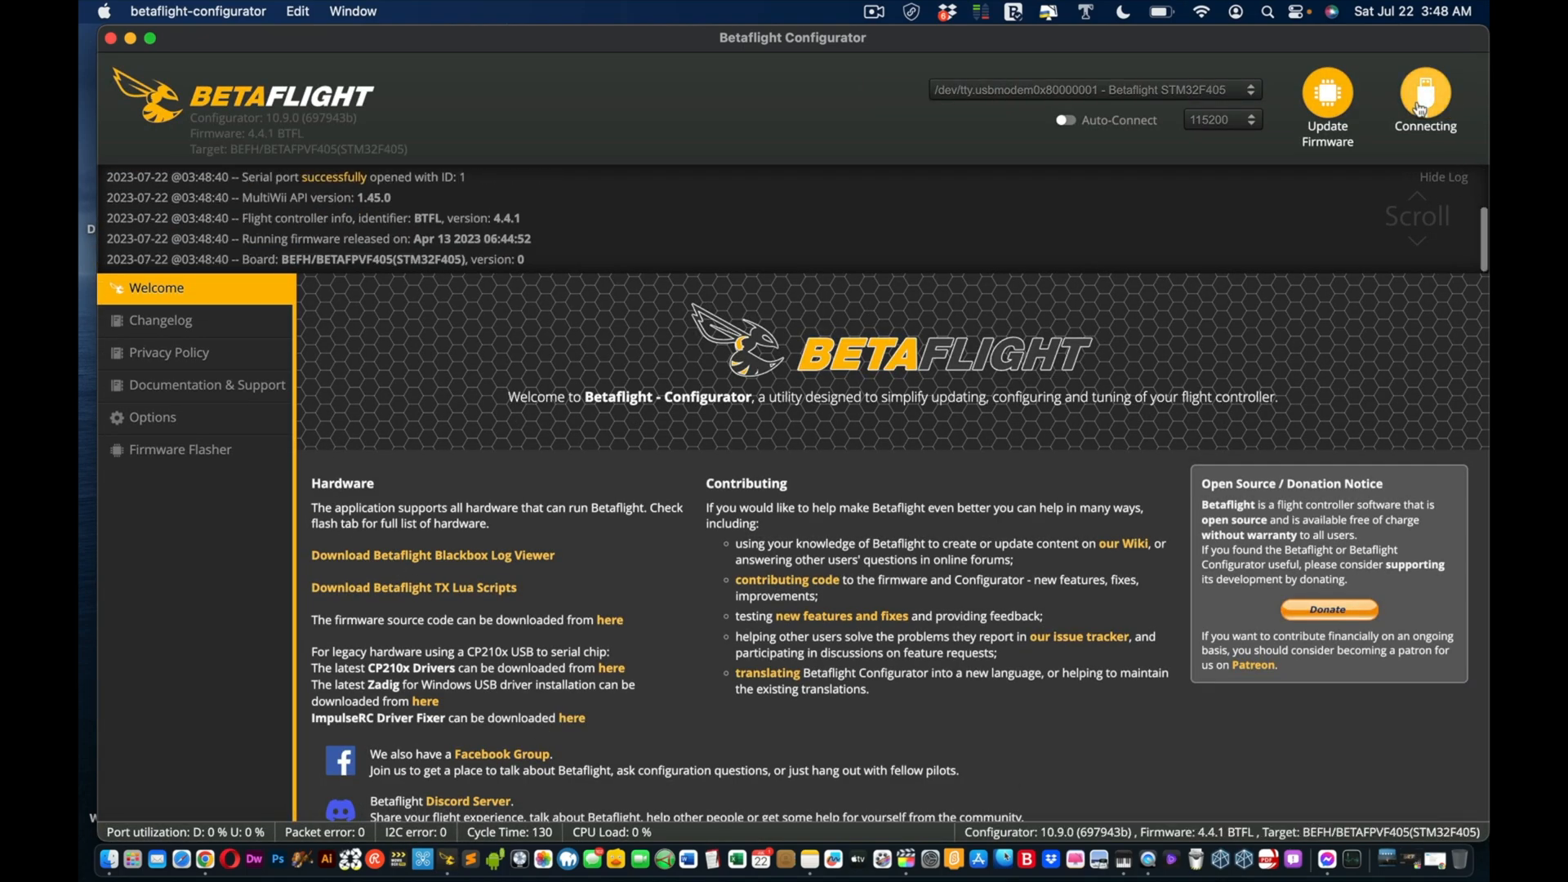
click(1425, 94)
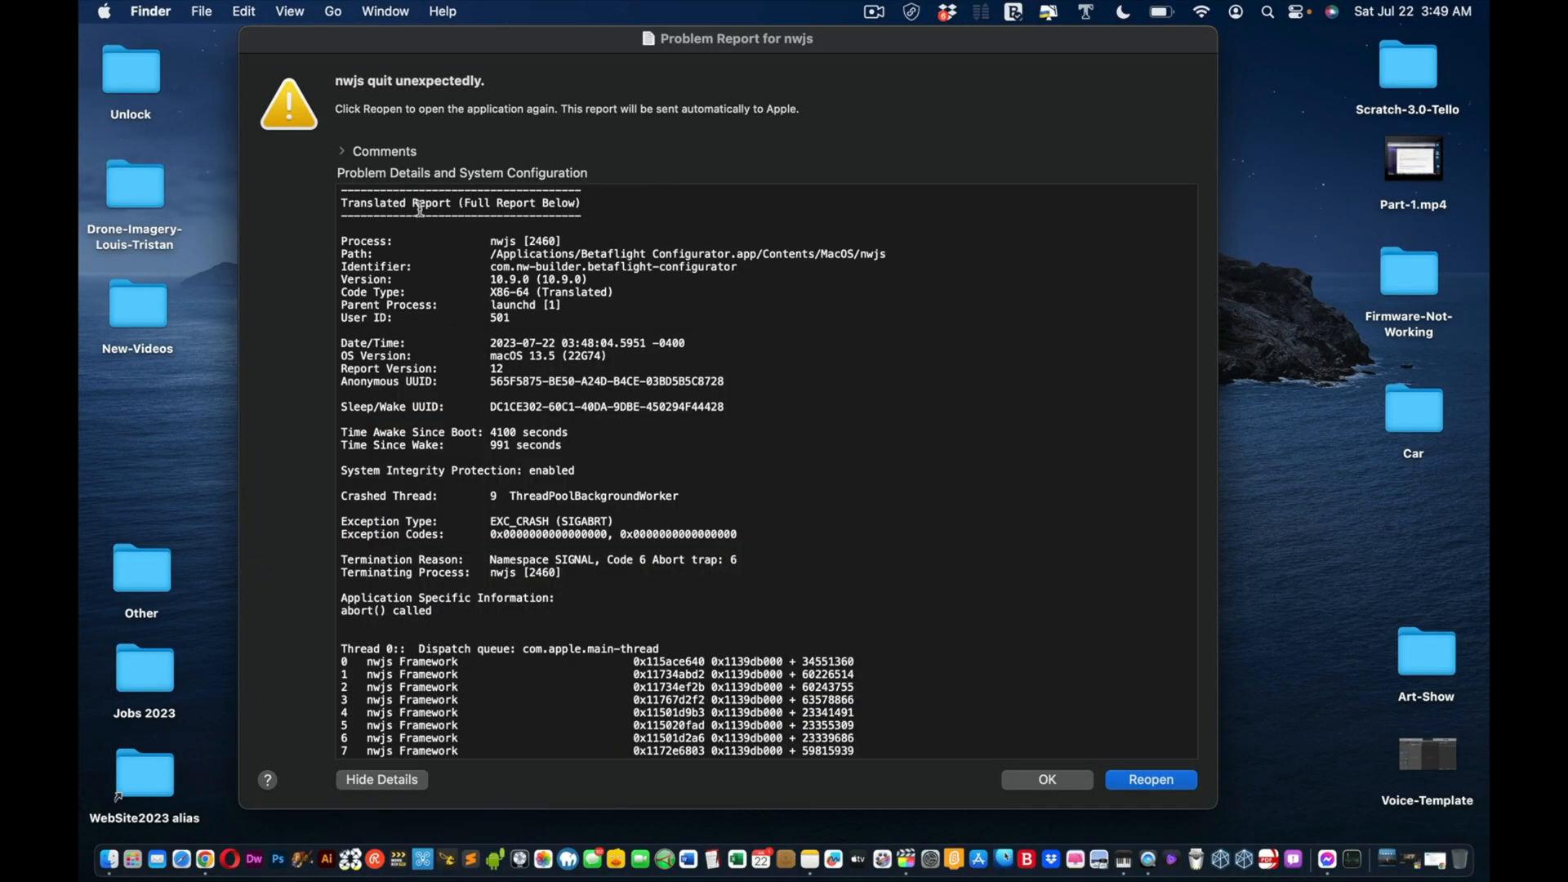
Step: Dismiss the crash reports, relaunch Betaflight, and connect to reach the Pavo Pico Setup page
click(1047, 779)
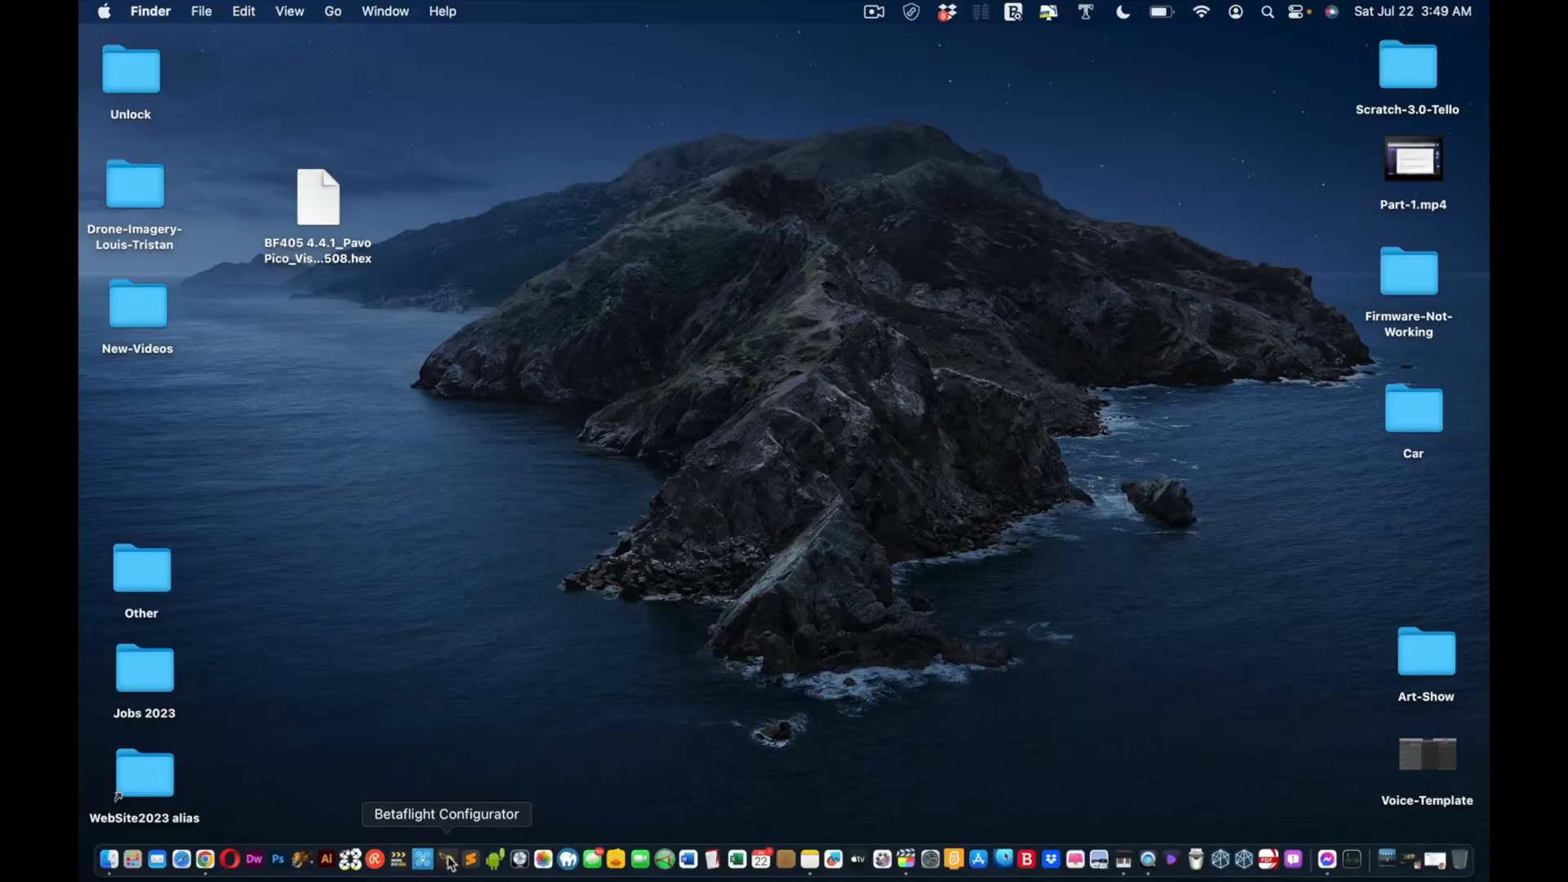
click(447, 859)
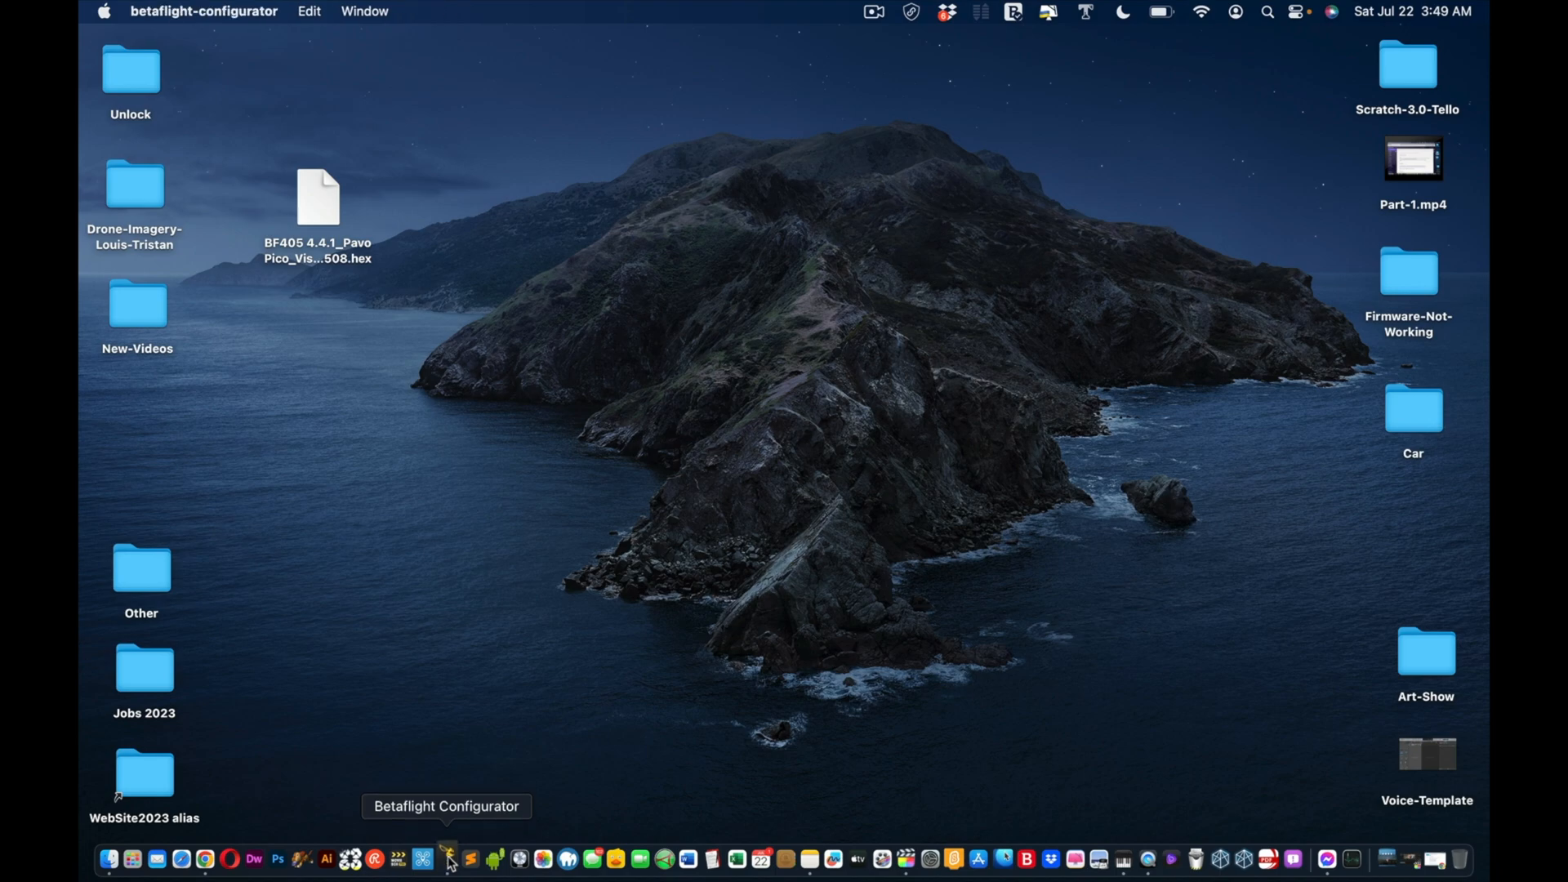
click(446, 859)
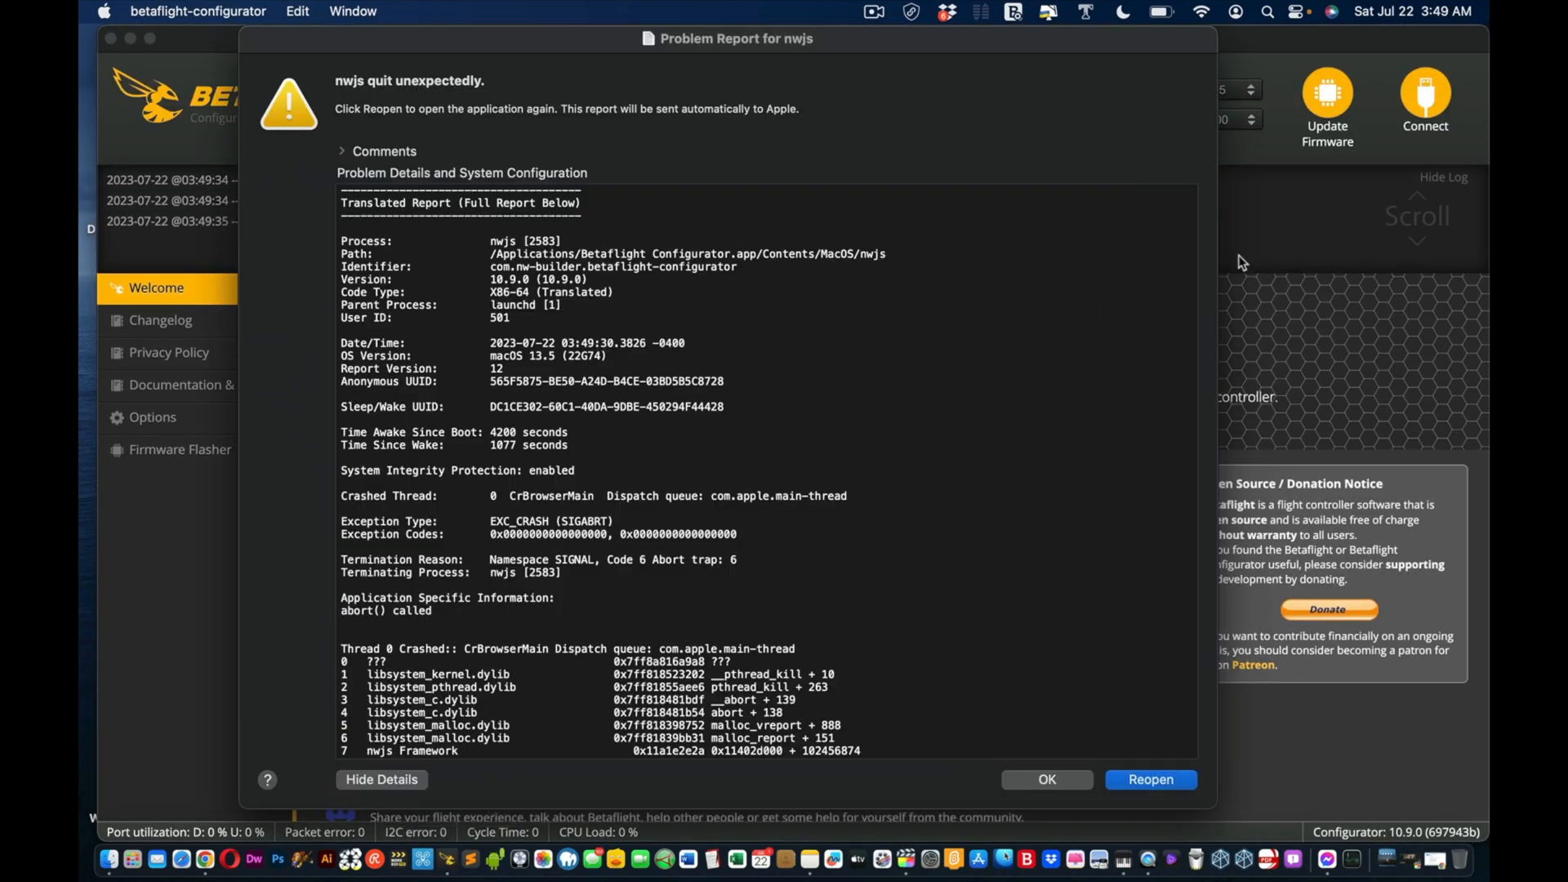
click(1046, 779)
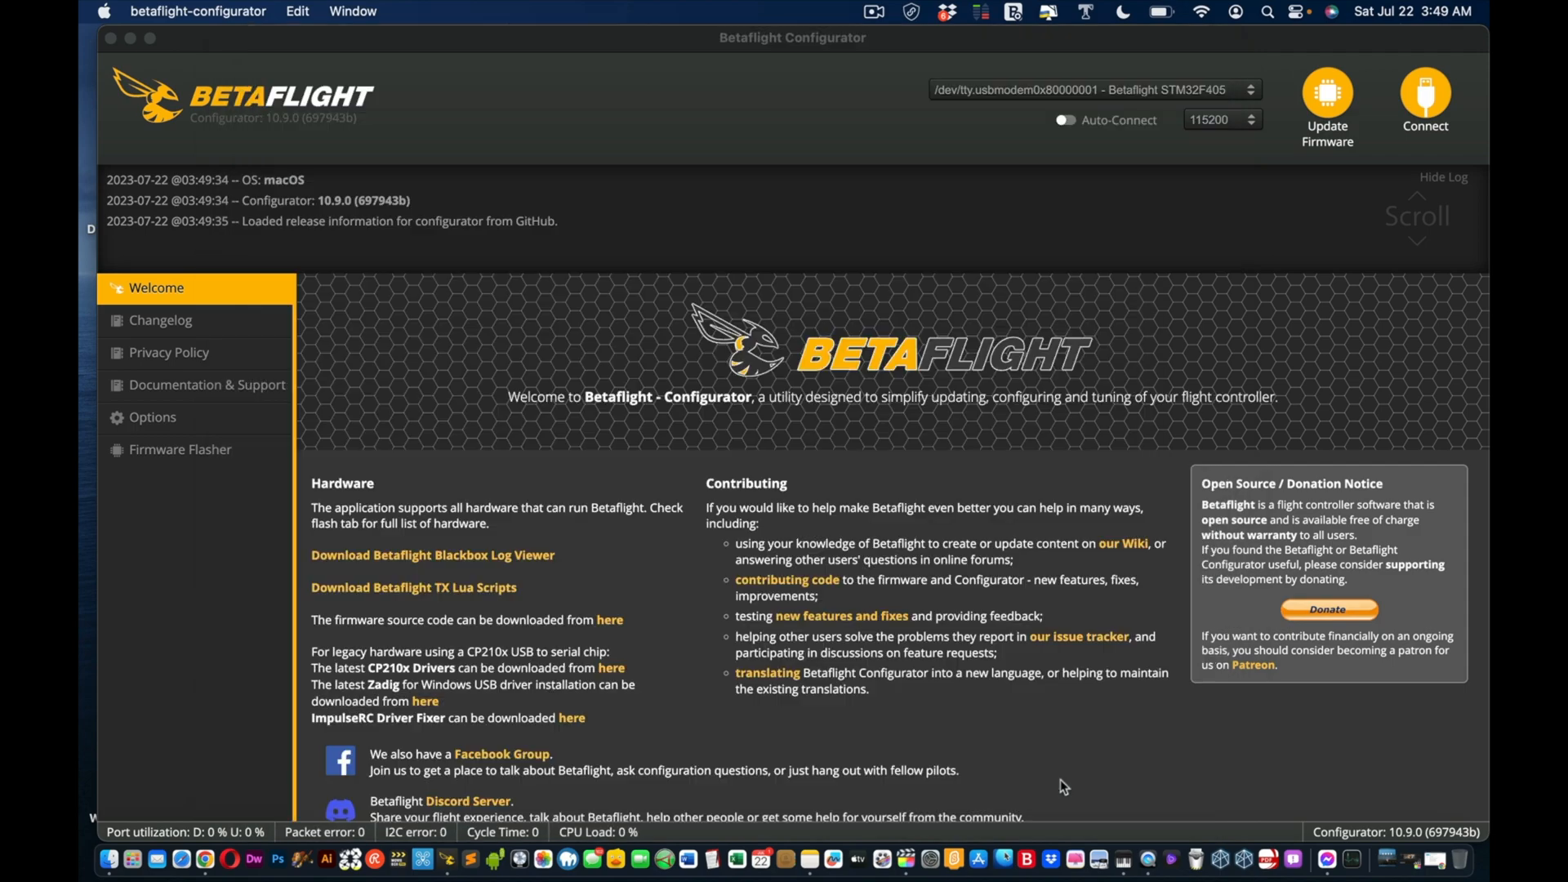
click(1425, 95)
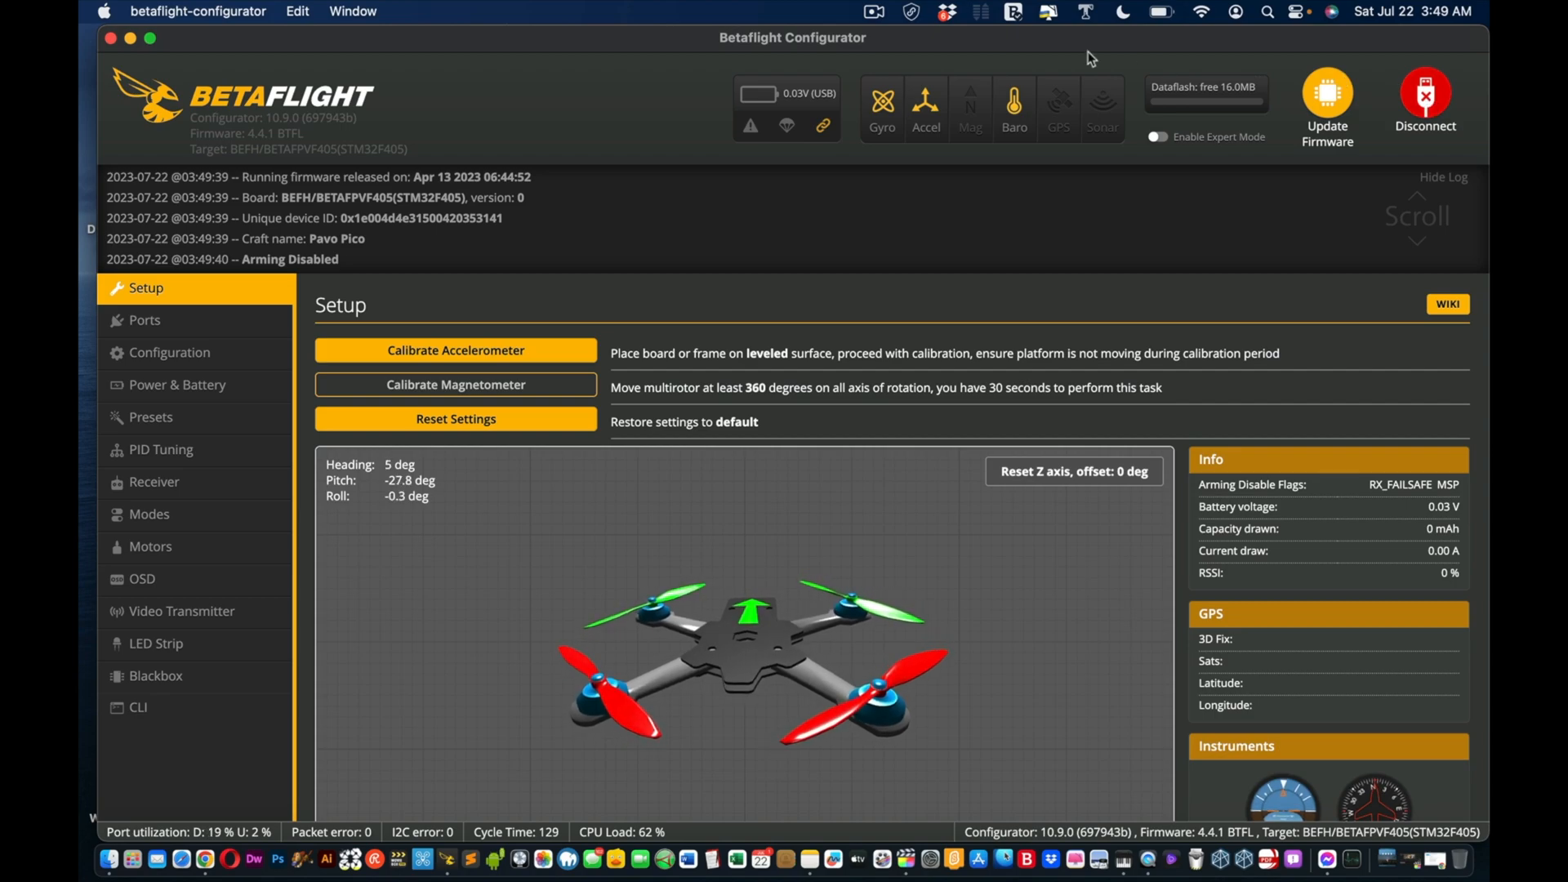
mouse_move(158, 398)
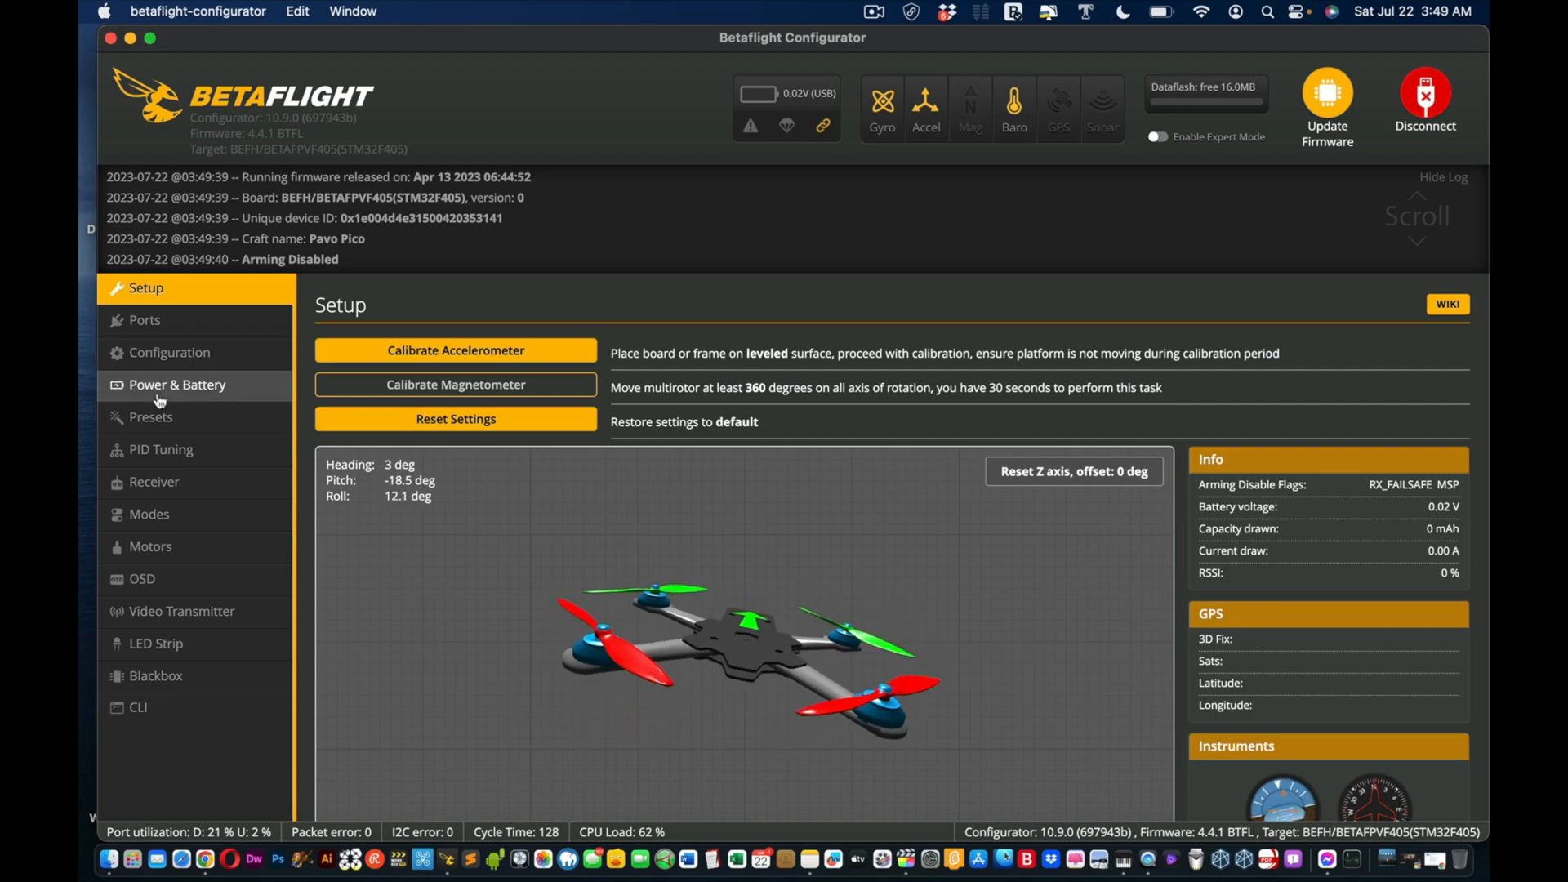
Step: Review the Receiver page's CRSF-over-UART settings and channel values
click(155, 482)
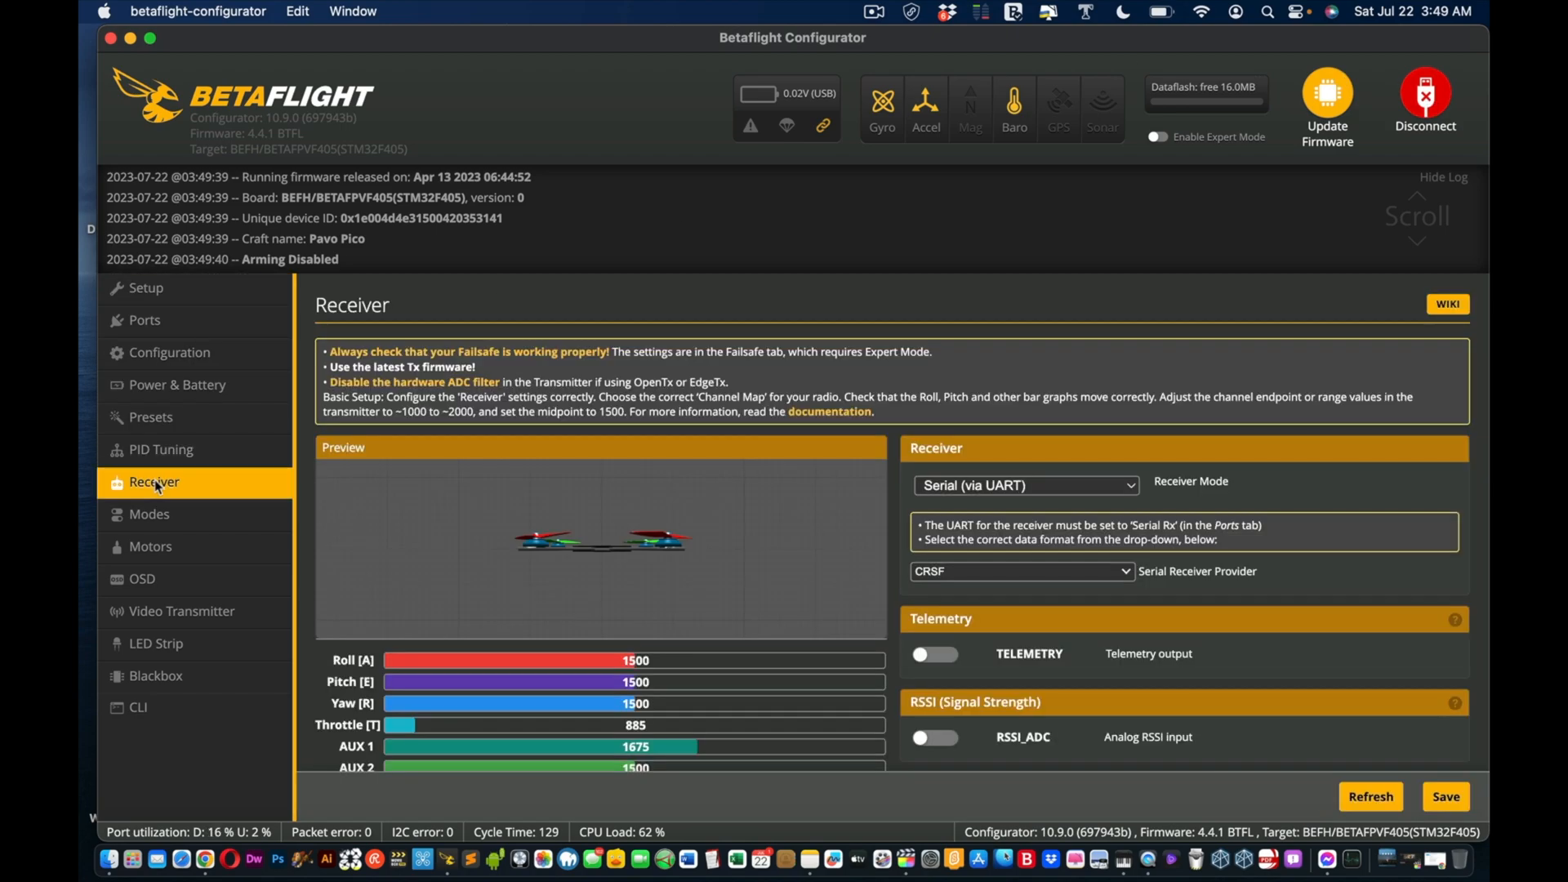
scroll(down, 3)
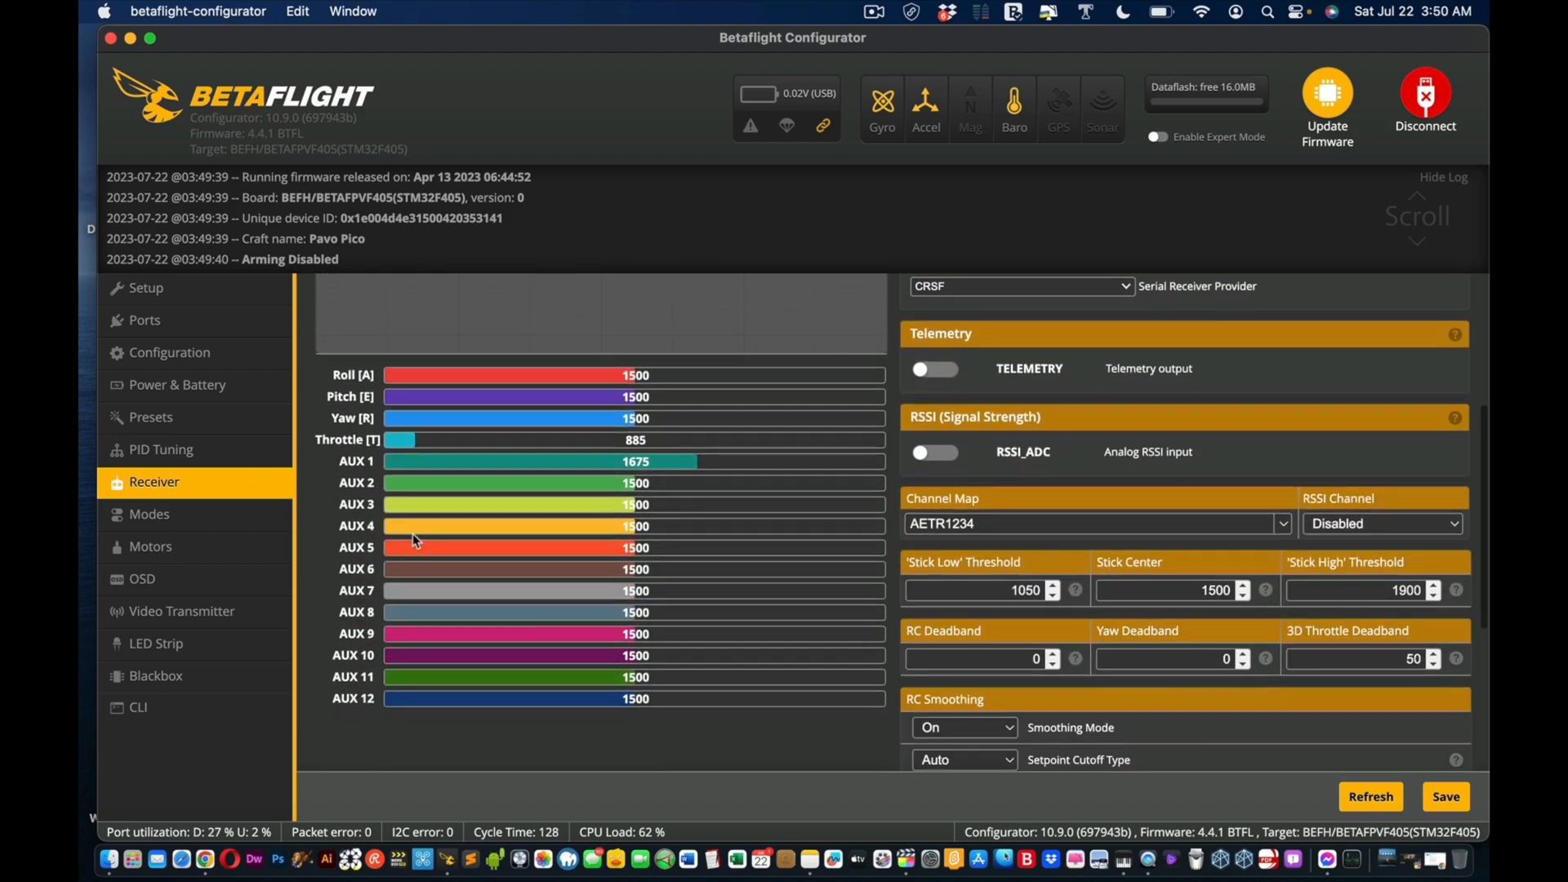
scroll(up, 3)
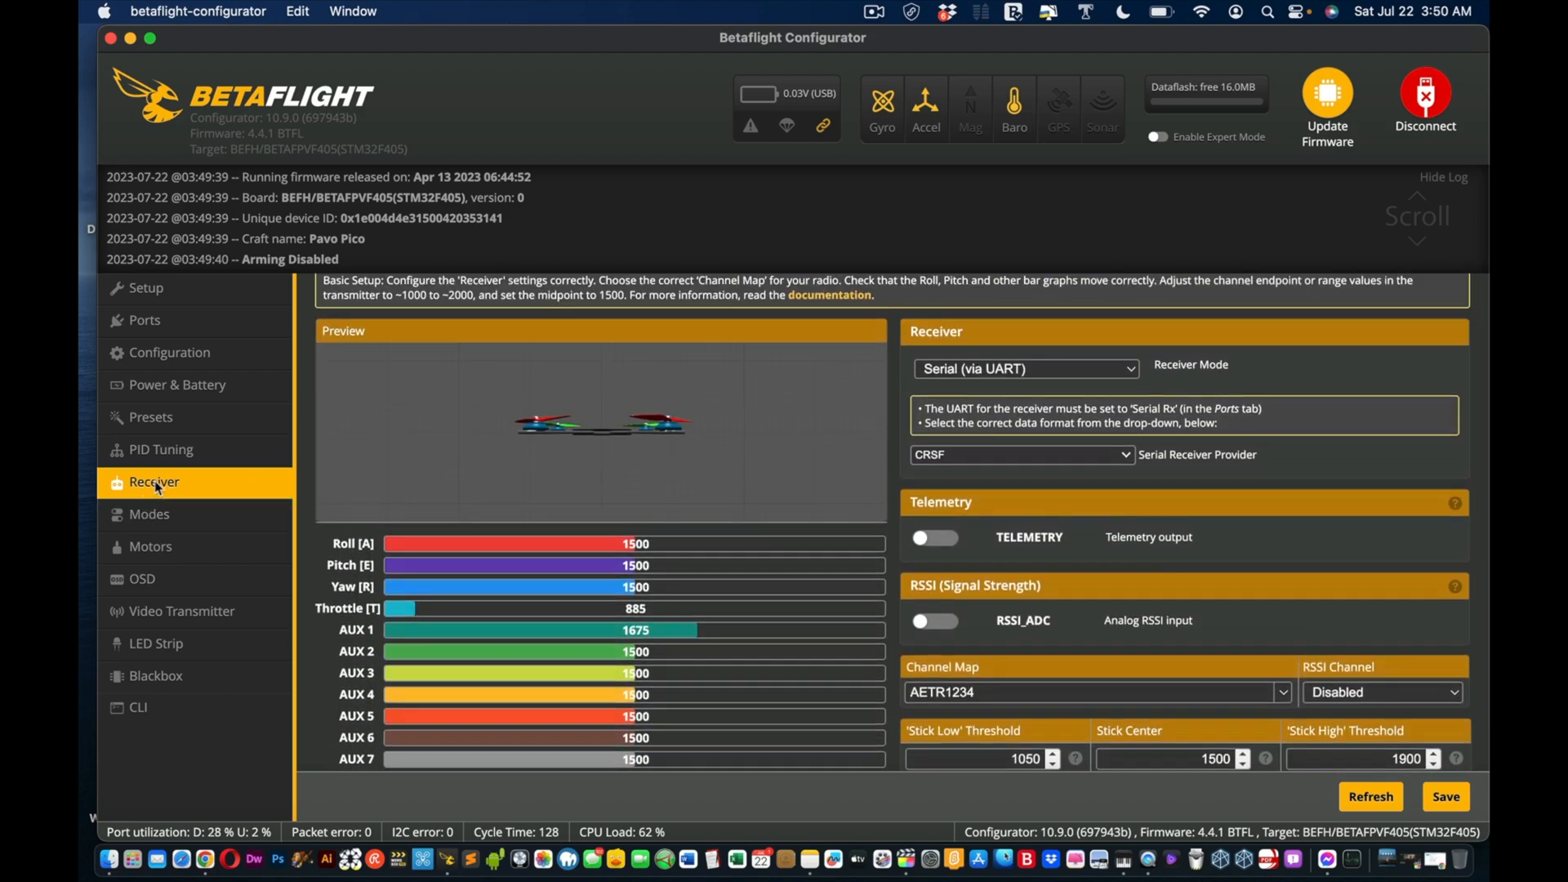
Step: Review the mode ranges: ARM on AUX 1, Angle and Horizon on AUX 2
click(149, 513)
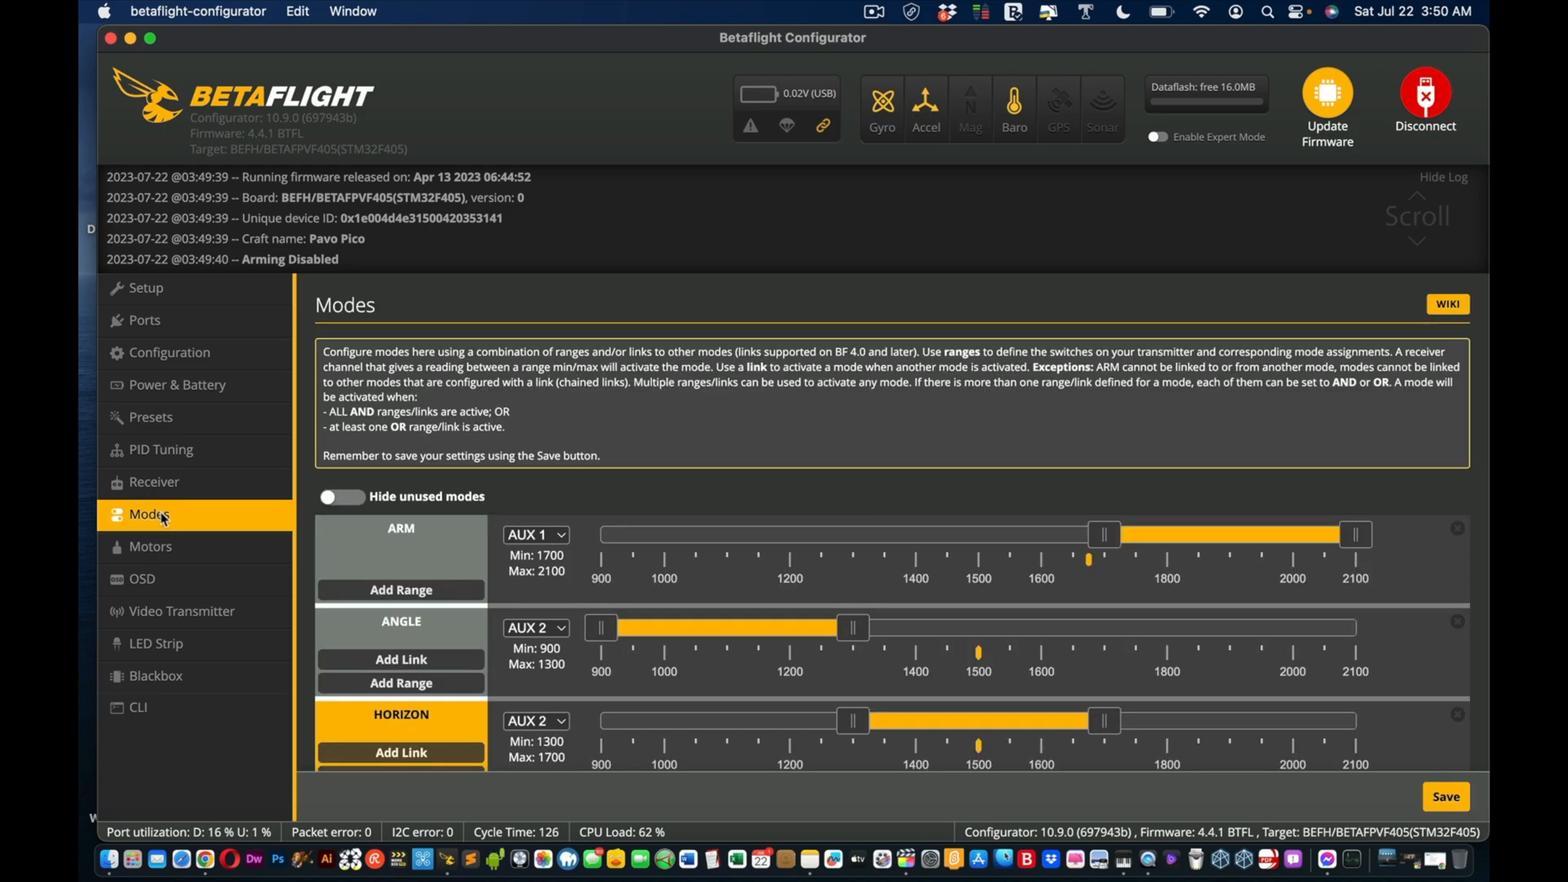
scroll(down, 3)
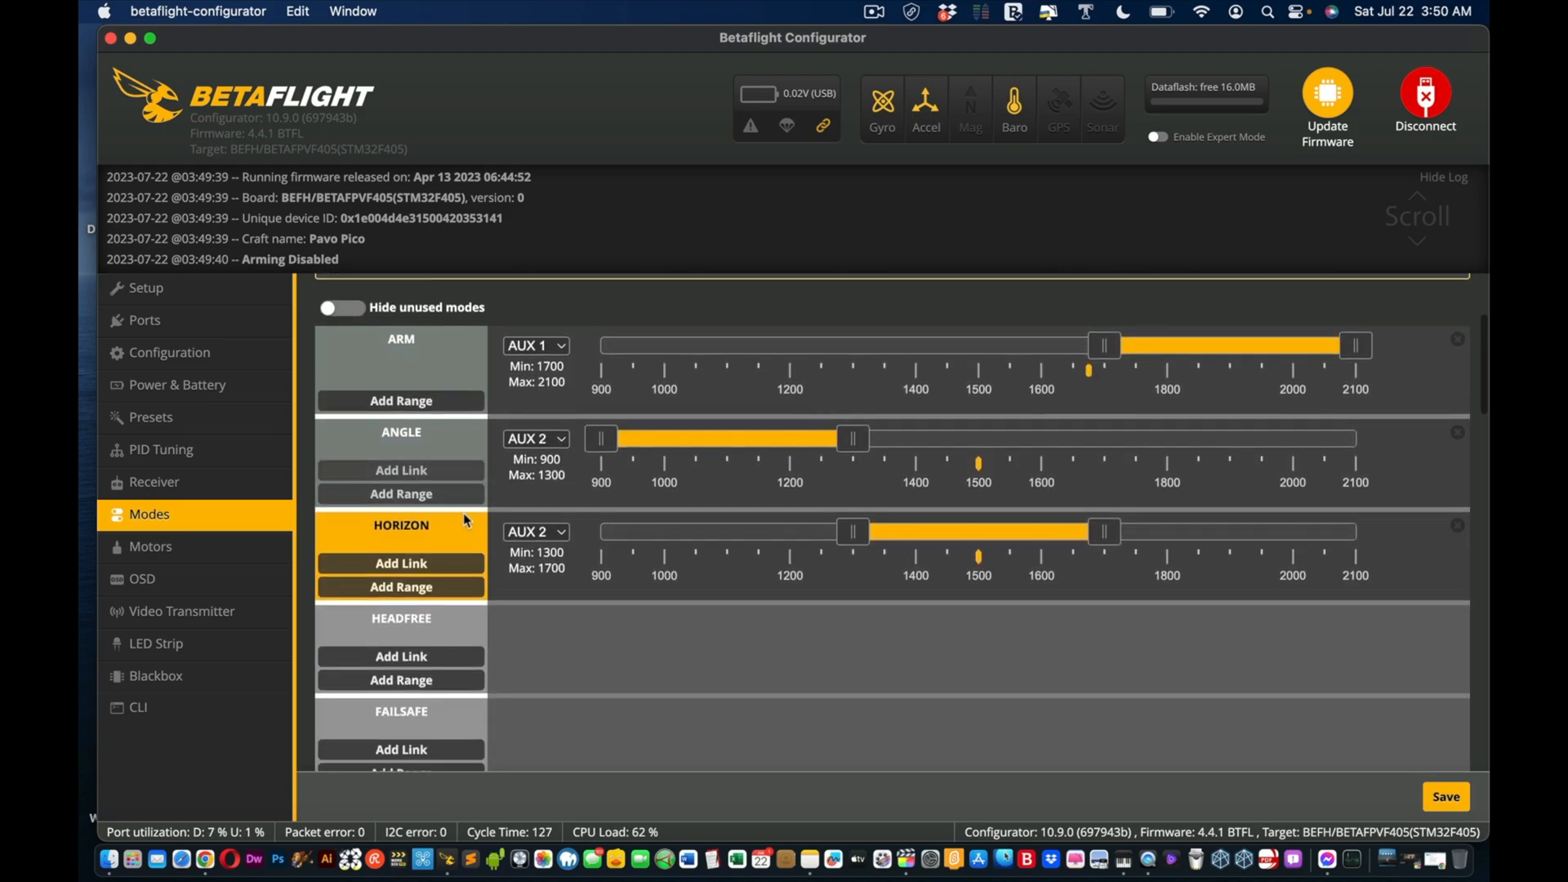
scroll(down, 3)
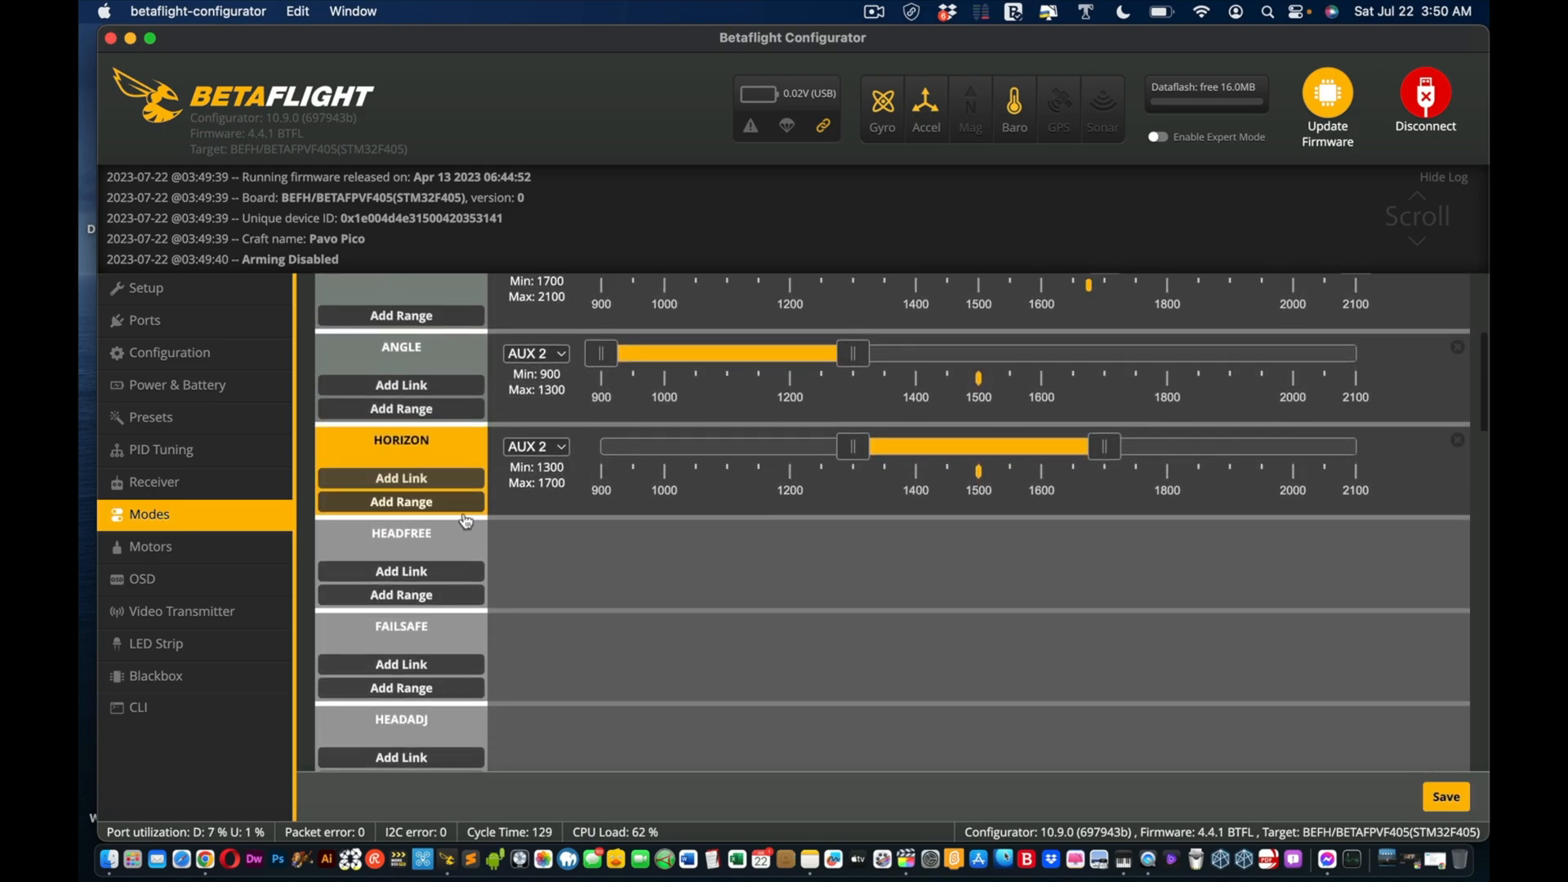
scroll(up, 3)
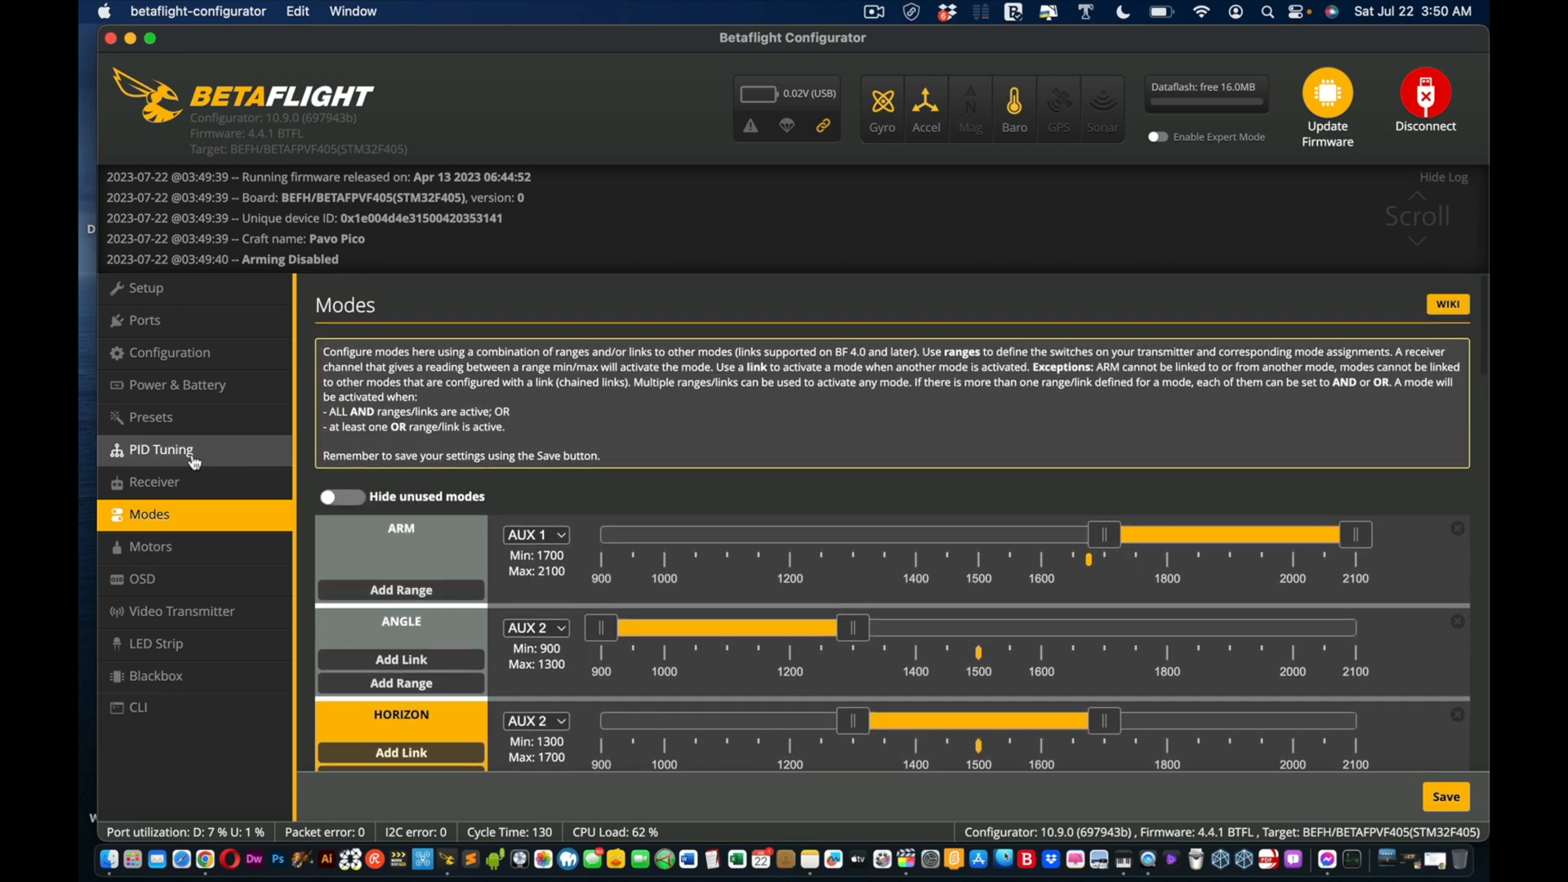
mouse_move(144, 320)
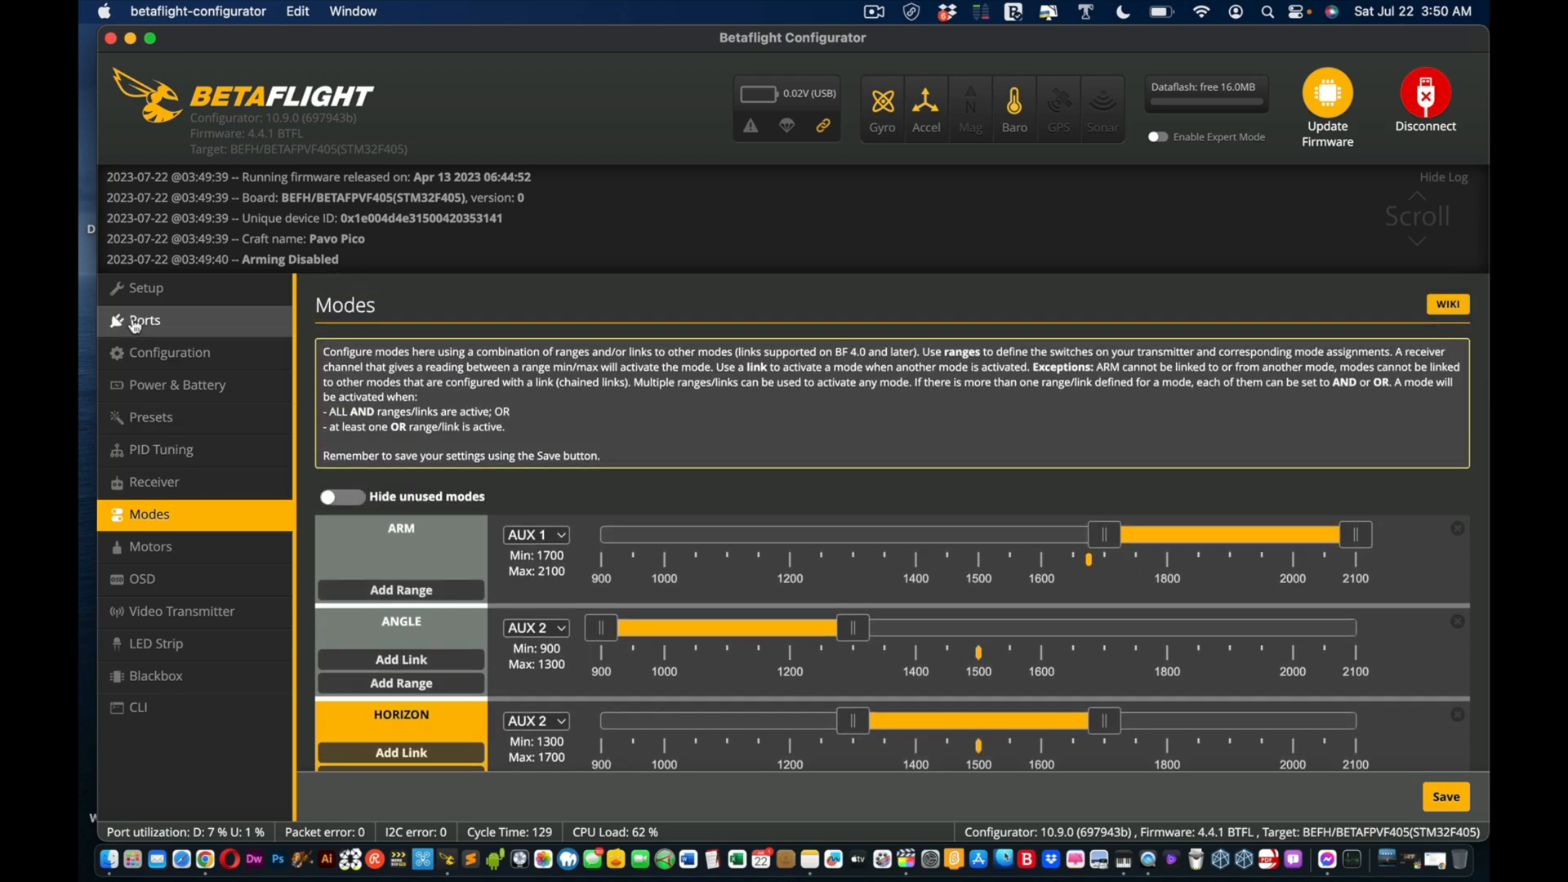
Step: Inspect the Ports page showing Serial RX on UART3 and VTX MSP + DisplayPort on UART4
click(144, 320)
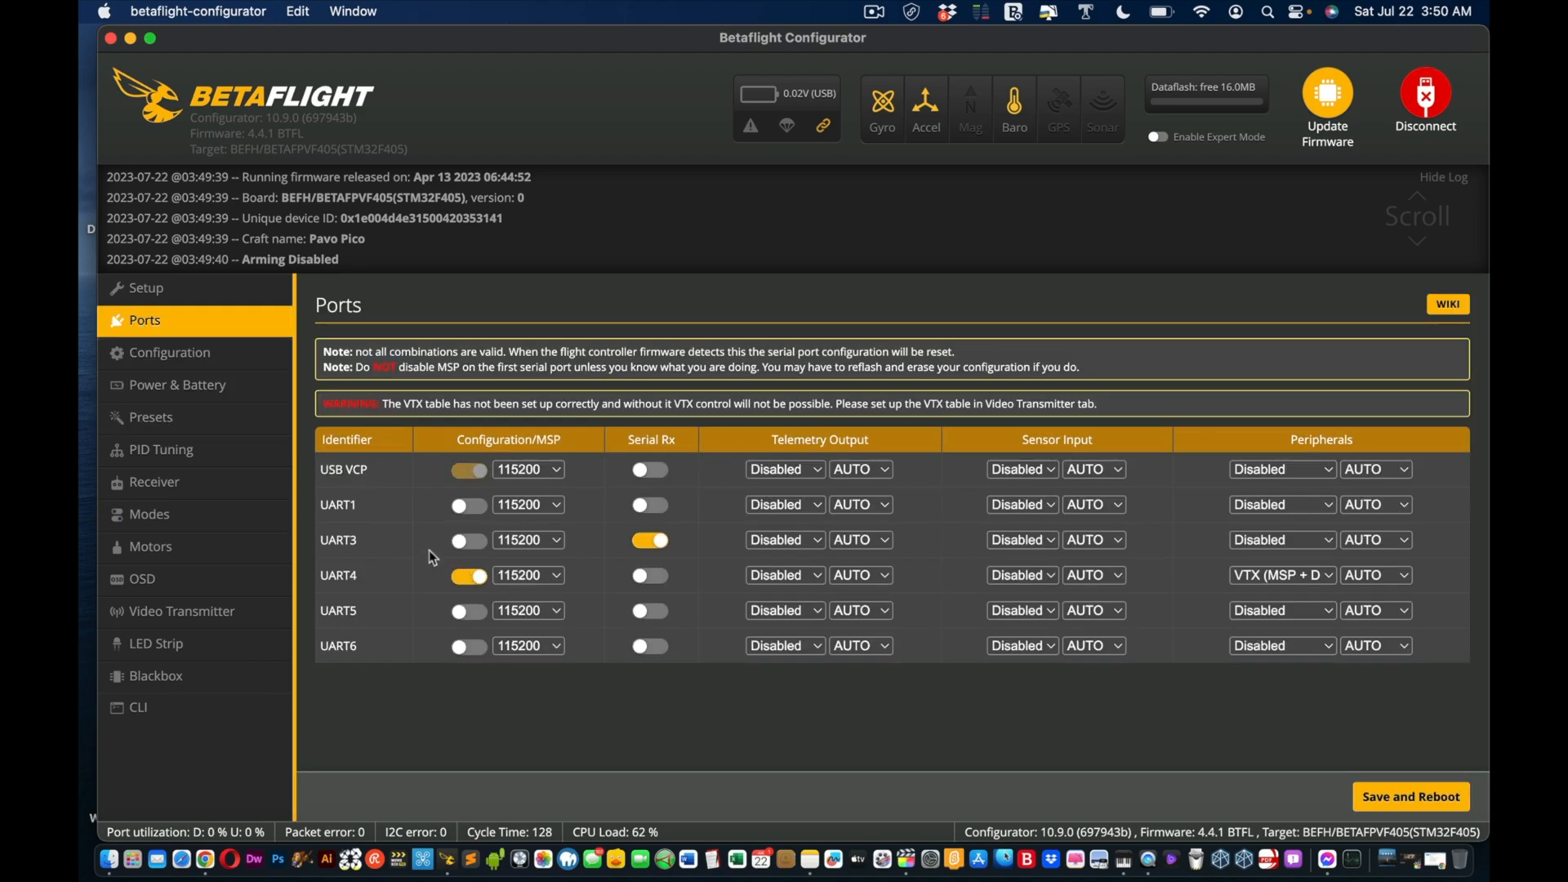
click(650, 540)
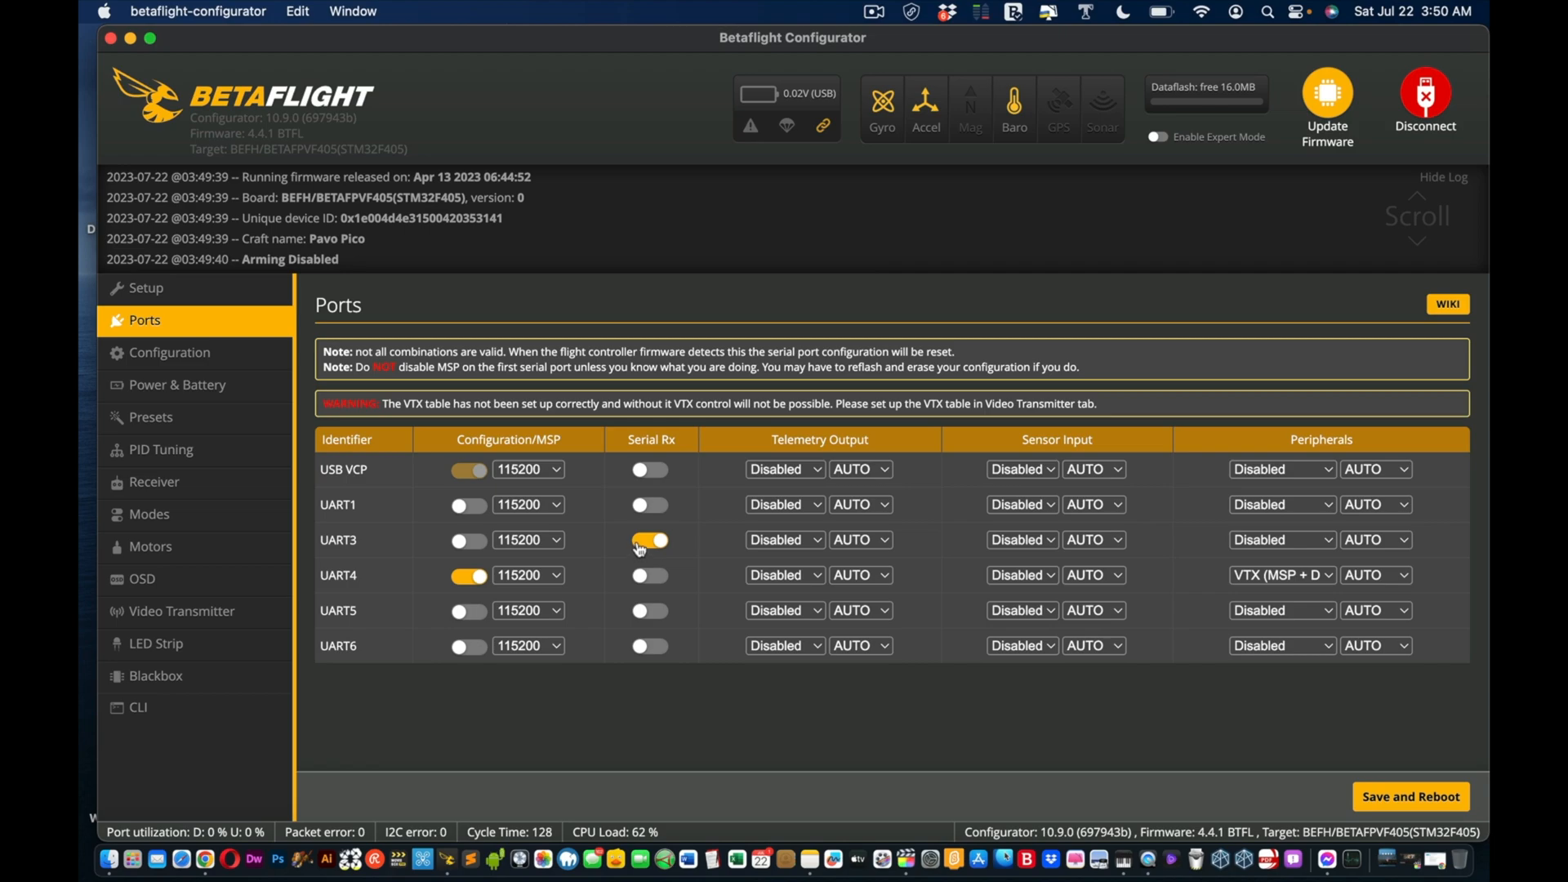
click(648, 540)
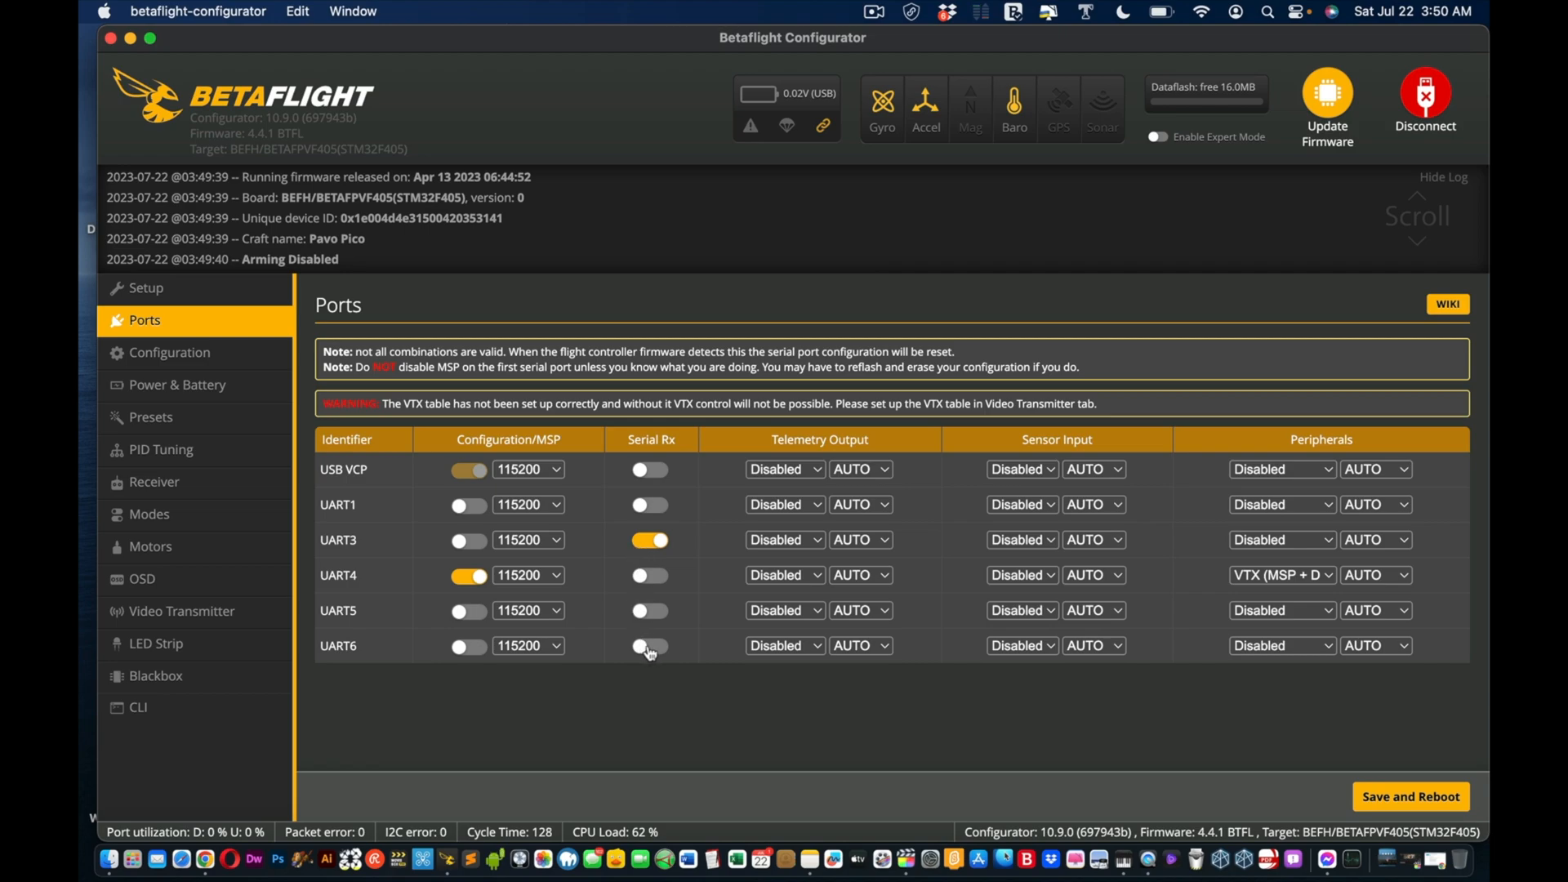